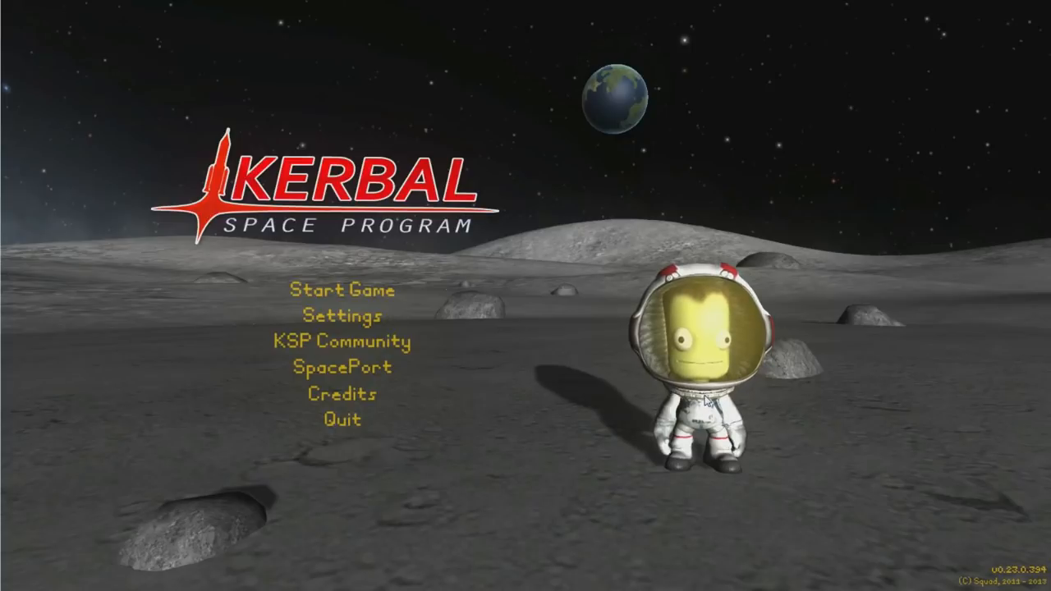
pyautogui.moveTo(409, 426)
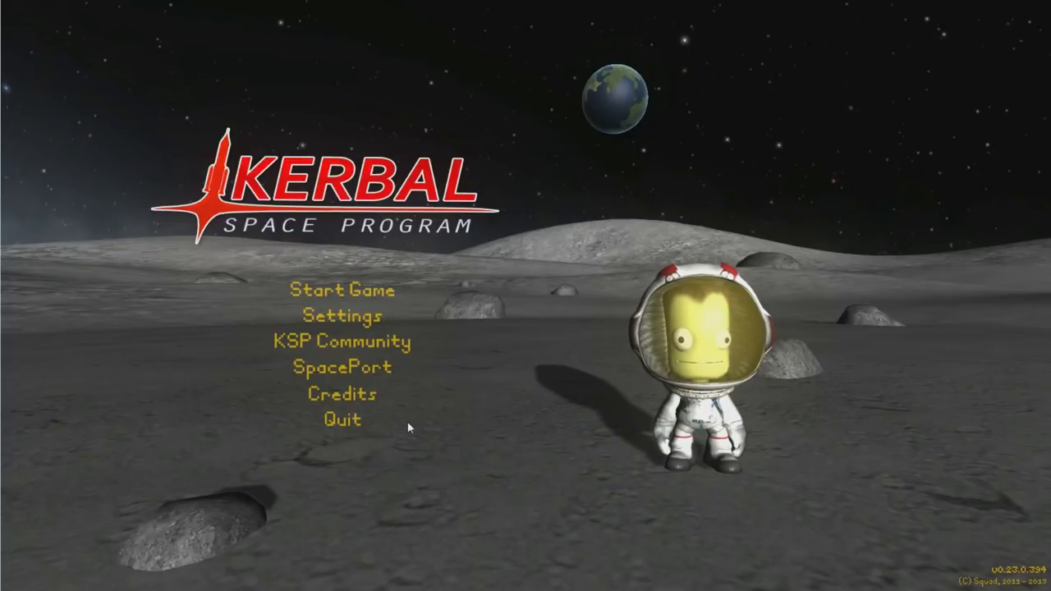
pyautogui.moveTo(340, 420)
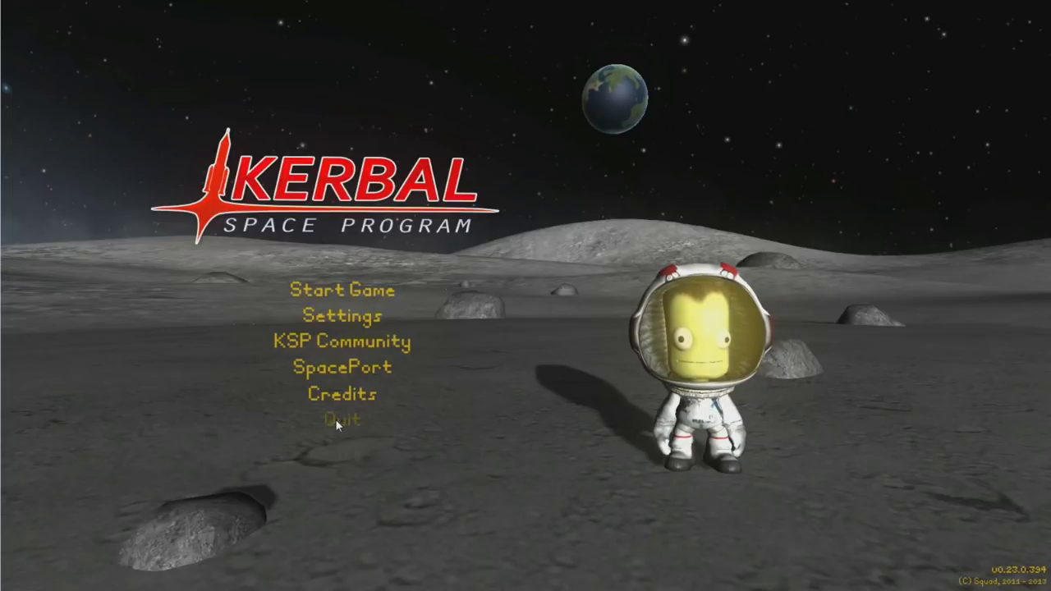
# Quit Kerbal Space Program from the main menu, confirming with 'Yes, Really'
pyautogui.click(341, 419)
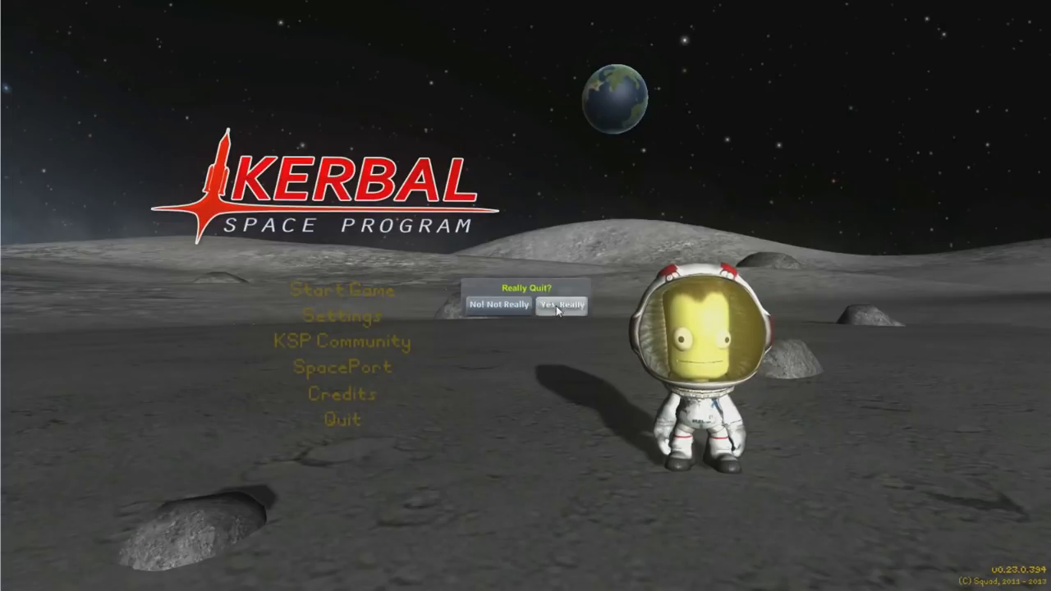
pyautogui.click(562, 304)
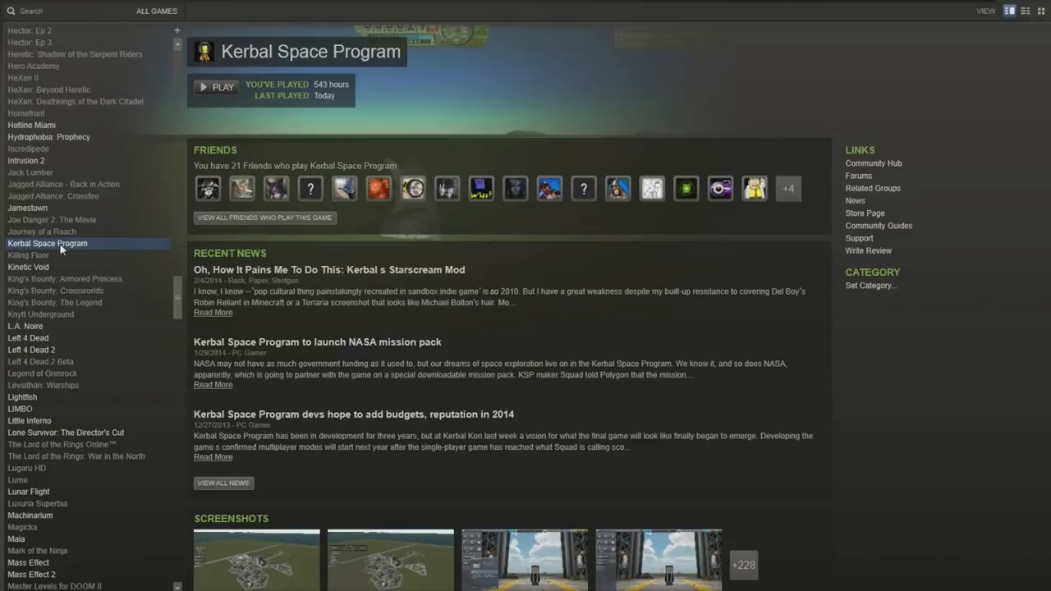
pyautogui.moveTo(205, 243)
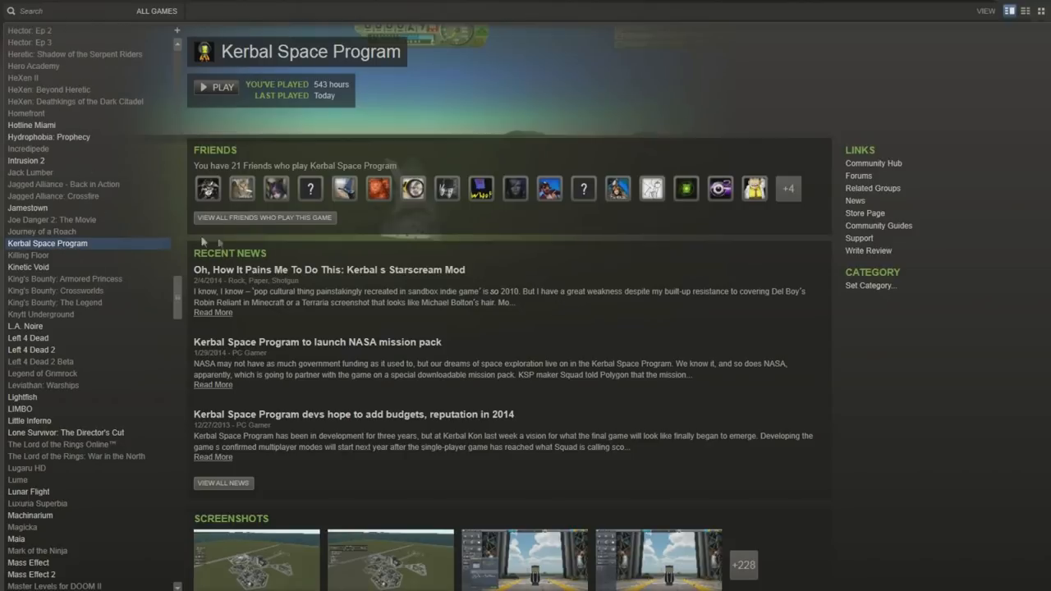
# Open Kerbal Space Program's Steam Properties at the Local Files tab
pyautogui.rightClick(46, 243)
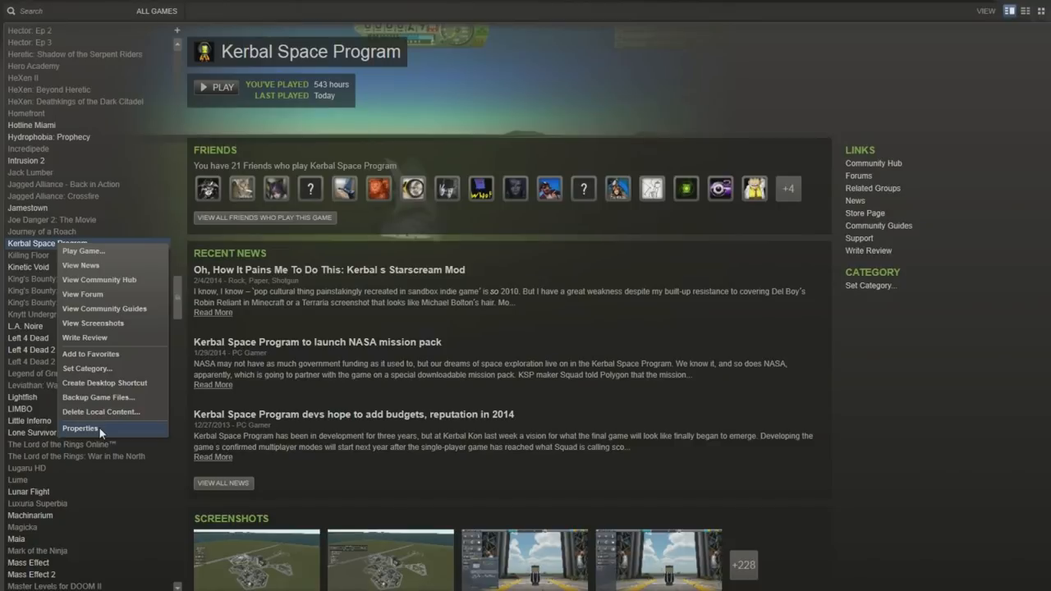
pyautogui.click(80, 428)
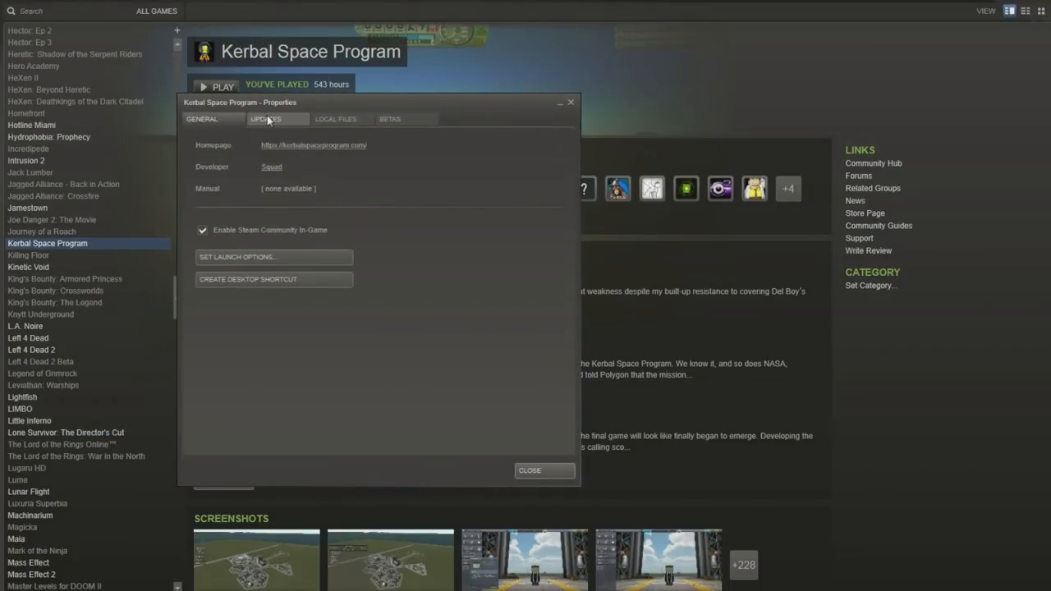
pyautogui.click(335, 119)
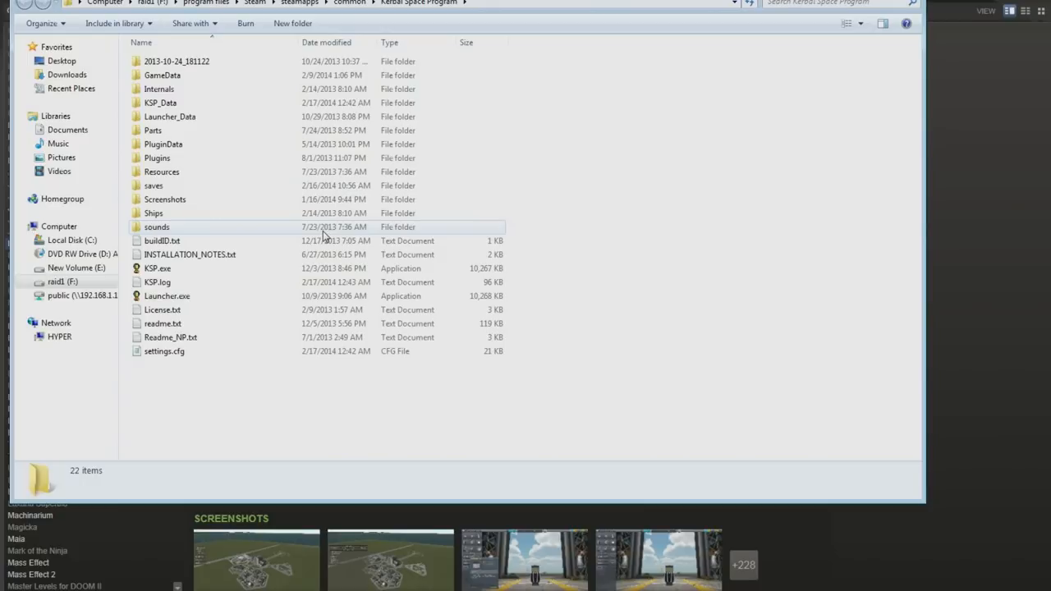
pyautogui.moveTo(304, 213)
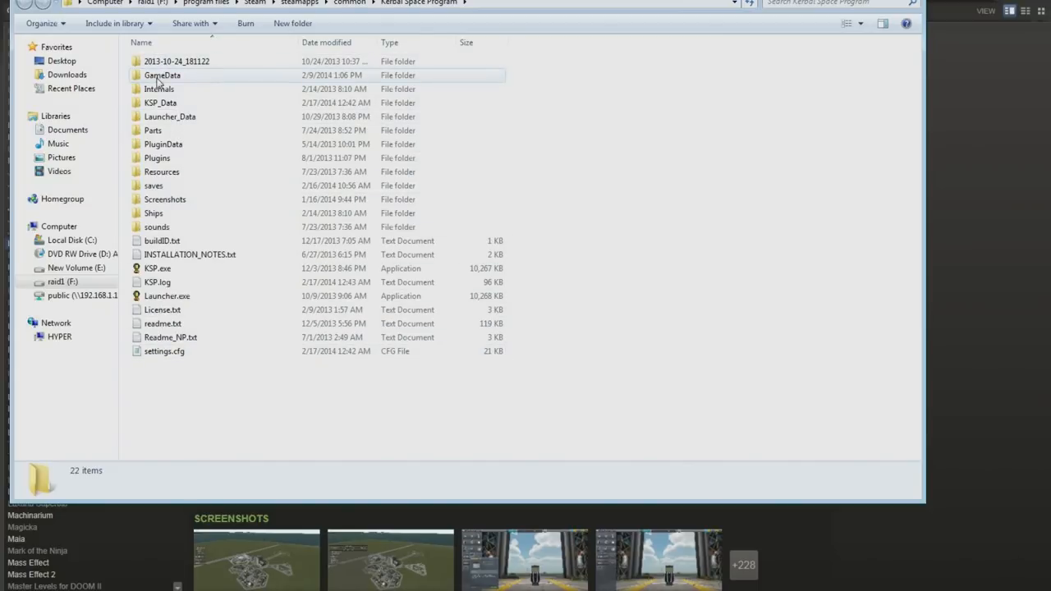
pyautogui.moveTo(161, 74)
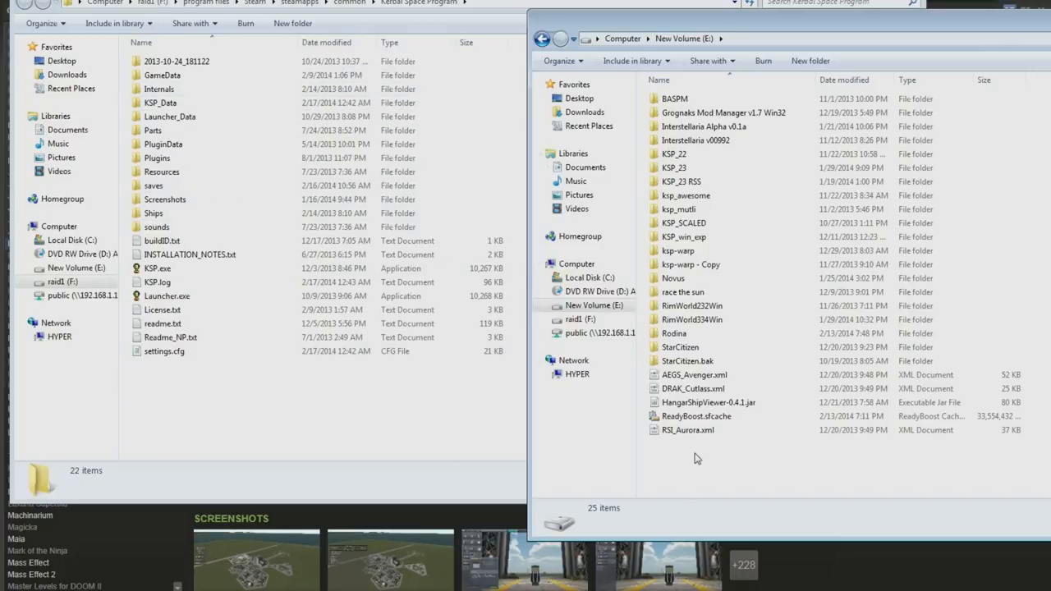
# Create a 'KSP Steam' folder on drive E: and paste the game files into it
pyautogui.rightClick(695, 459)
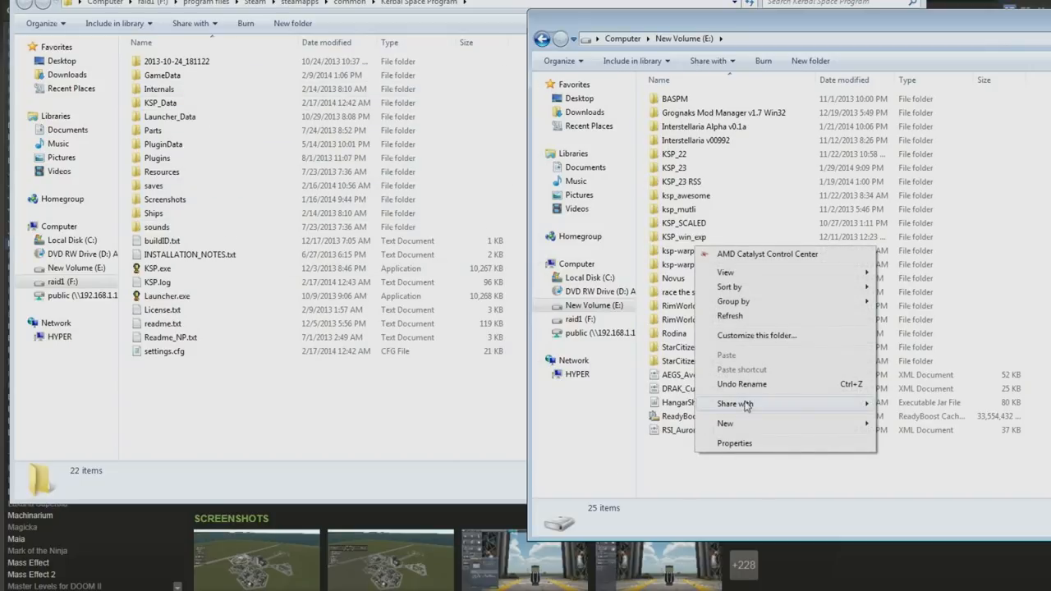
pyautogui.click(725, 423)
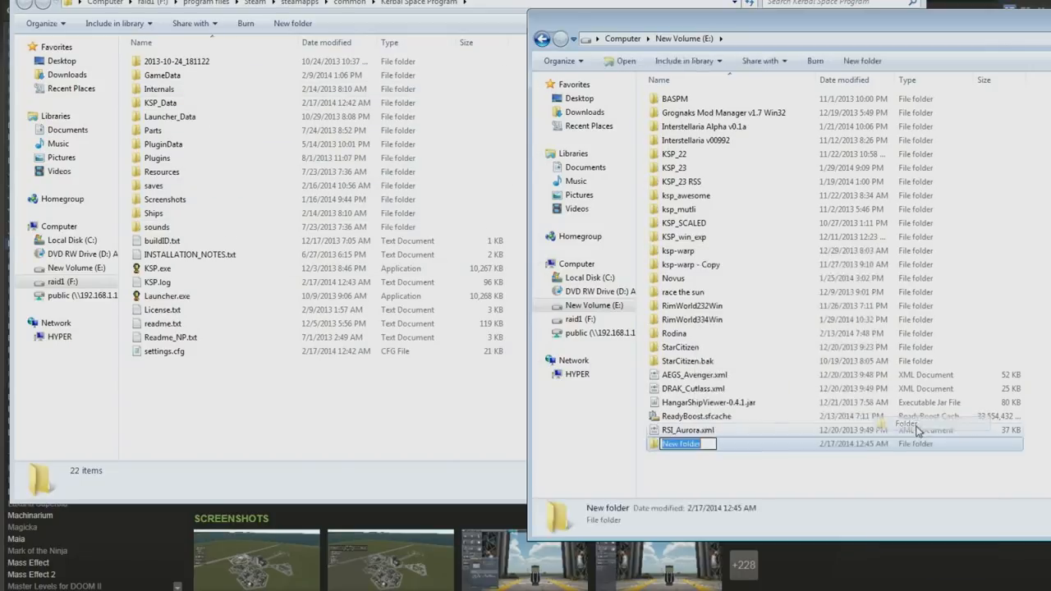
pyautogui.write('KSP Steam')
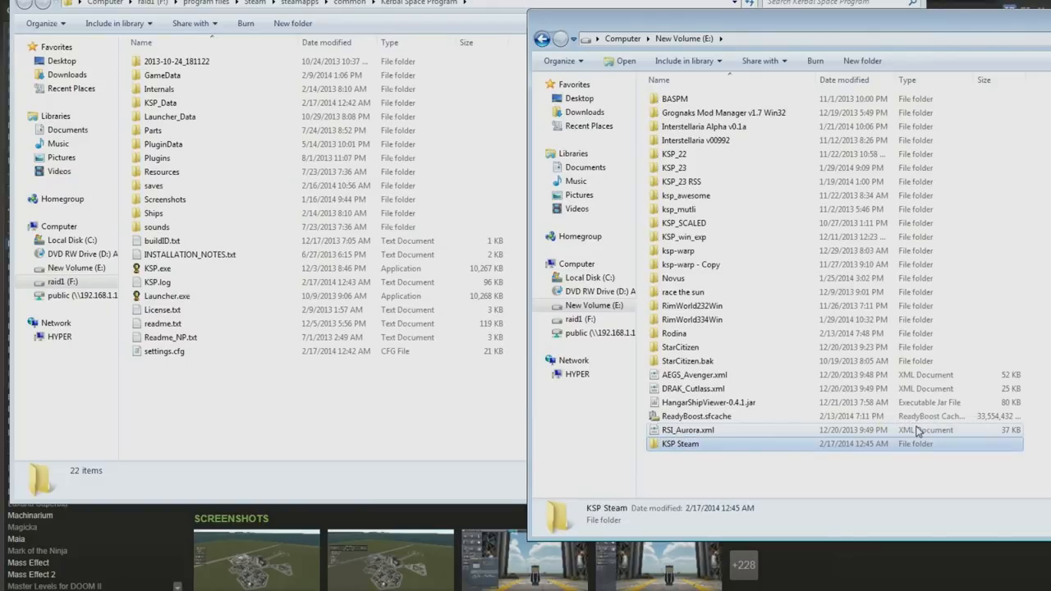
pyautogui.moveTo(679, 182)
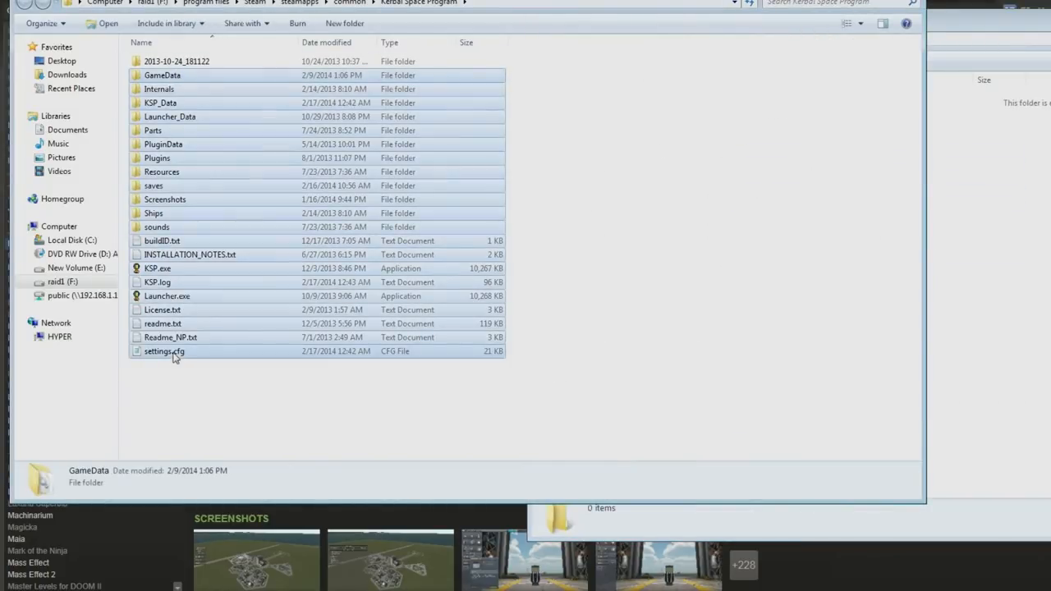
pyautogui.rightClick(165, 351)
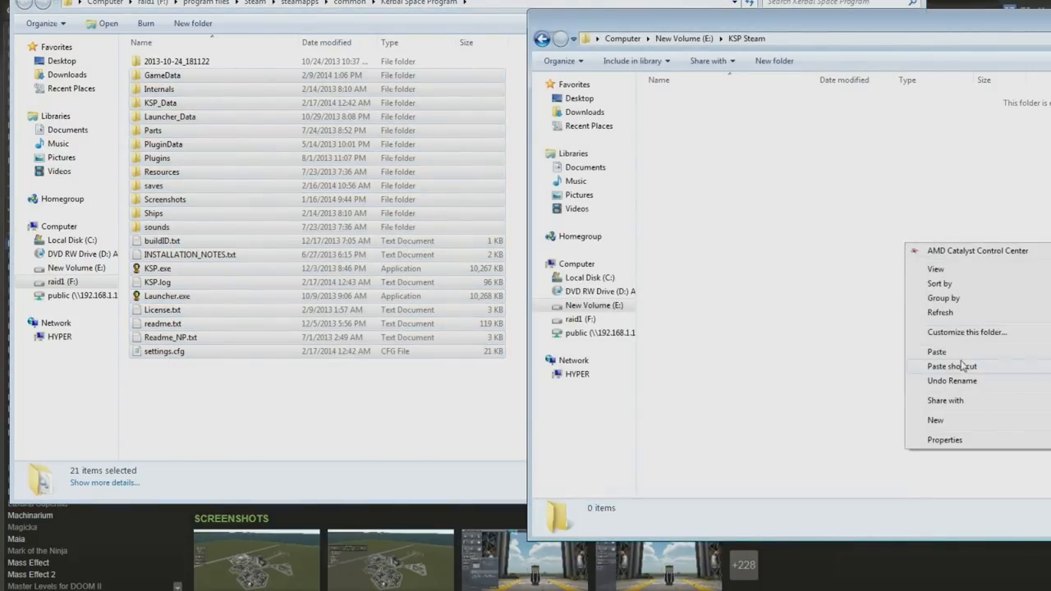
pyautogui.click(936, 351)
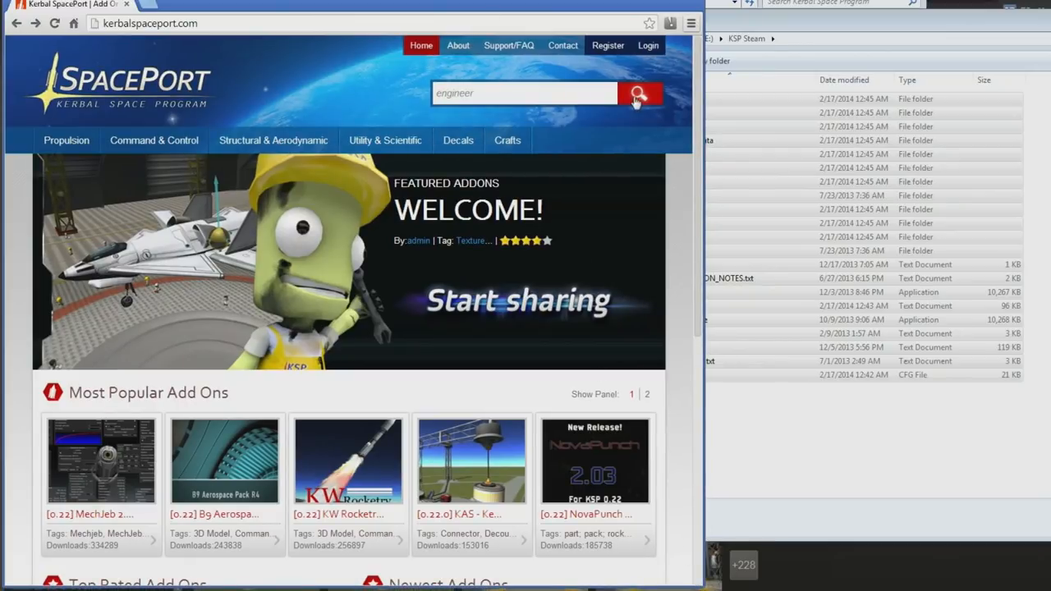
# Search SpacePort for 'engineer', then download and open the Kerbal Engineer Redux v0.6.2.3 zip
pyautogui.click(639, 93)
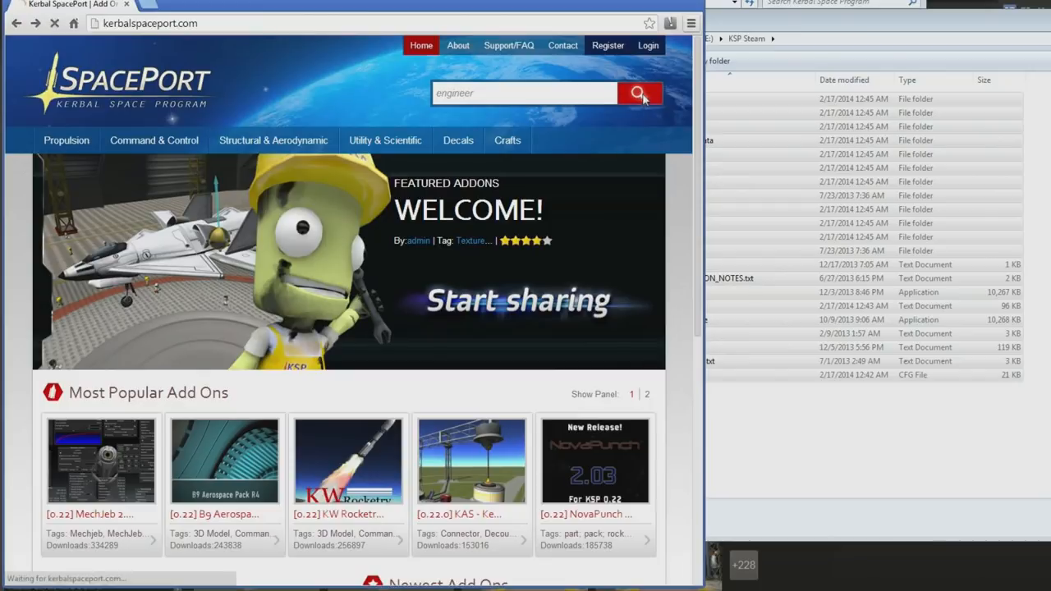
pyautogui.click(640, 92)
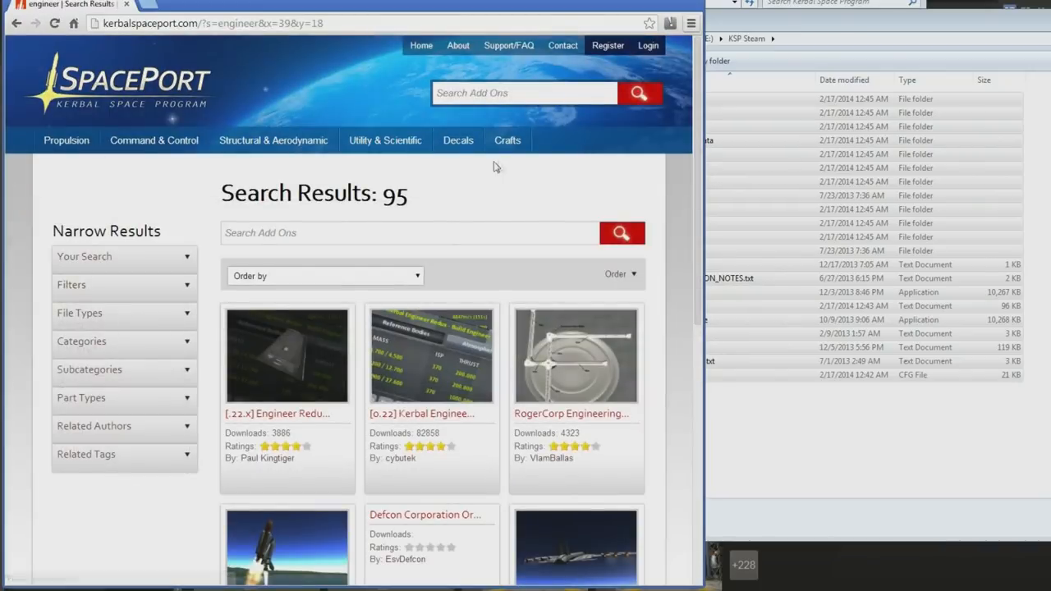
pyautogui.scroll(-3)
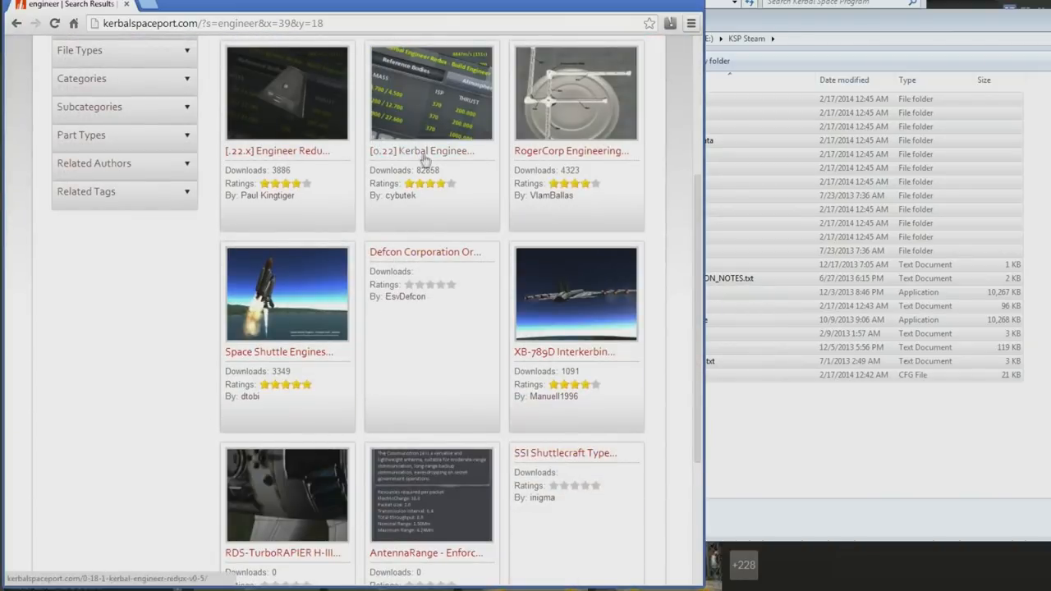
pyautogui.click(431, 93)
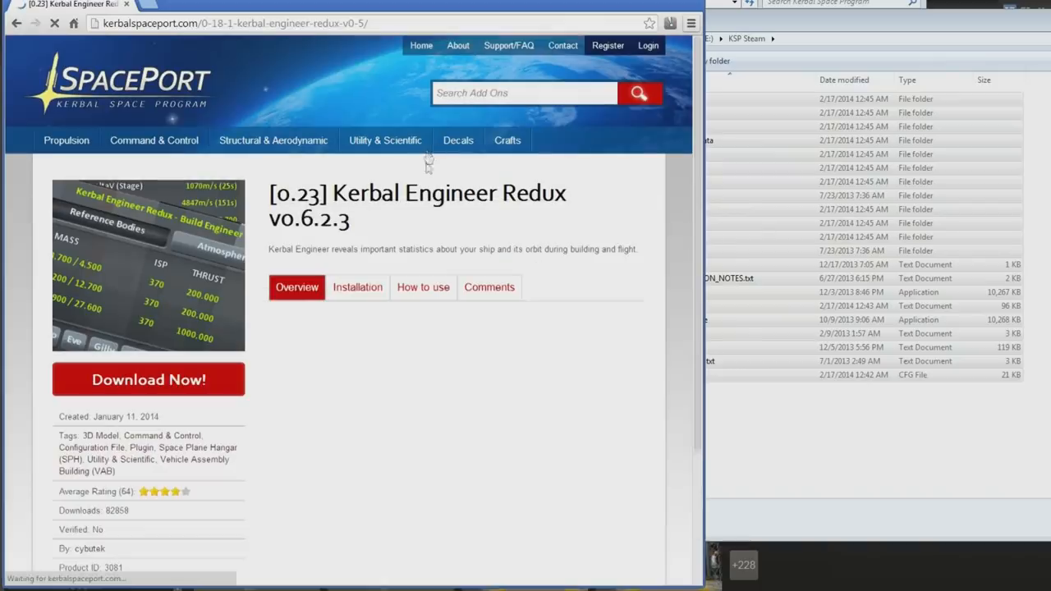
pyautogui.click(296, 286)
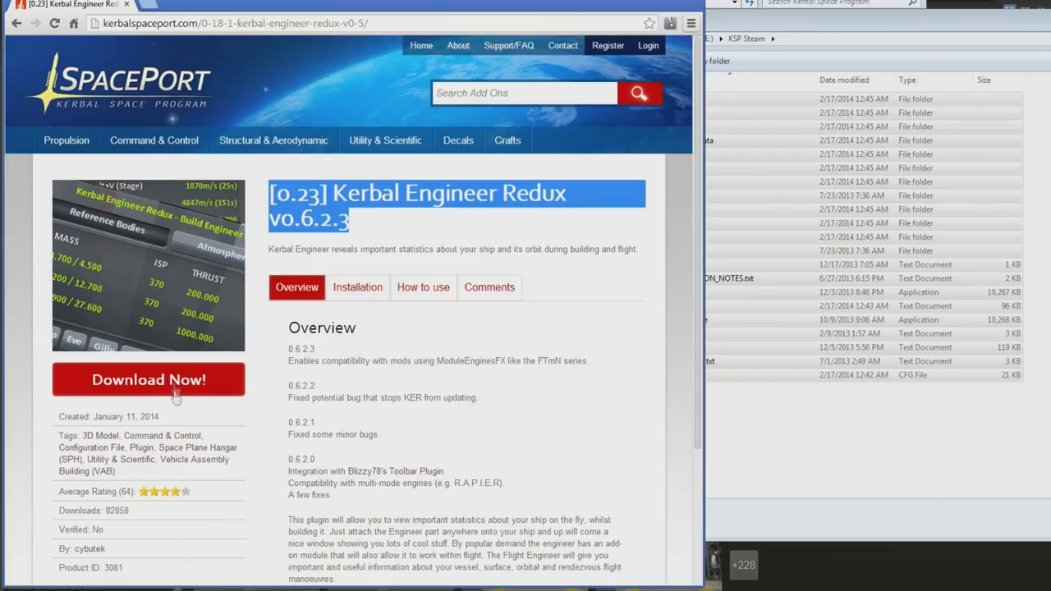
pyautogui.click(148, 379)
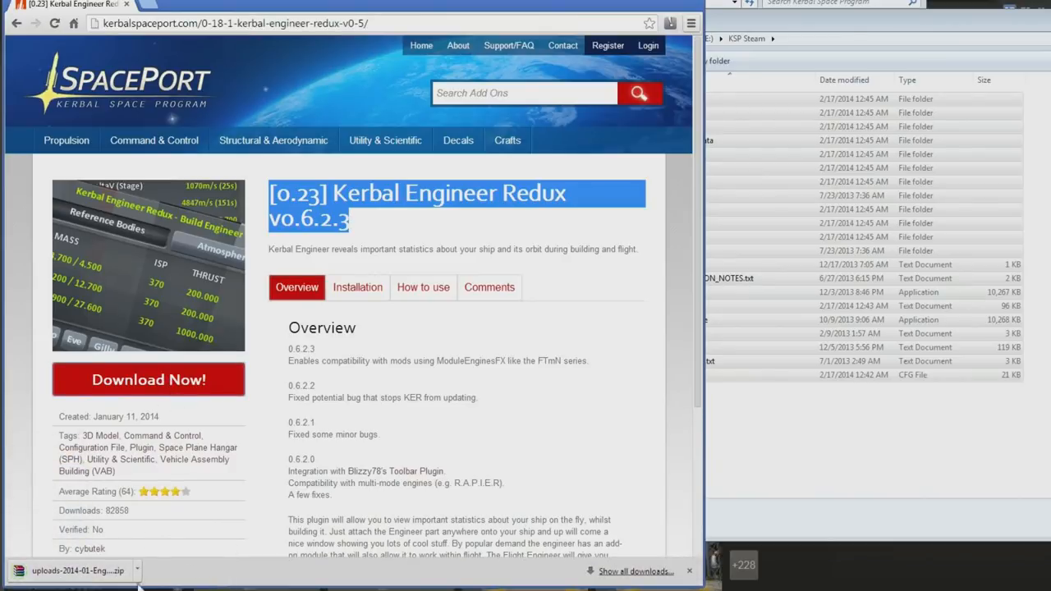
pyautogui.click(74, 571)
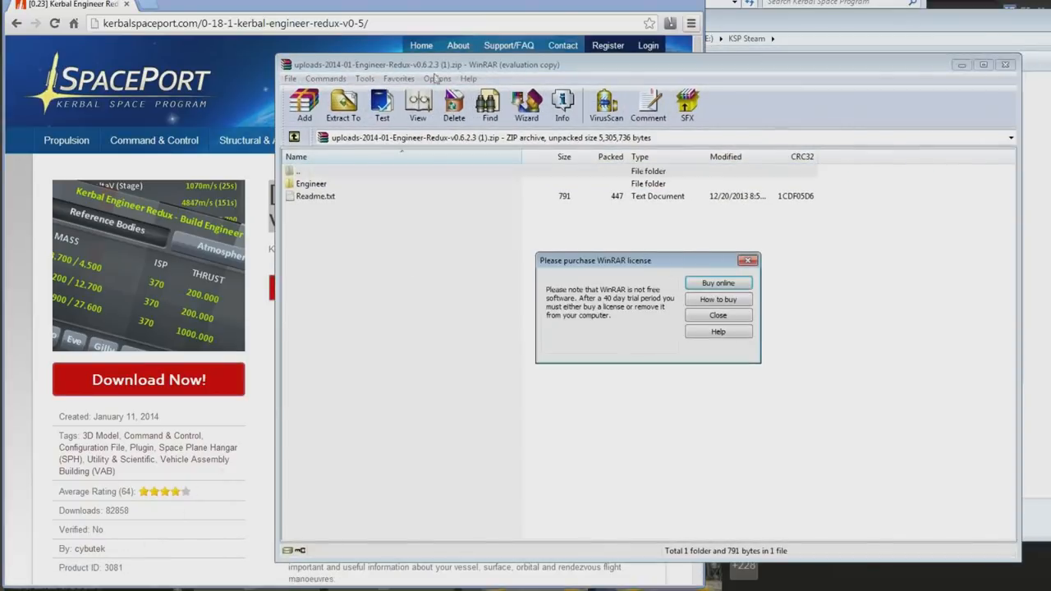
# Dismiss the WinRAR licence reminder and match the archive's Engineer folder against GameData
pyautogui.click(717, 315)
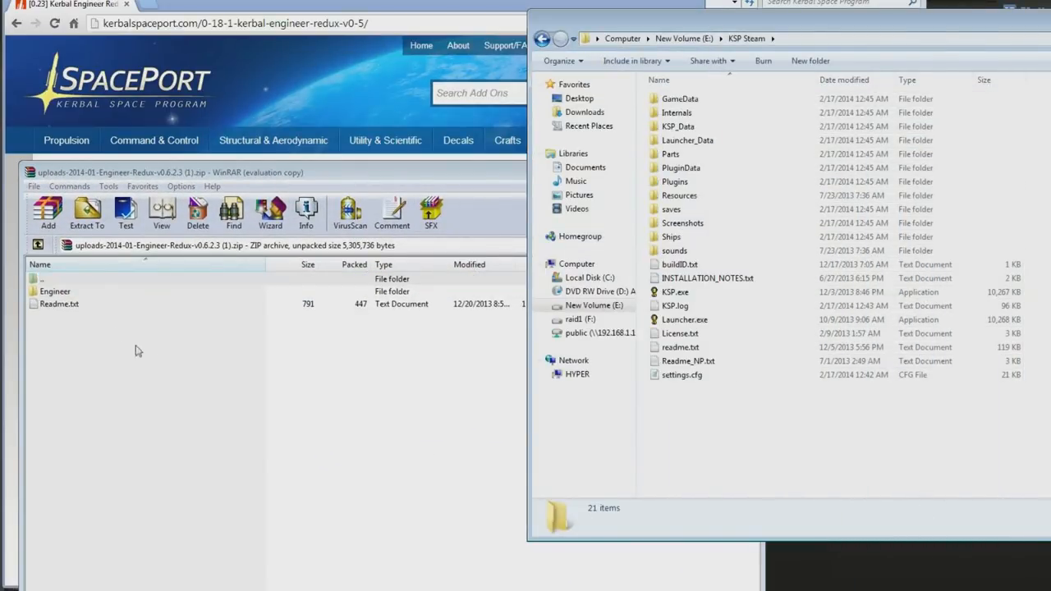
pyautogui.doubleClick(55, 292)
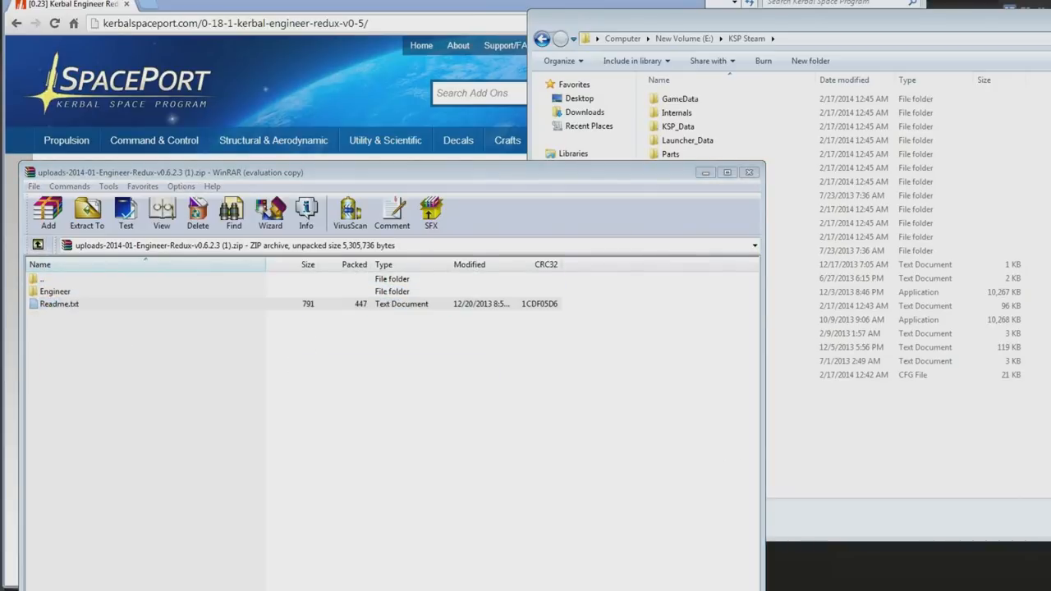
pyautogui.doubleClick(59, 304)
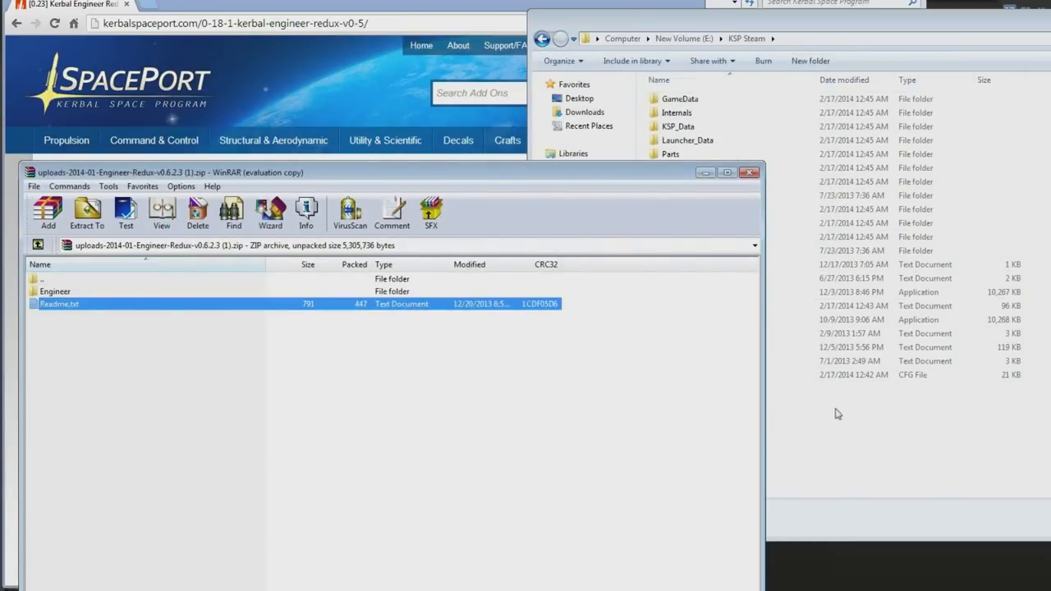
pyautogui.click(54, 292)
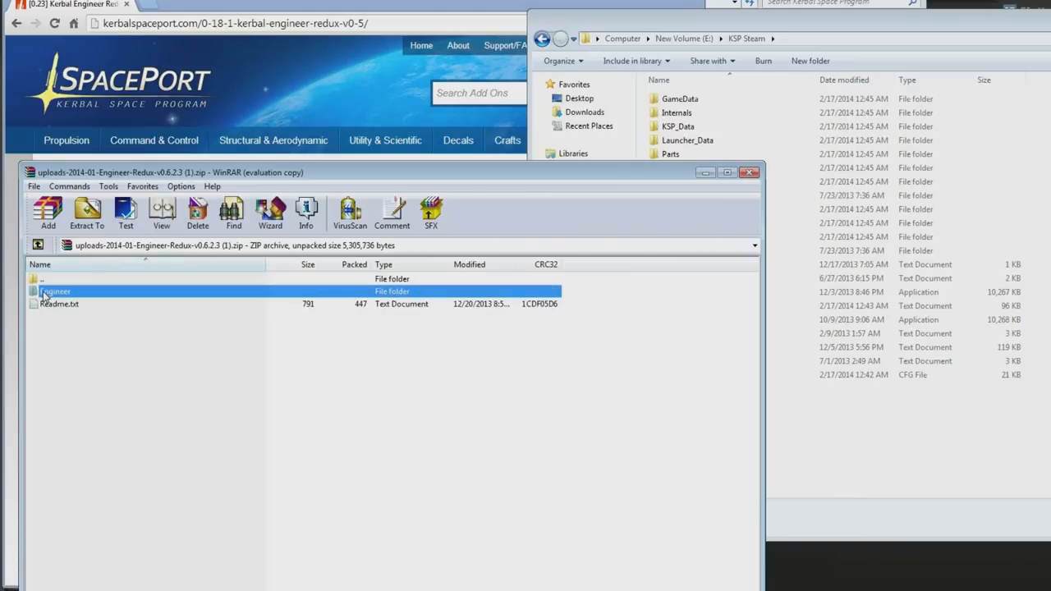
pyautogui.click(87, 212)
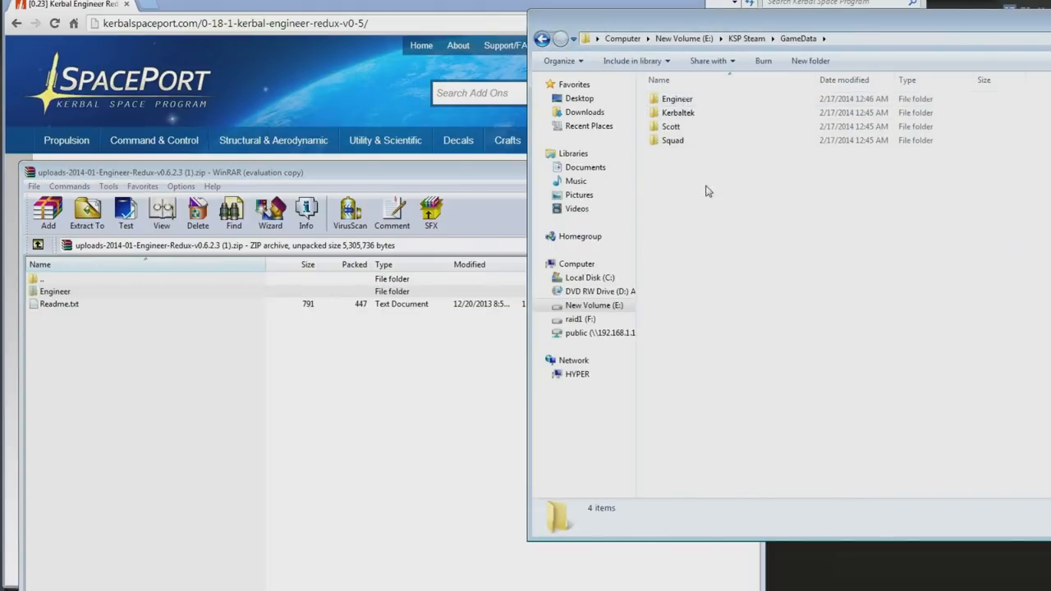
pyautogui.click(677, 99)
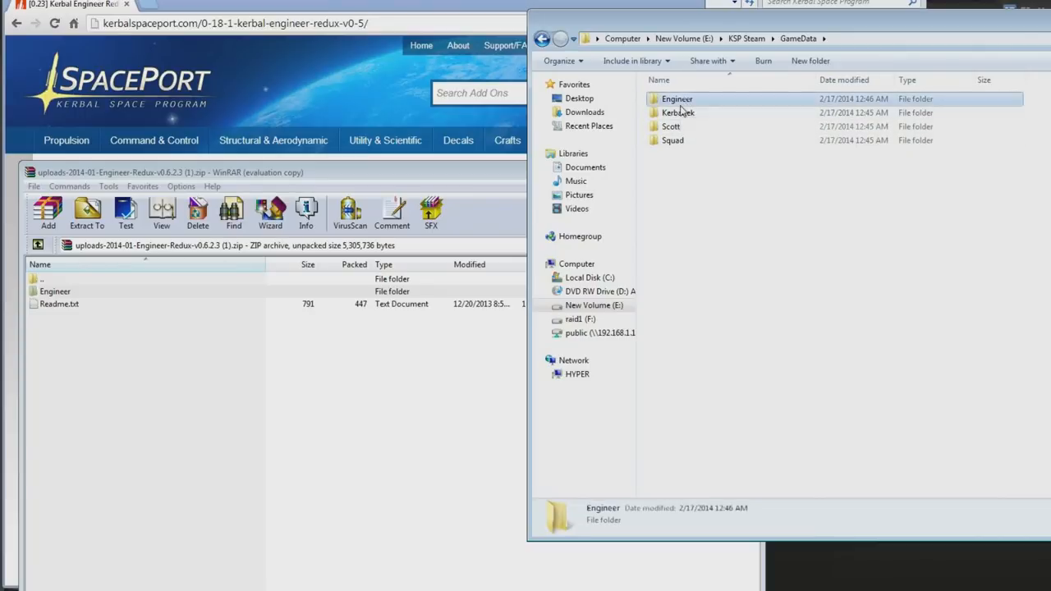
# Browse GameData's Scott\Flags folder, then navigate back to the KSP Steam root
pyautogui.doubleClick(678, 113)
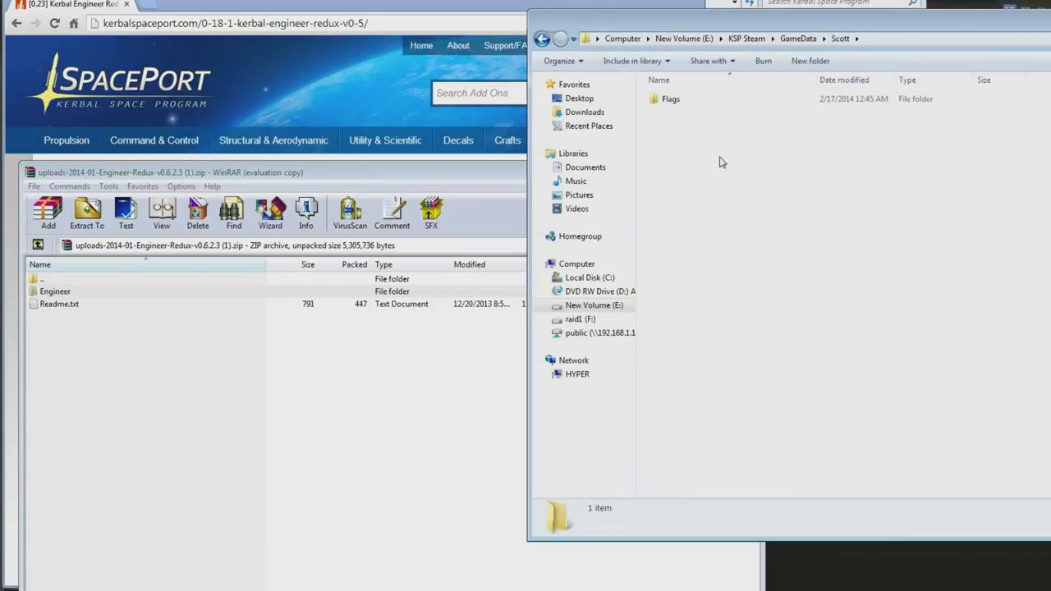
pyautogui.doubleClick(670, 99)
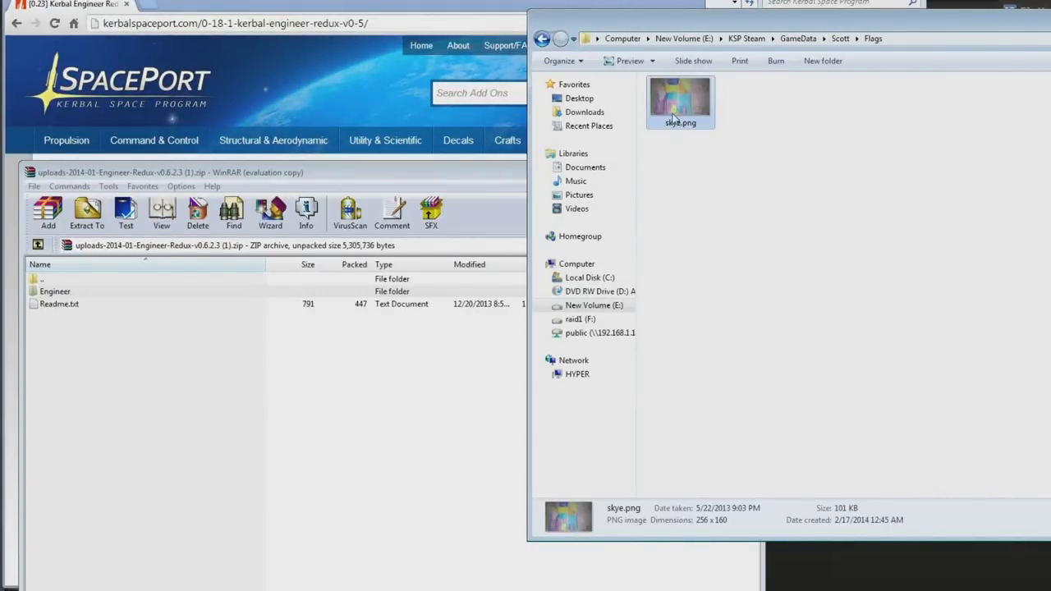
pyautogui.moveTo(542, 39)
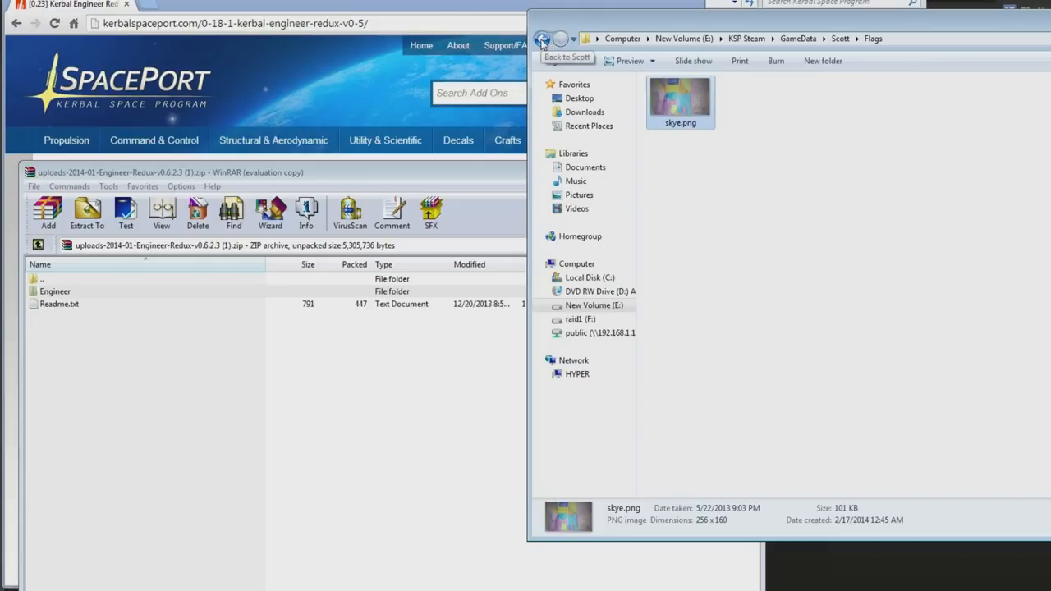
pyautogui.click(542, 39)
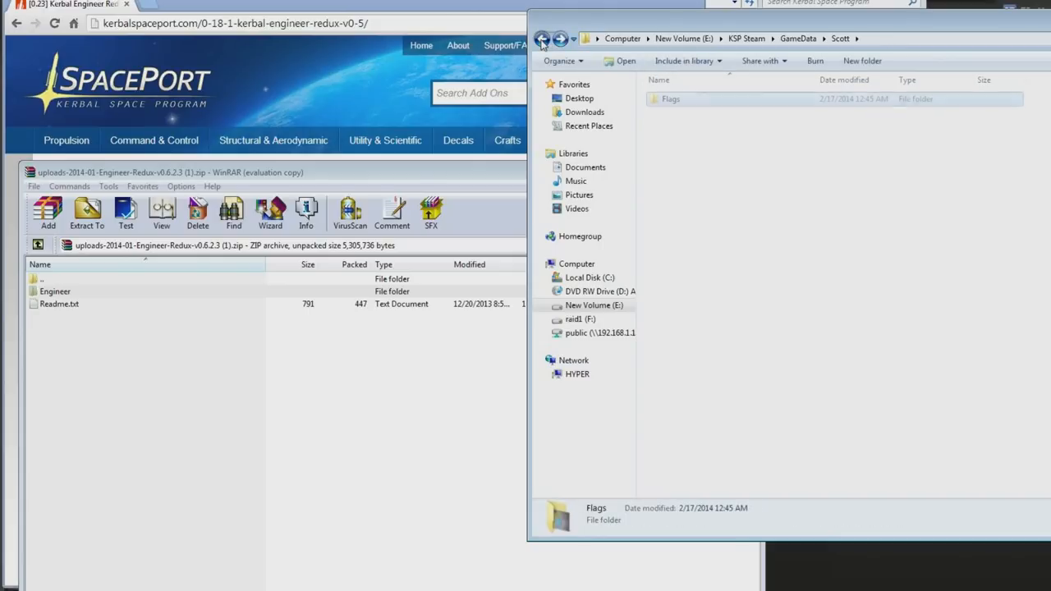
pyautogui.click(542, 39)
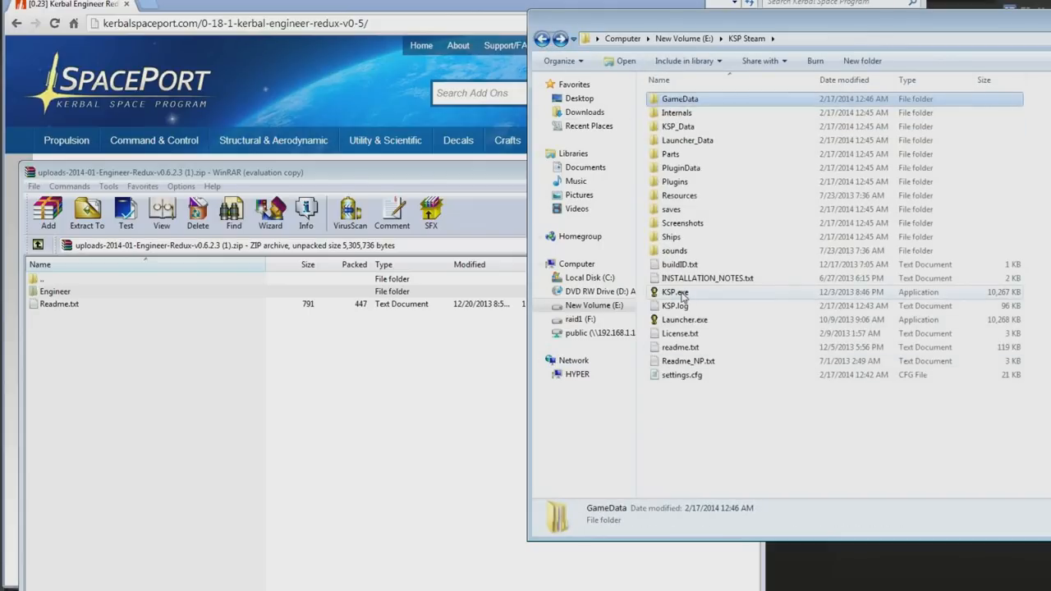
# Launch KSP.exe from the KSP Steam copy, then leave the Vehicle Assembly Building
pyautogui.click(675, 292)
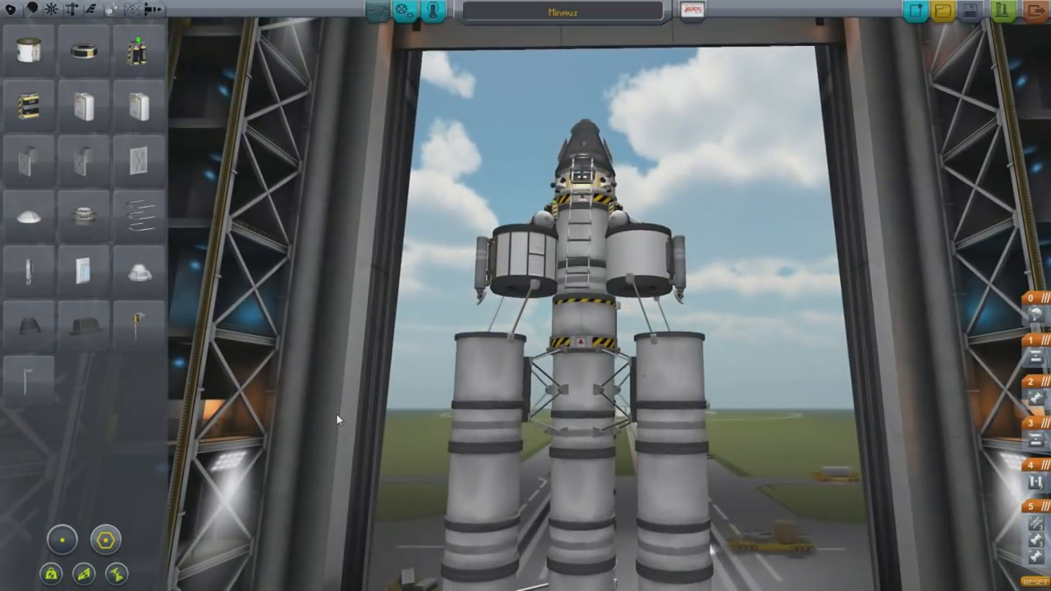
pyautogui.moveTo(151, 11)
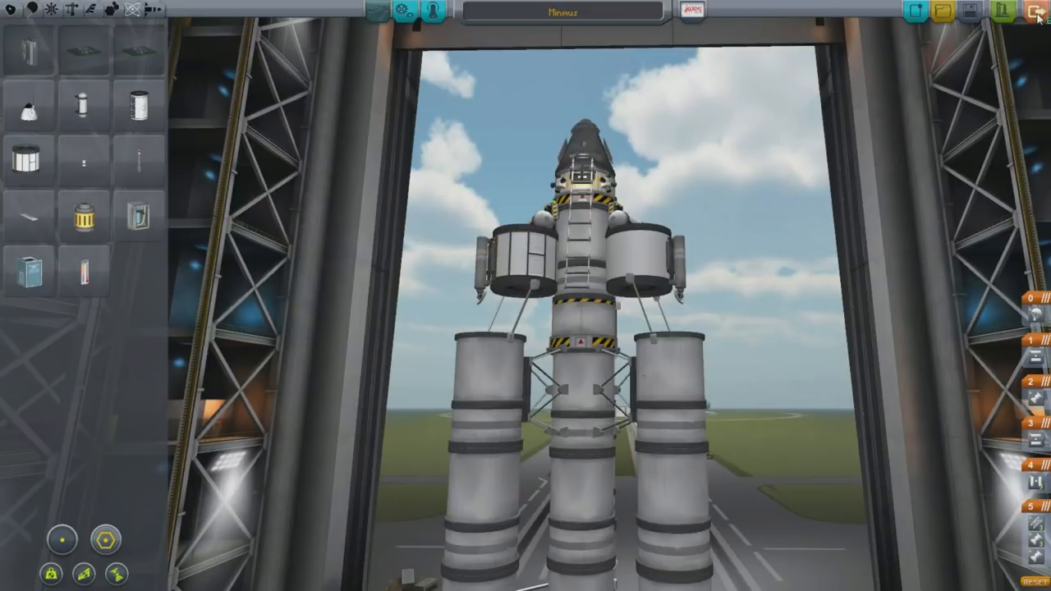
pyautogui.click(1033, 11)
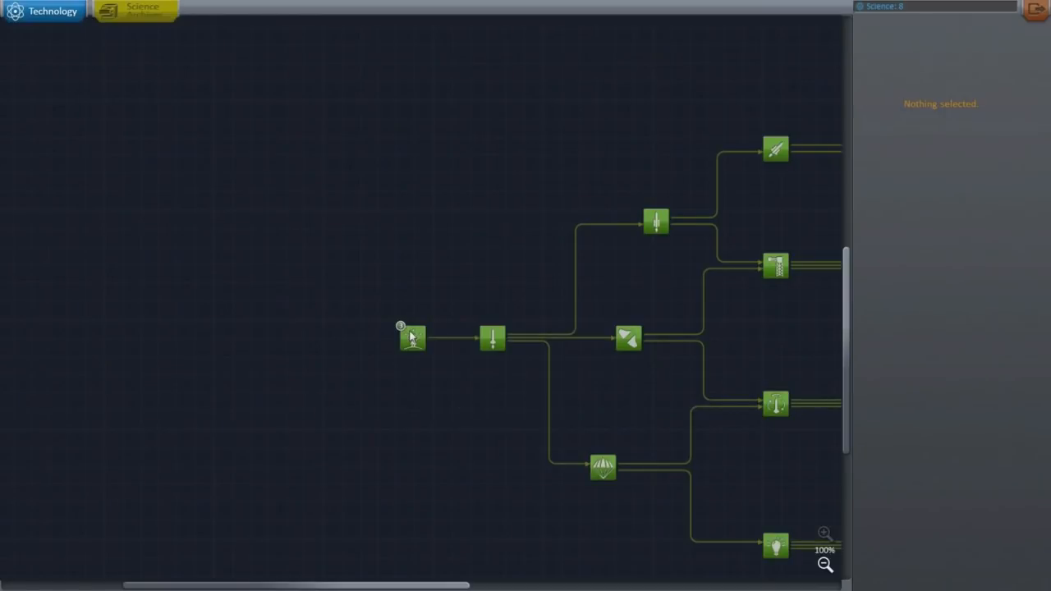
pyautogui.moveTo(392, 326)
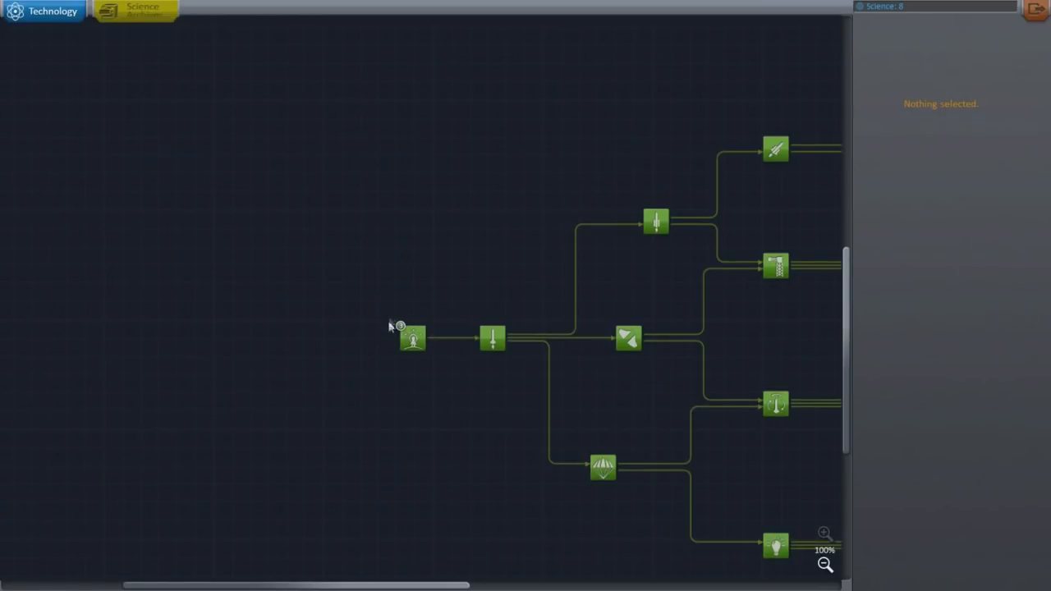
# Inspect the starting node in the Research and Development technology tree
pyautogui.click(412, 338)
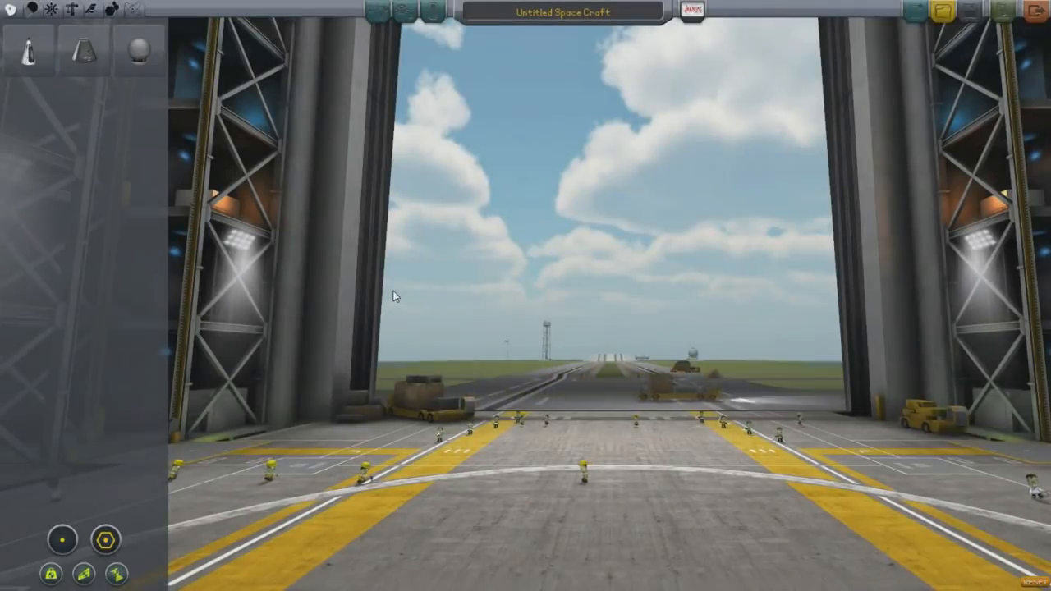
pyautogui.moveTo(312, 326)
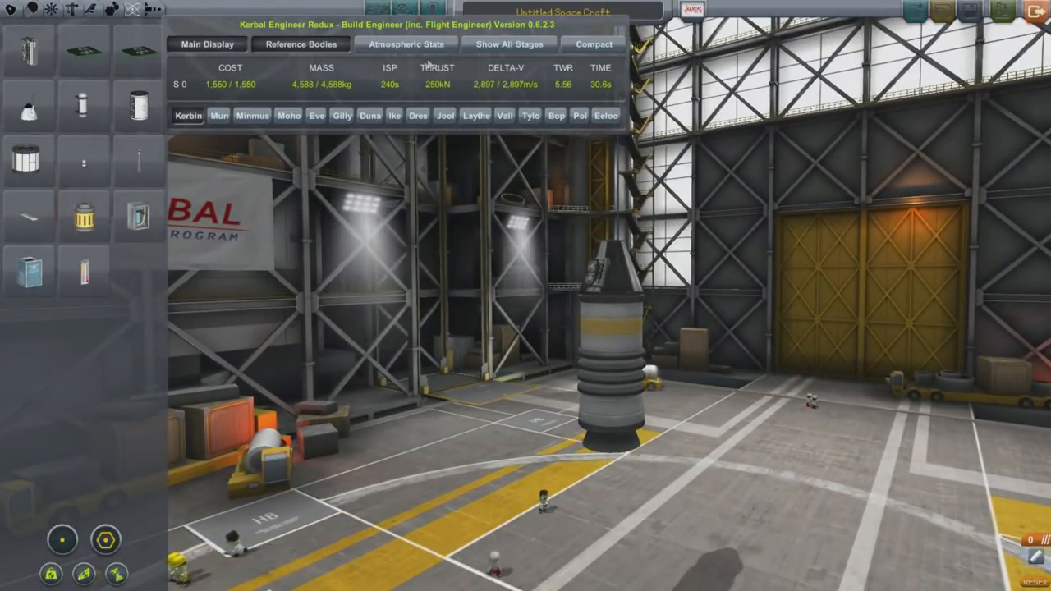
pyautogui.click(406, 44)
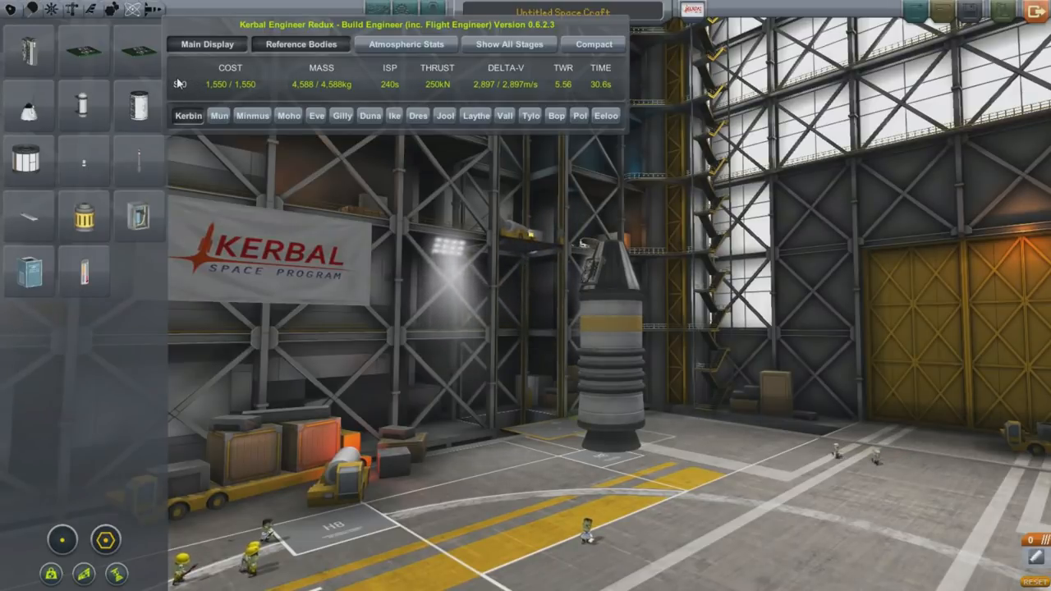
pyautogui.moveTo(189, 171)
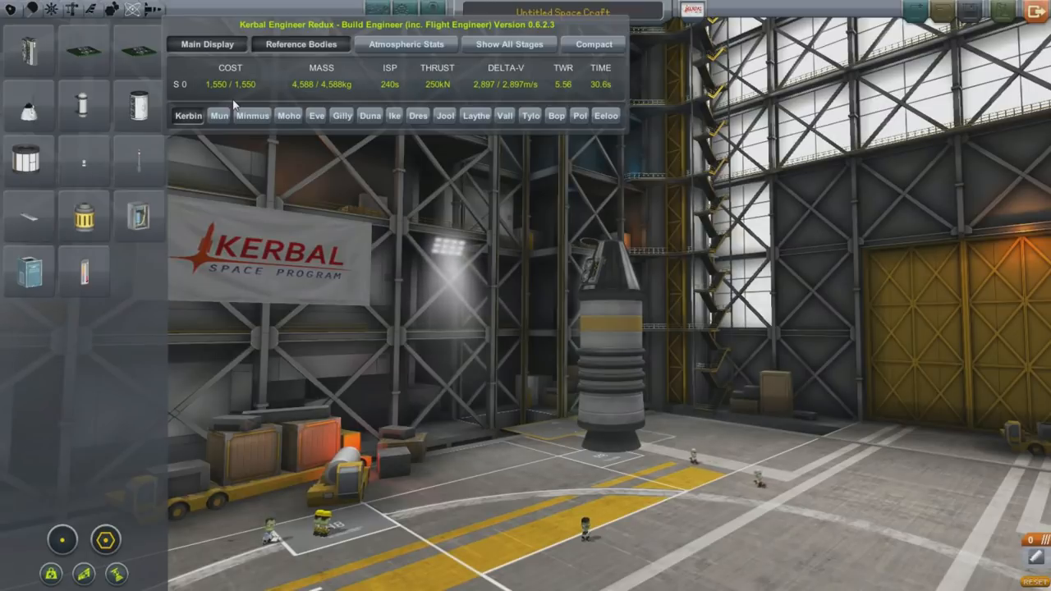
pyautogui.moveTo(349, 101)
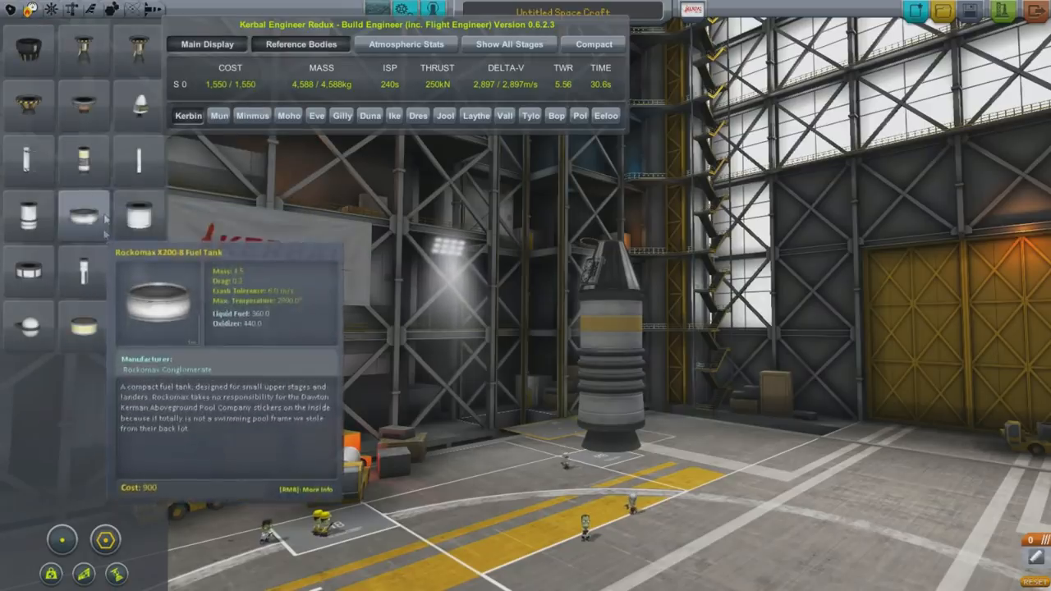
pyautogui.moveTo(82, 160)
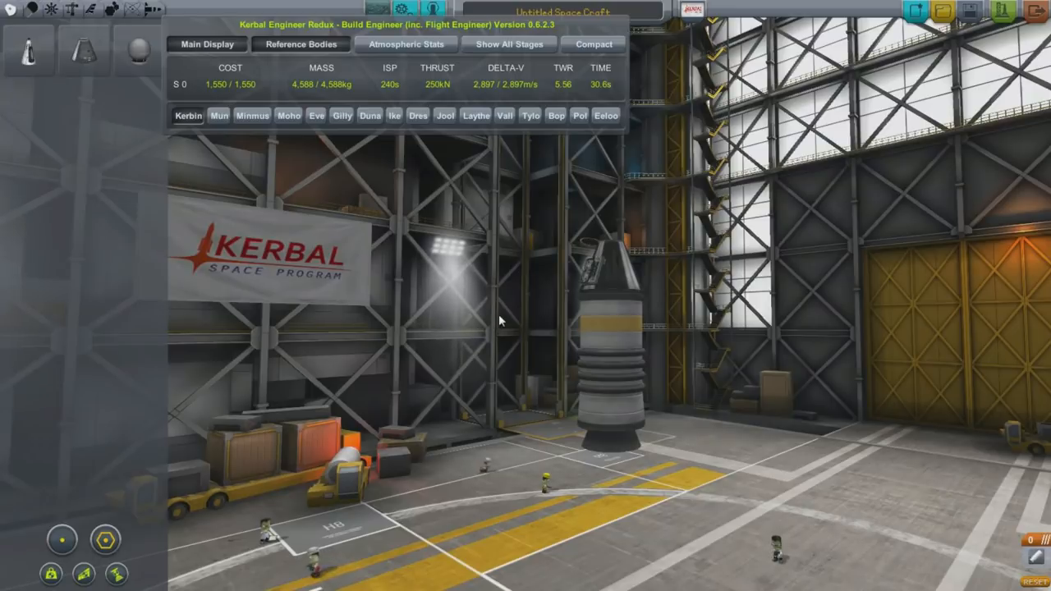
pyautogui.moveTo(736, 354)
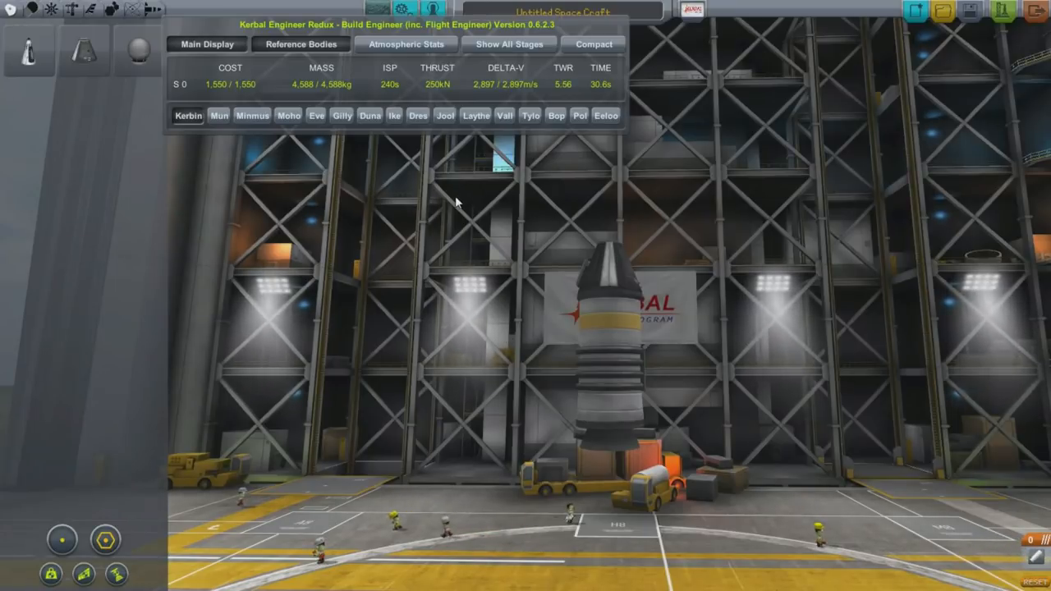
pyautogui.moveTo(405, 75)
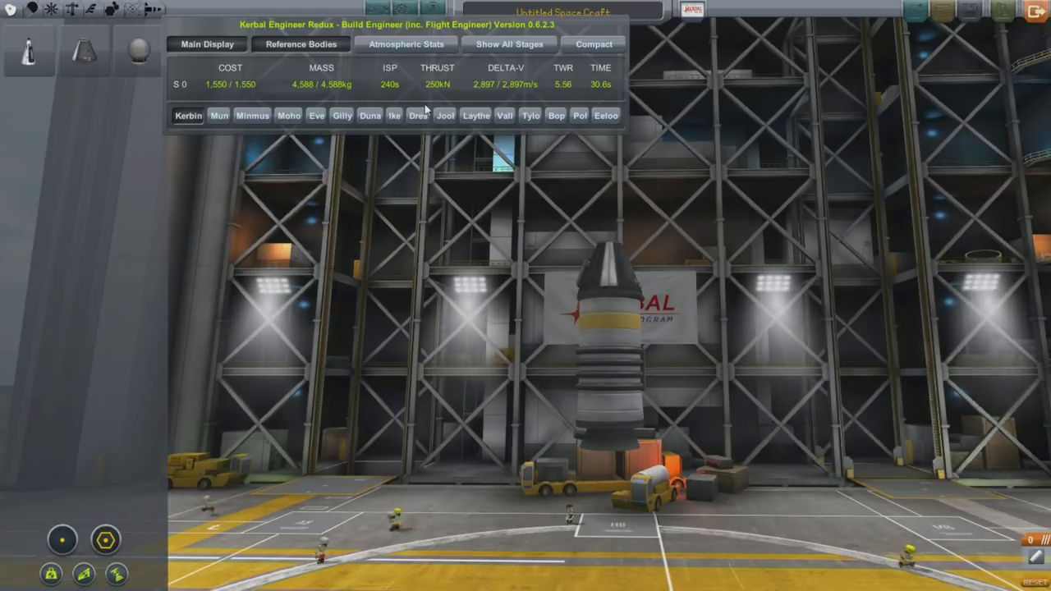
pyautogui.moveTo(394, 80)
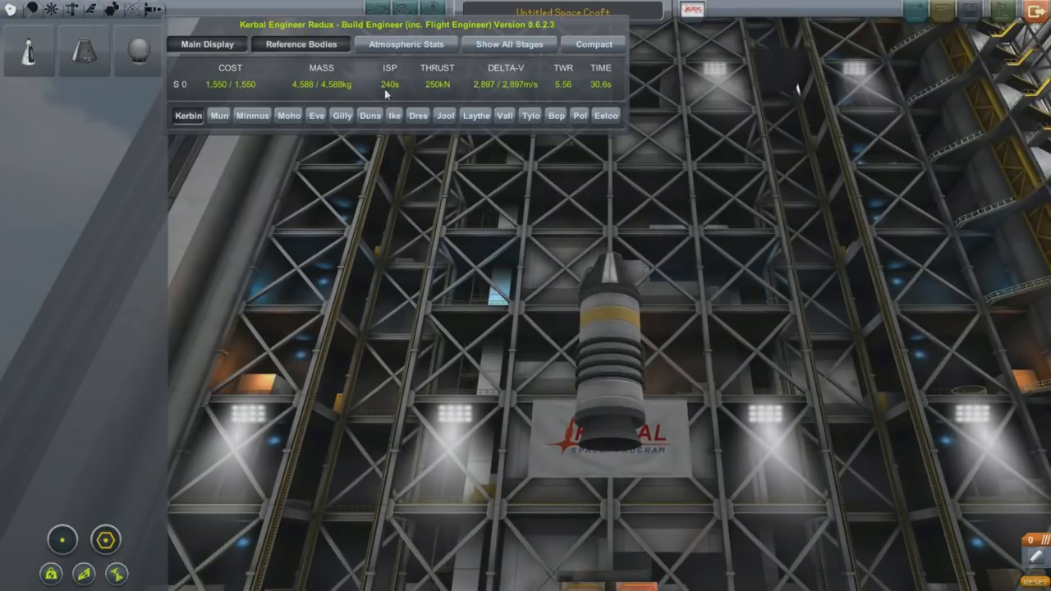
pyautogui.moveTo(439, 94)
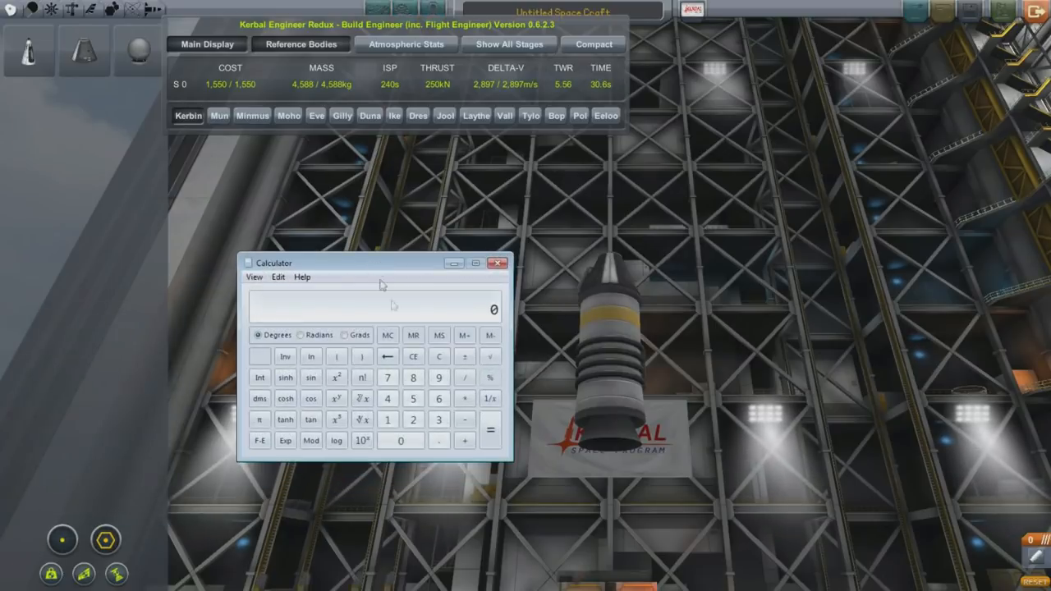
pyautogui.moveTo(437, 321)
pyautogui.write('25')
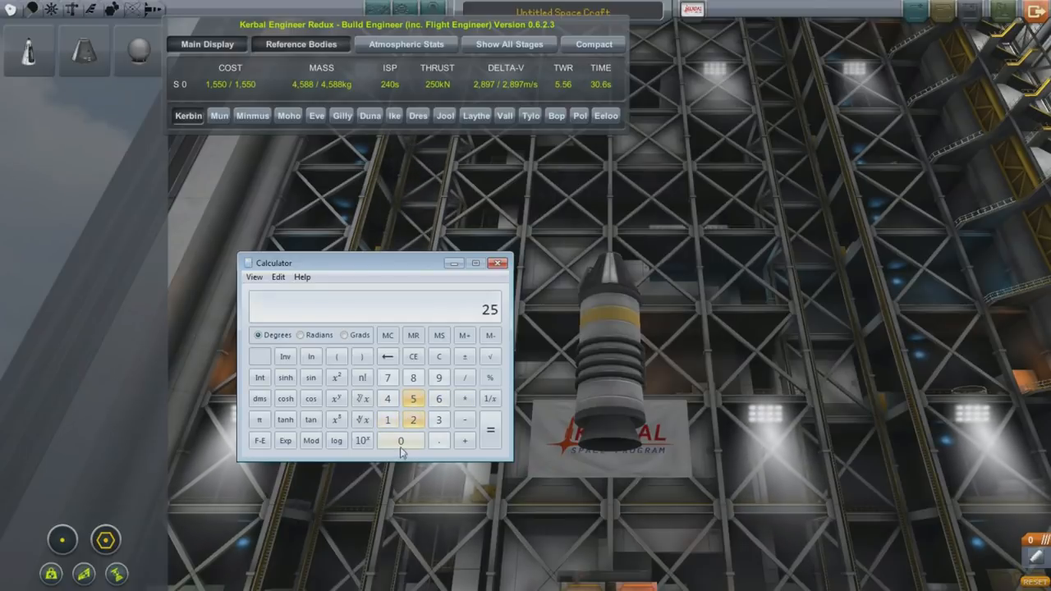
# Compute 250000 ÷ 4588 ÷ 9.8 in Calculator, giving a TWR of about 5.56
pyautogui.click(400, 441)
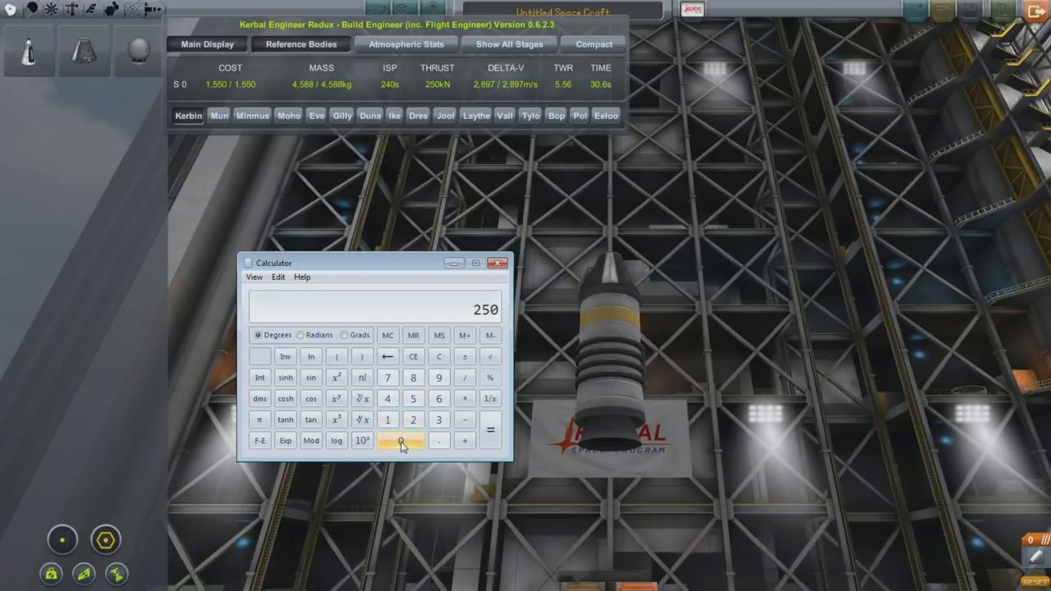
pyautogui.click(401, 440)
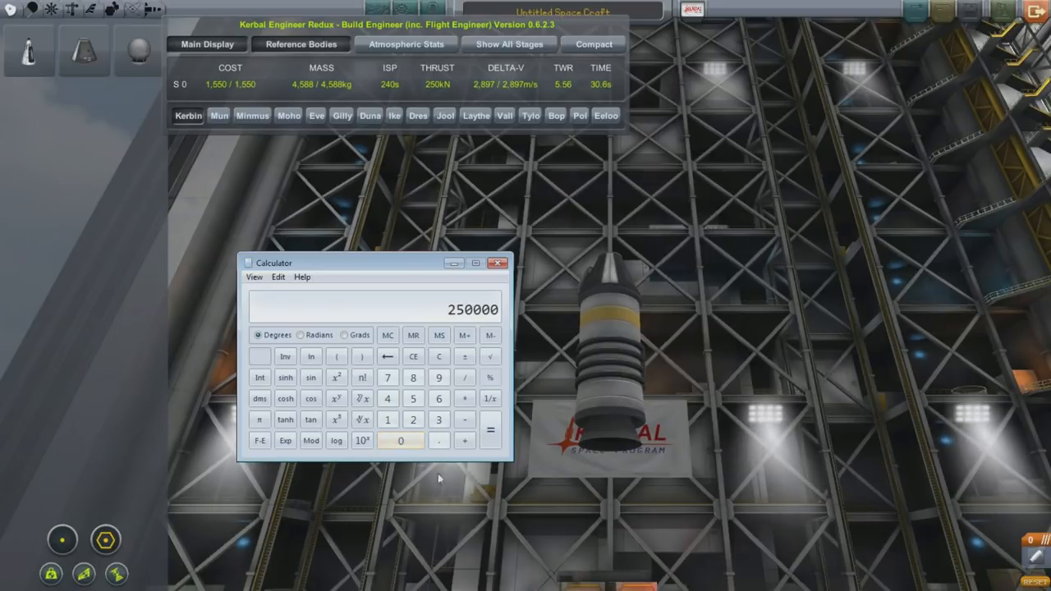
pyautogui.click(465, 377)
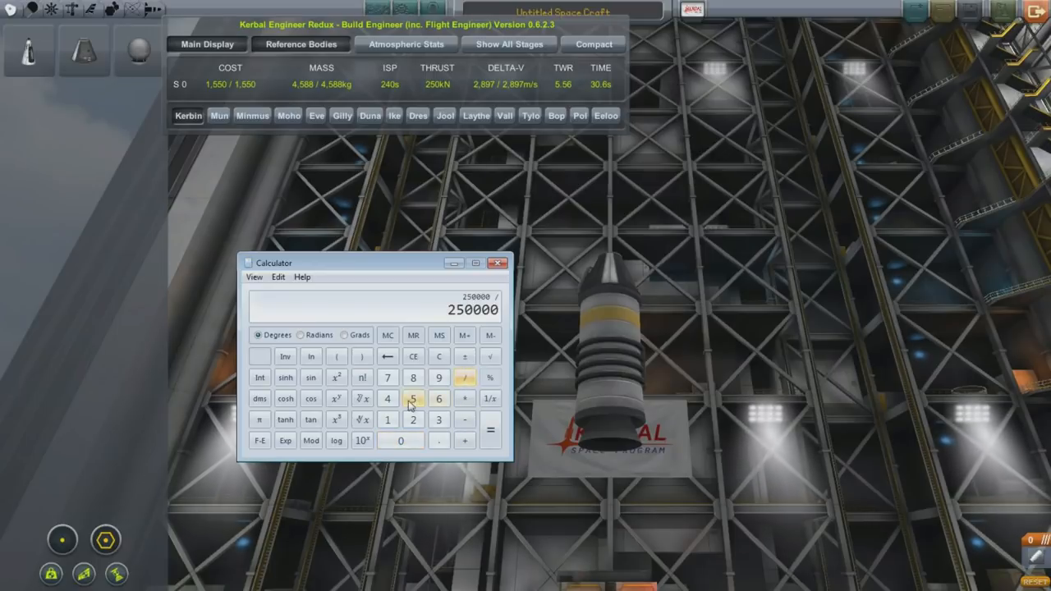
pyautogui.click(413, 377)
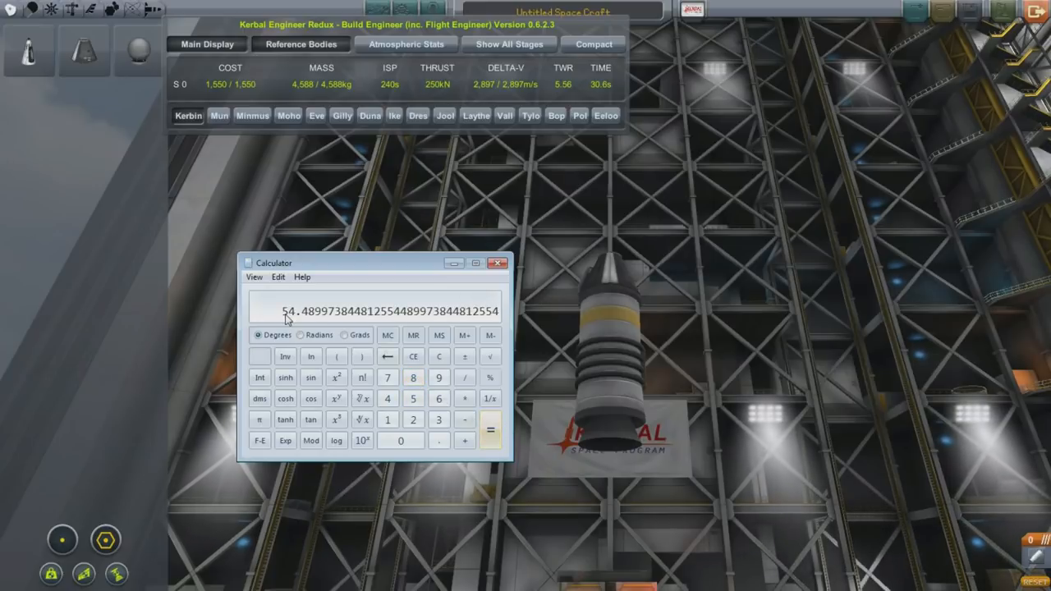
pyautogui.click(490, 430)
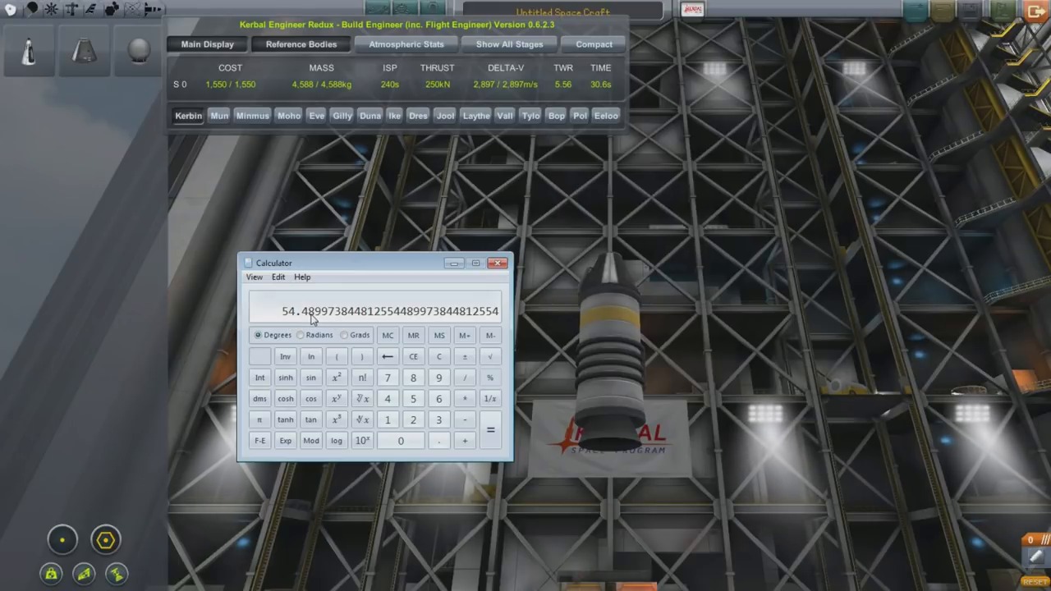
pyautogui.moveTo(505, 165)
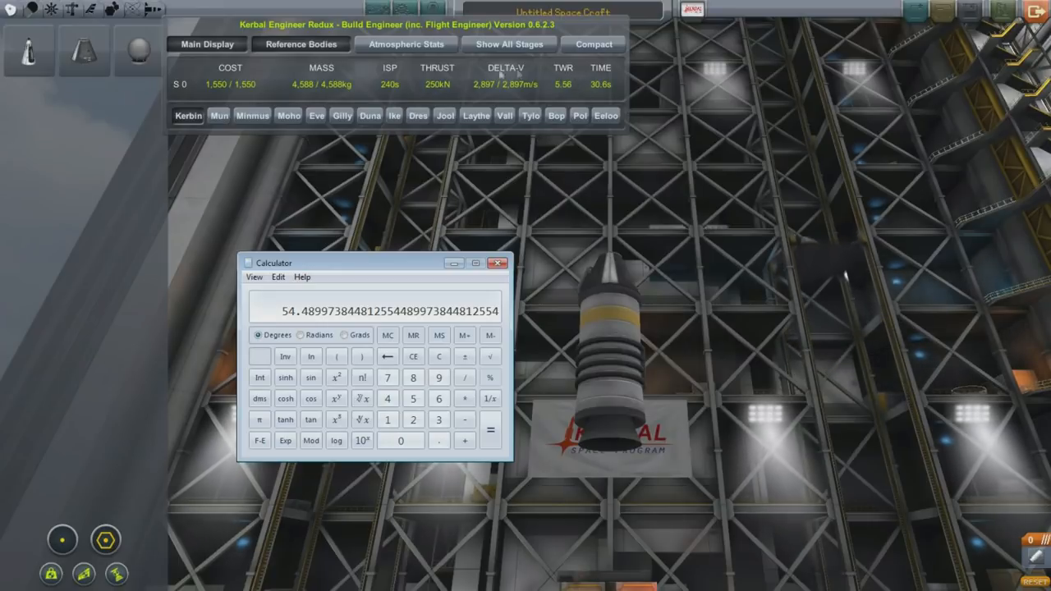
pyautogui.moveTo(565, 92)
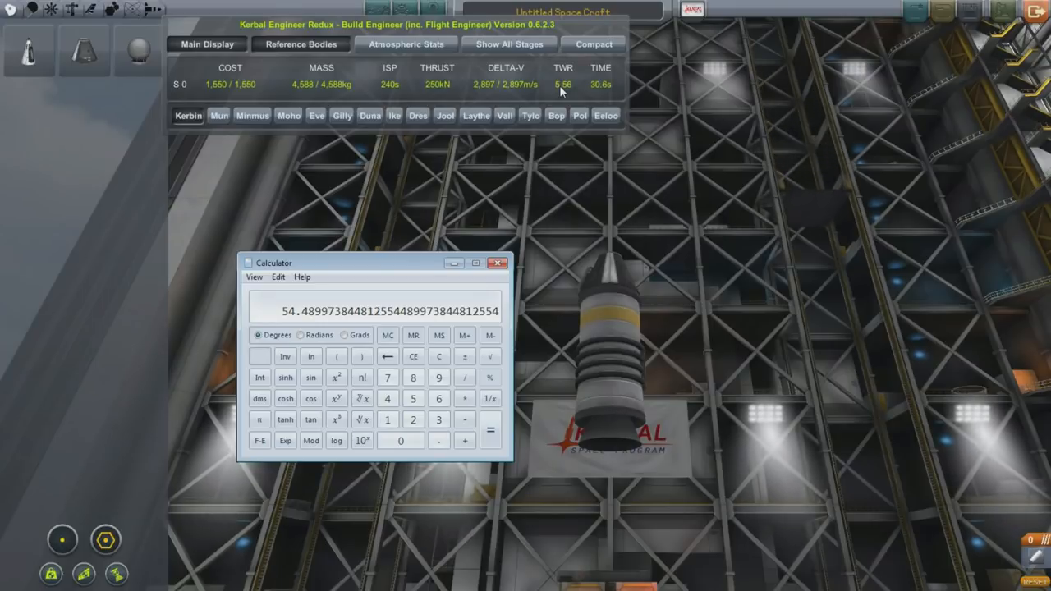
pyautogui.click(464, 377)
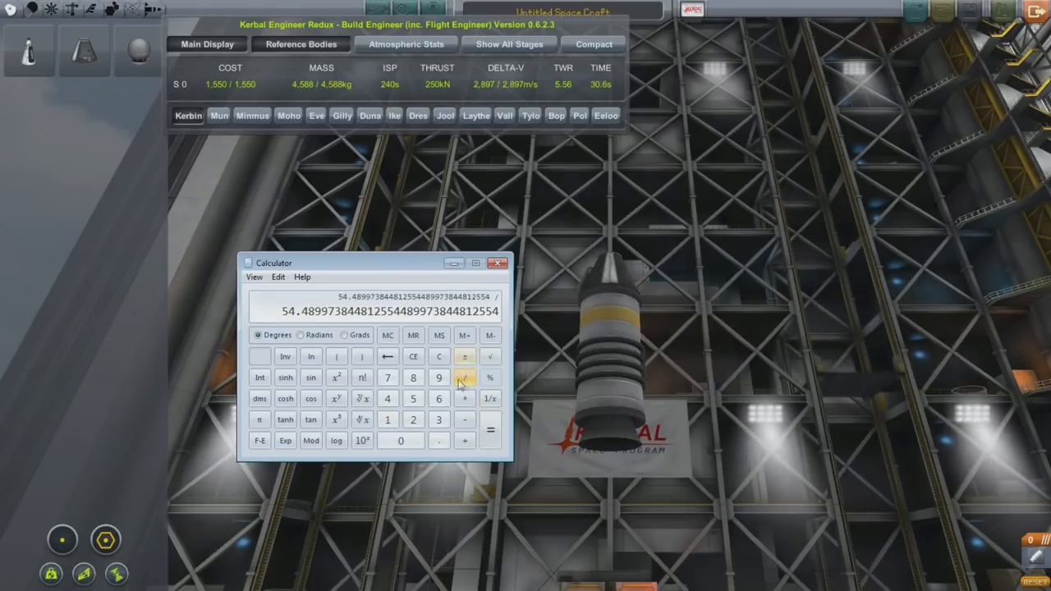
pyautogui.click(491, 431)
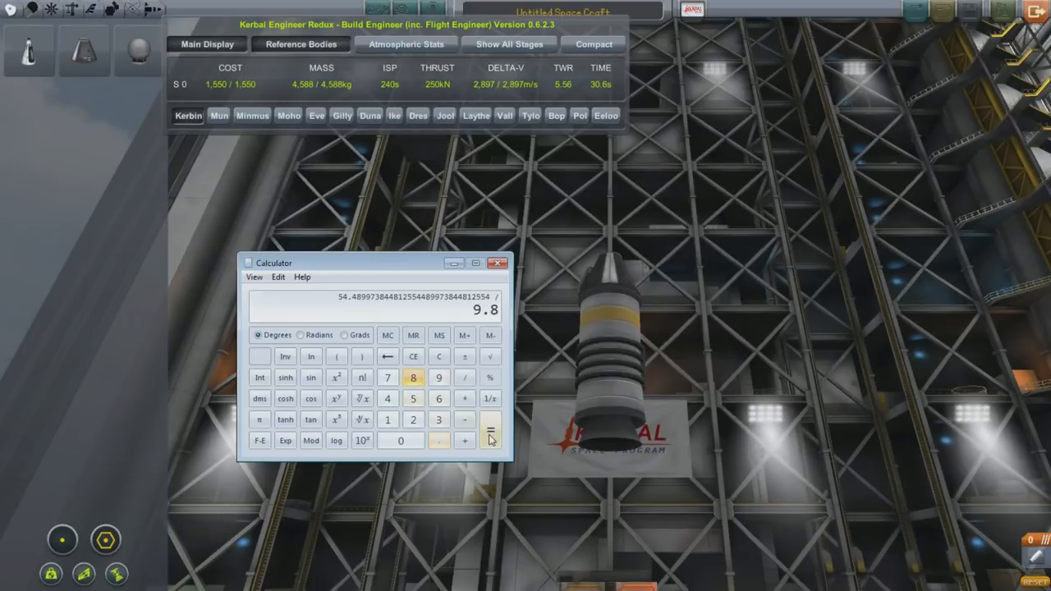
pyautogui.click(490, 431)
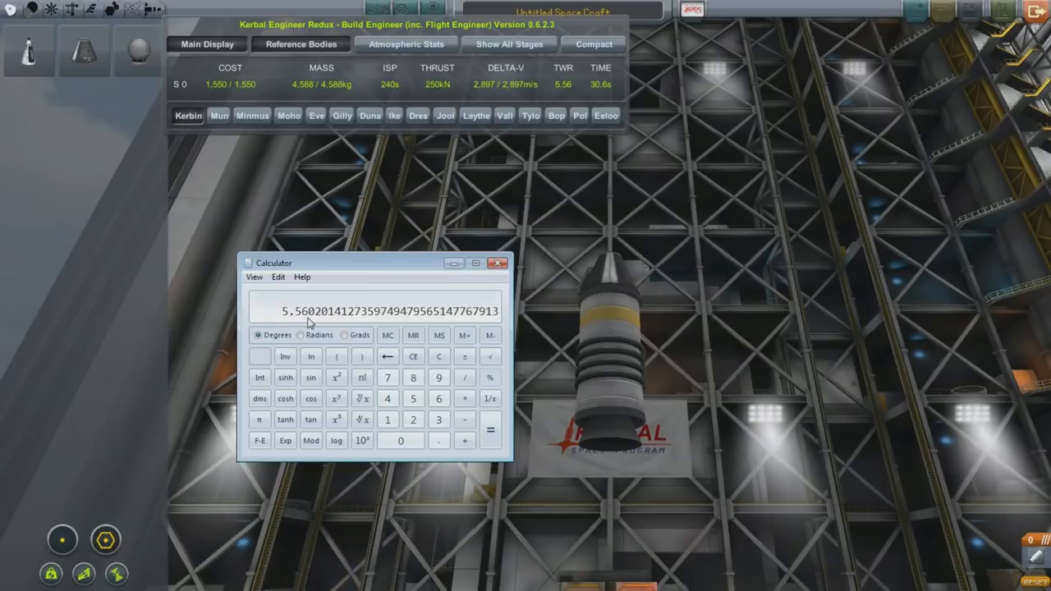
pyautogui.moveTo(382, 354)
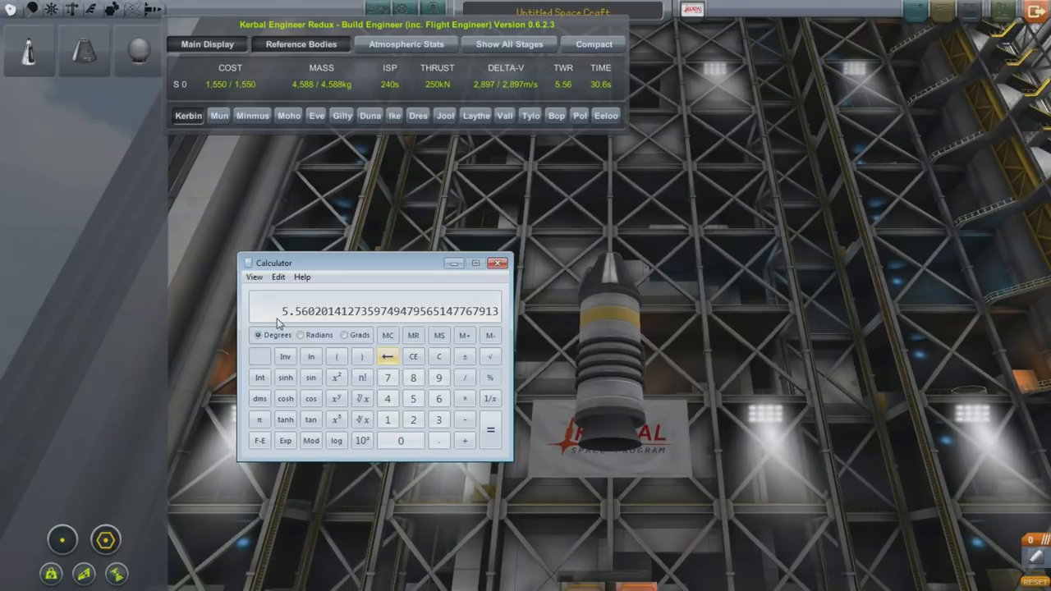
pyautogui.moveTo(570, 87)
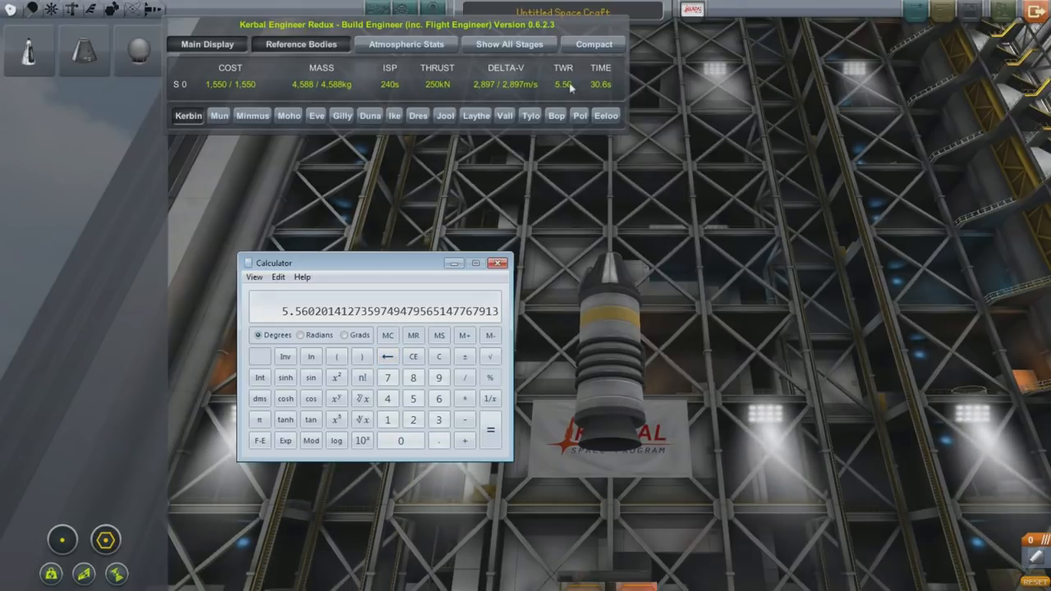
pyautogui.moveTo(538, 80)
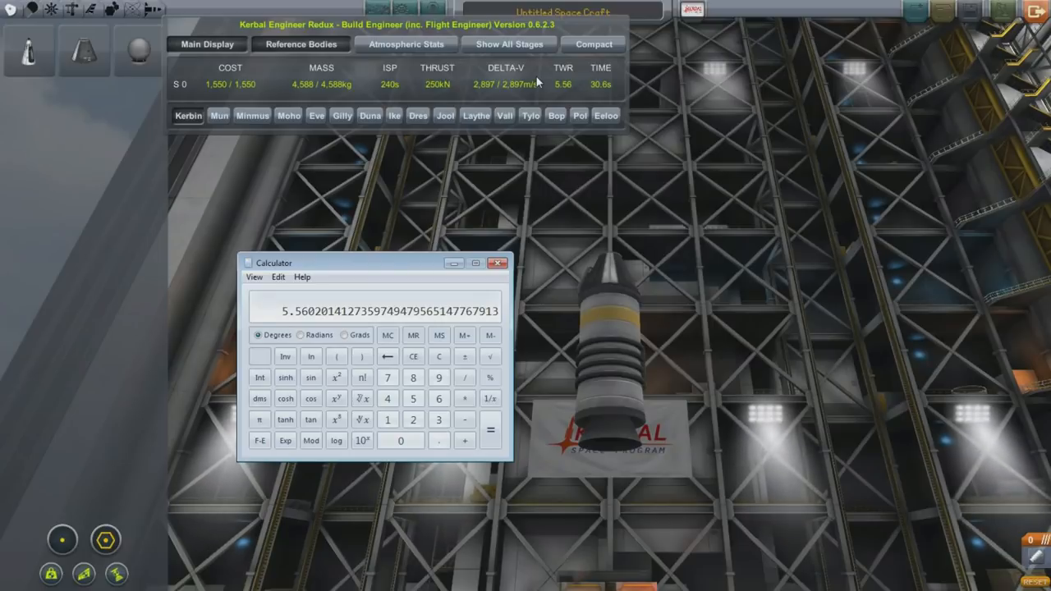
pyautogui.moveTo(606, 115)
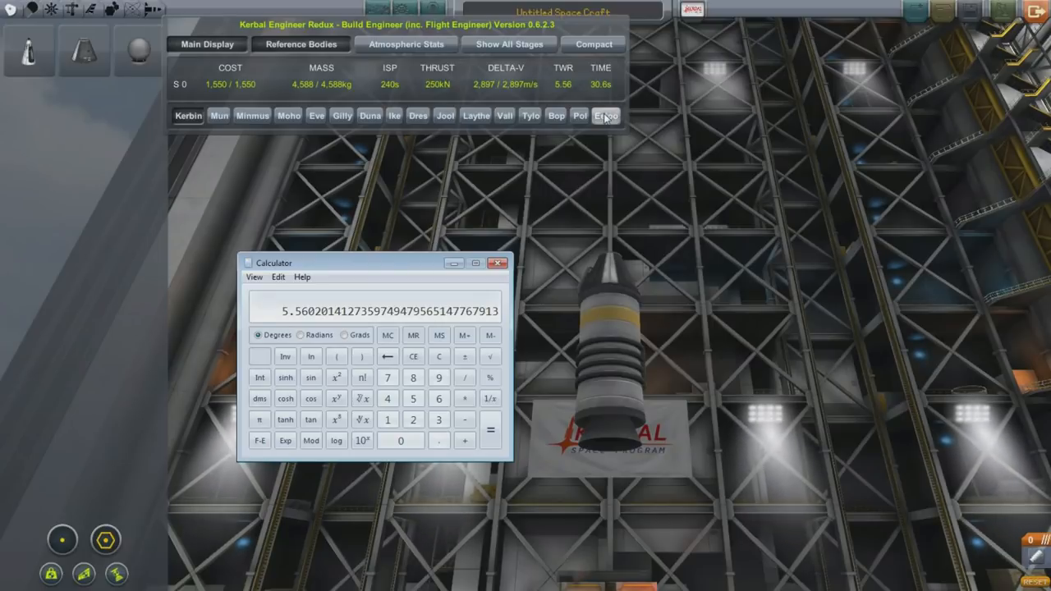
pyautogui.moveTo(526, 290)
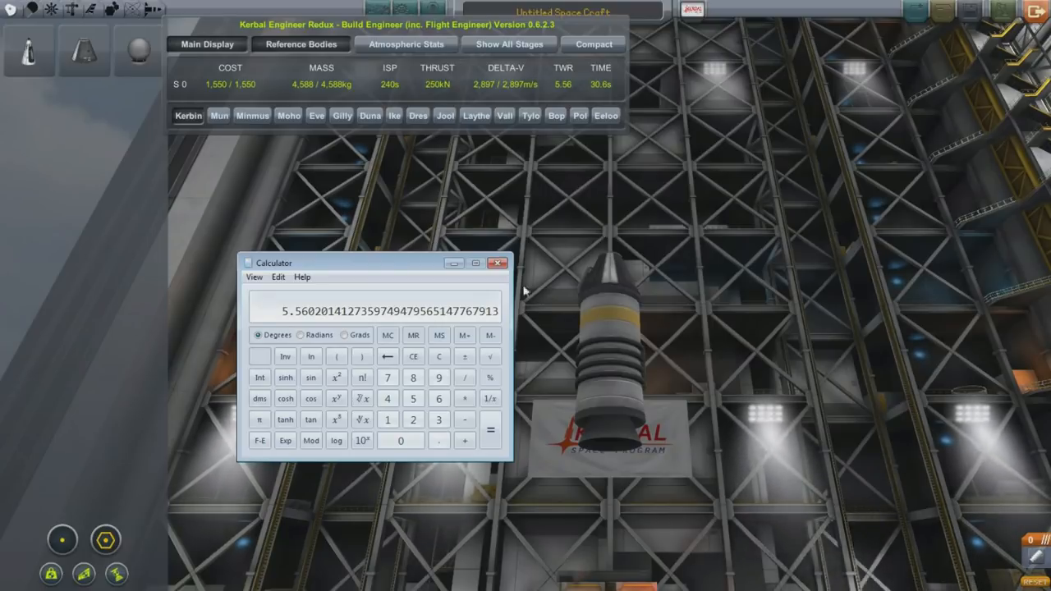
pyautogui.moveTo(417, 261)
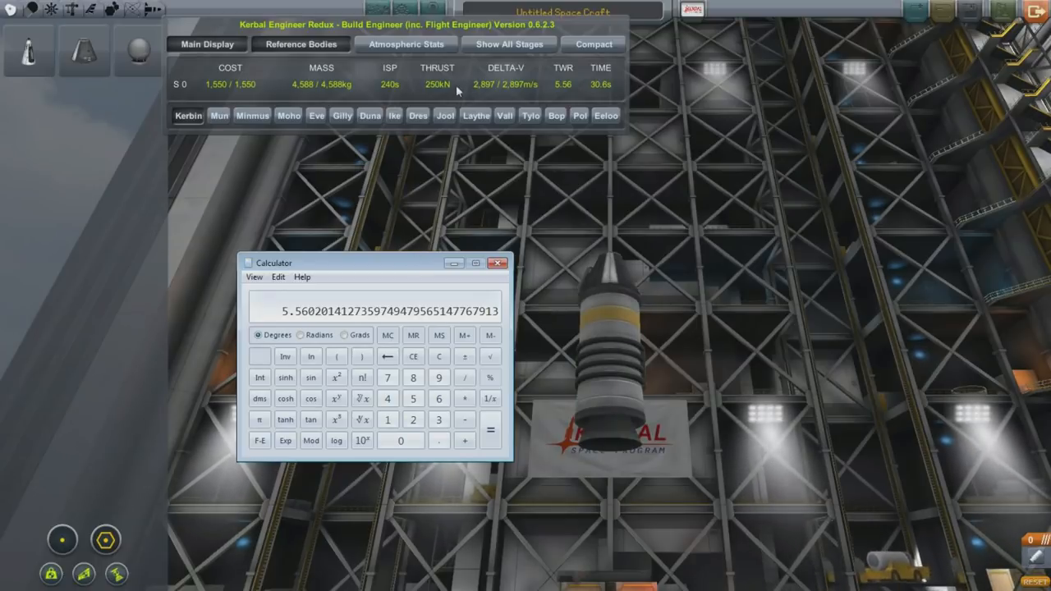
pyautogui.moveTo(493, 91)
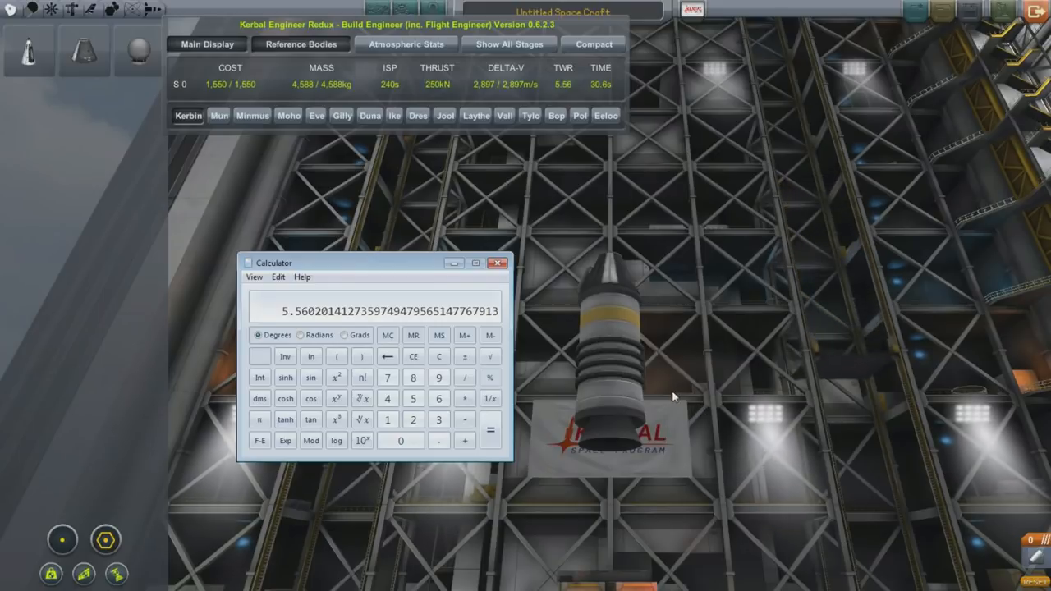
pyautogui.moveTo(361, 263); pyautogui.dragTo(320, 284)
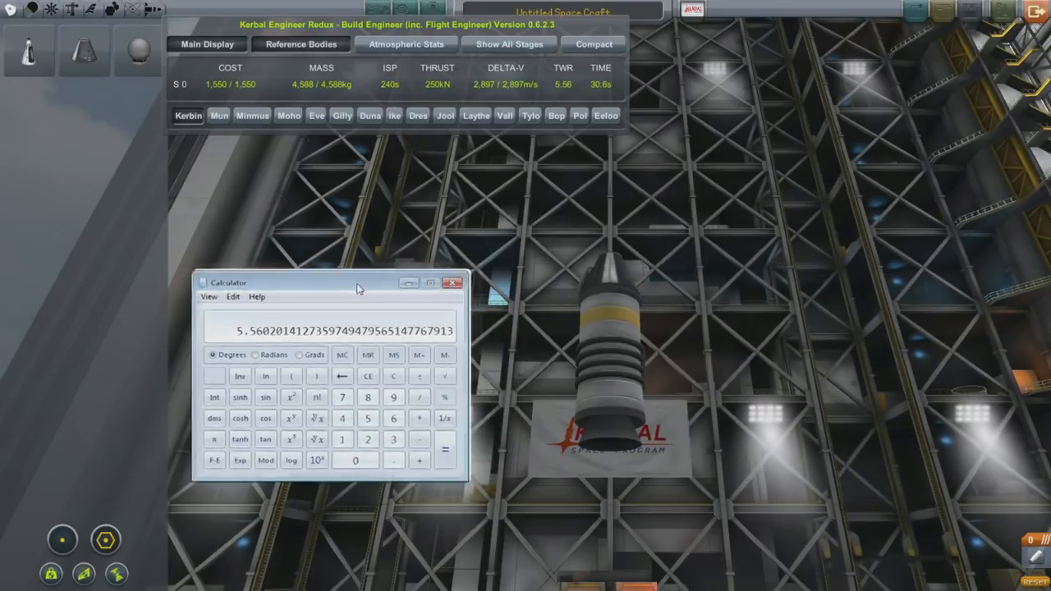
pyautogui.moveTo(329, 283); pyautogui.dragTo(287, 328)
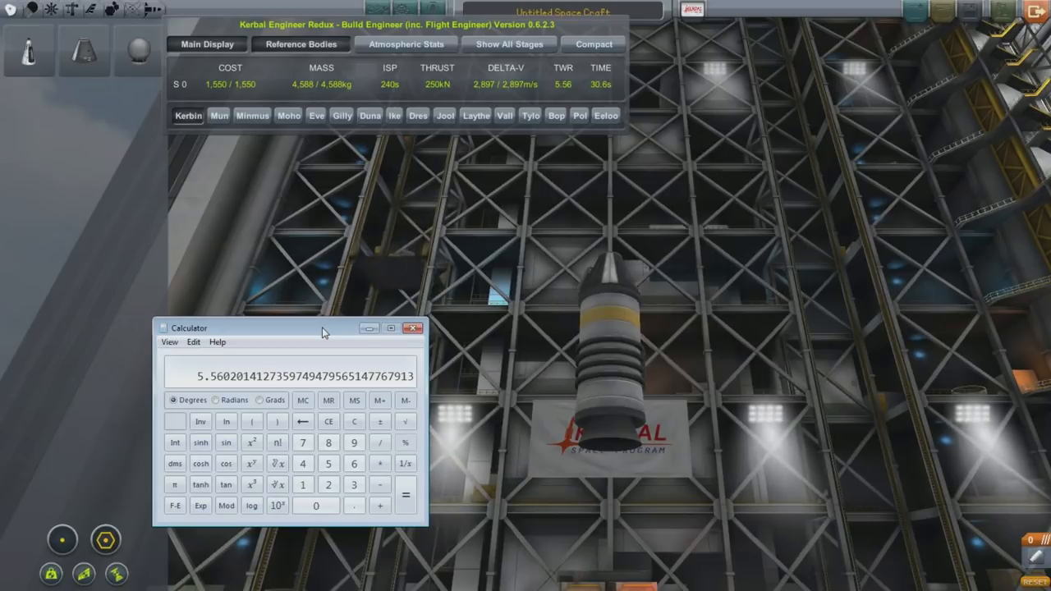
pyautogui.moveTo(482, 93)
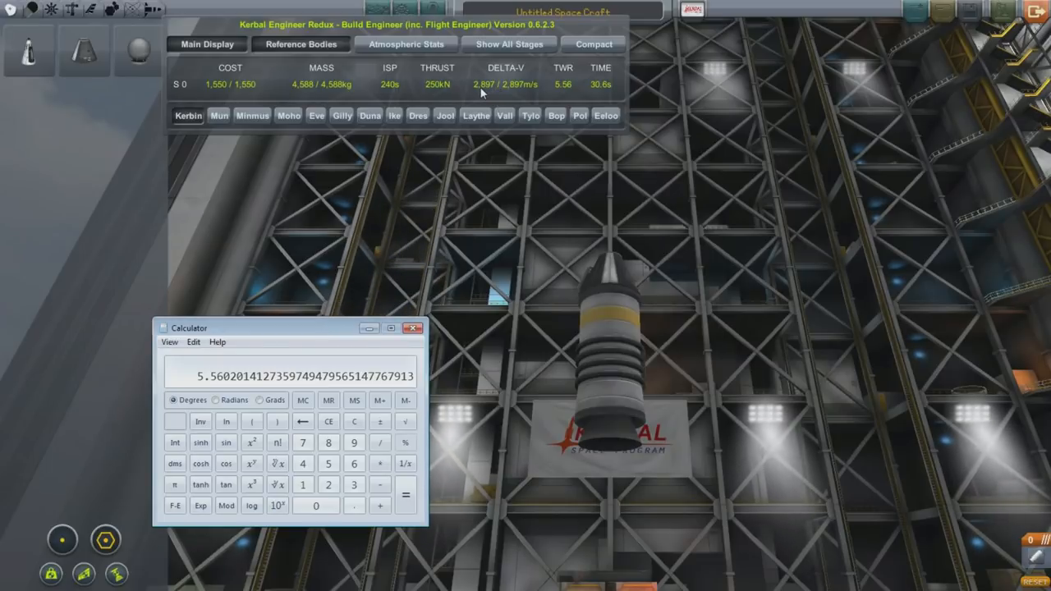
pyautogui.moveTo(538, 96)
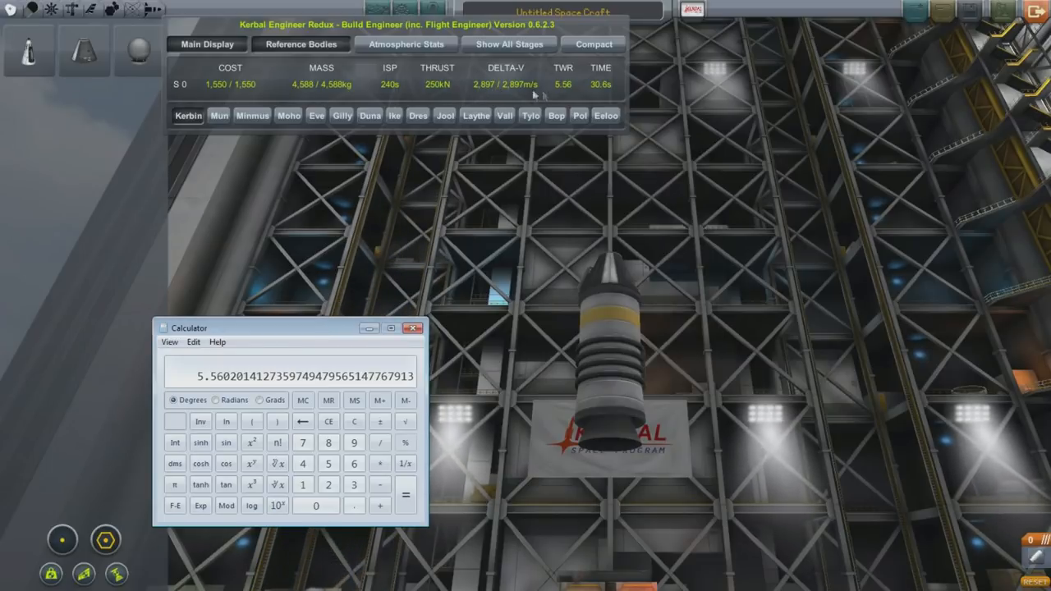
pyautogui.moveTo(524, 96)
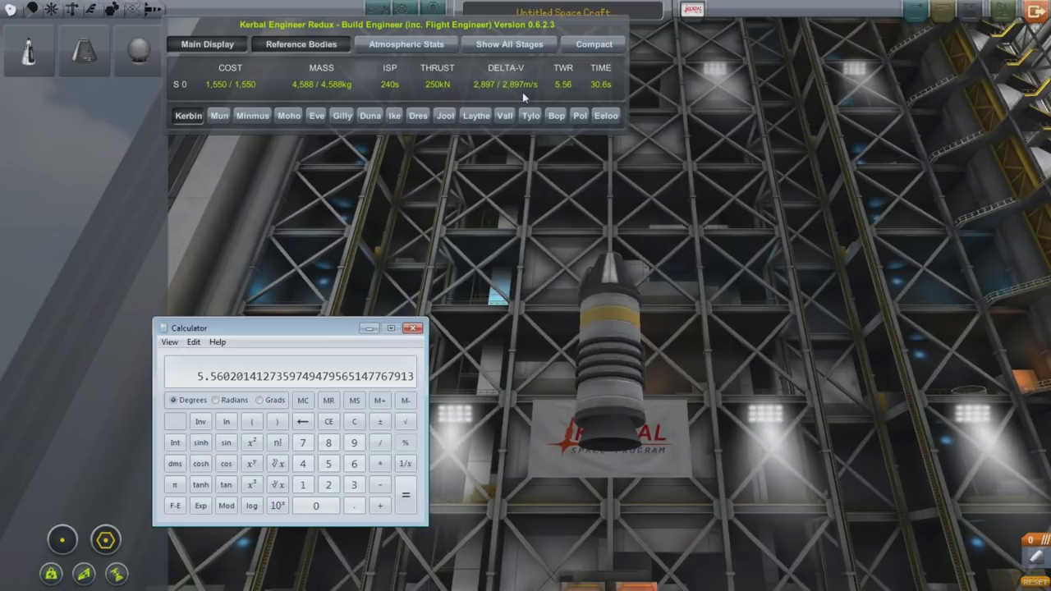
pyautogui.moveTo(530, 94)
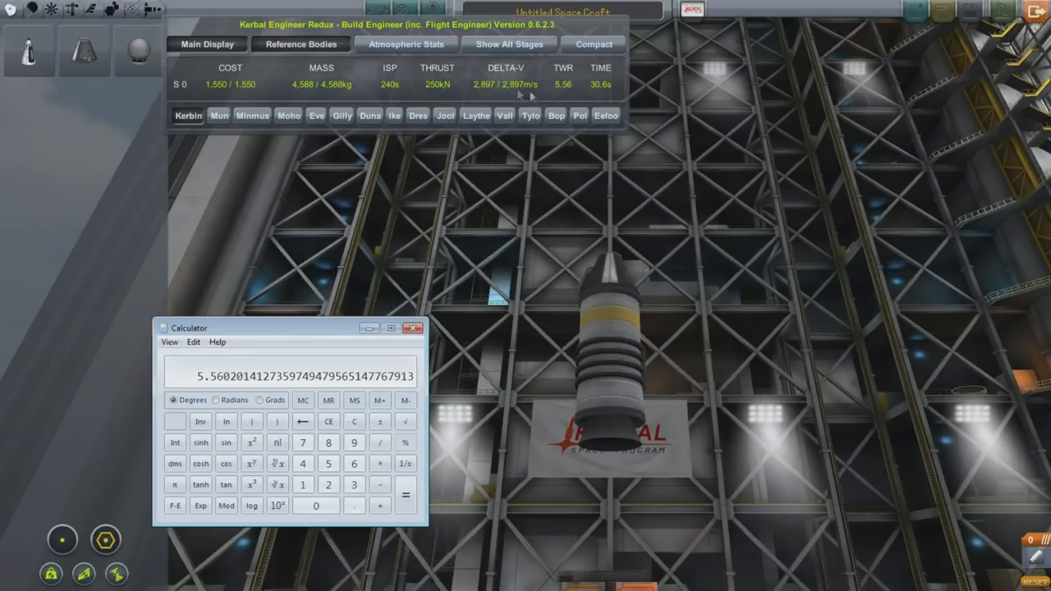
pyautogui.moveTo(591, 92)
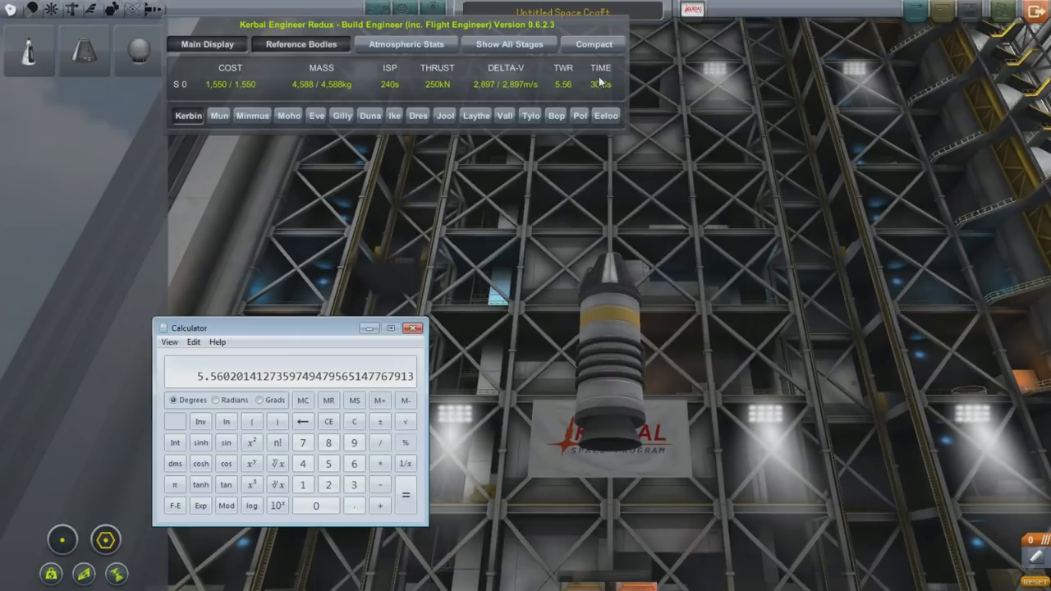
pyautogui.moveTo(587, 79)
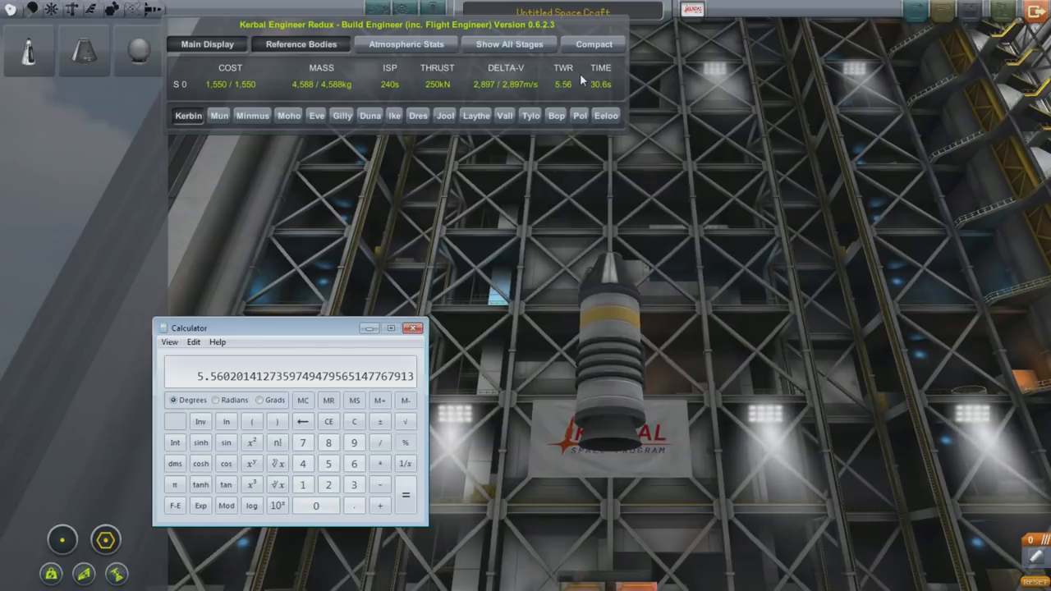
# Clear Calculator, reposition its window, and begin entering 1667.7
pyautogui.click(354, 421)
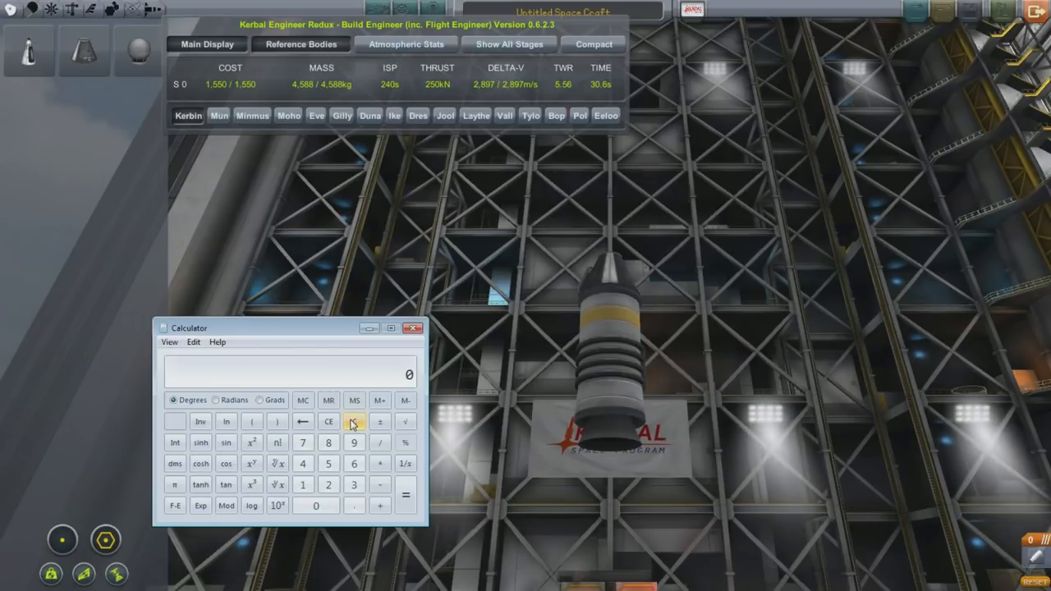
pyautogui.moveTo(287, 327); pyautogui.dragTo(292, 343)
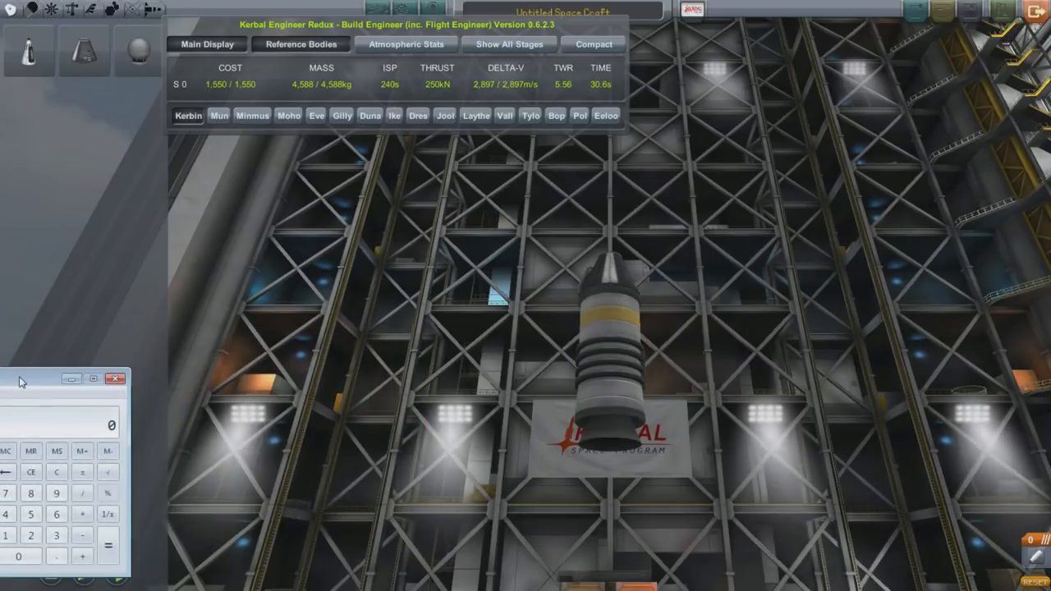
pyautogui.click(116, 378)
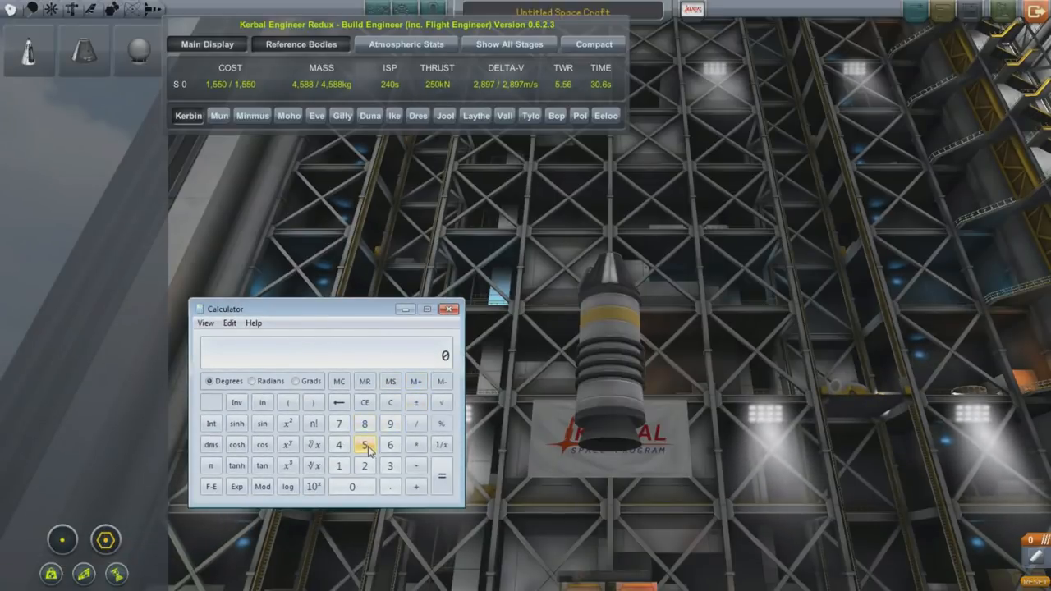
pyautogui.click(338, 444)
pyautogui.write('1667.7')
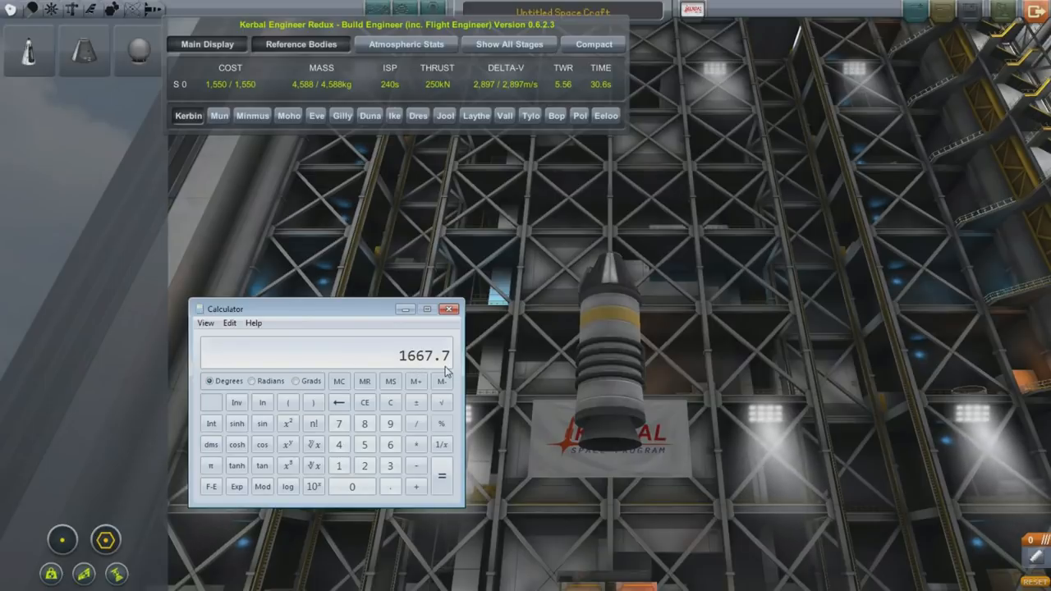
pyautogui.moveTo(479, 96)
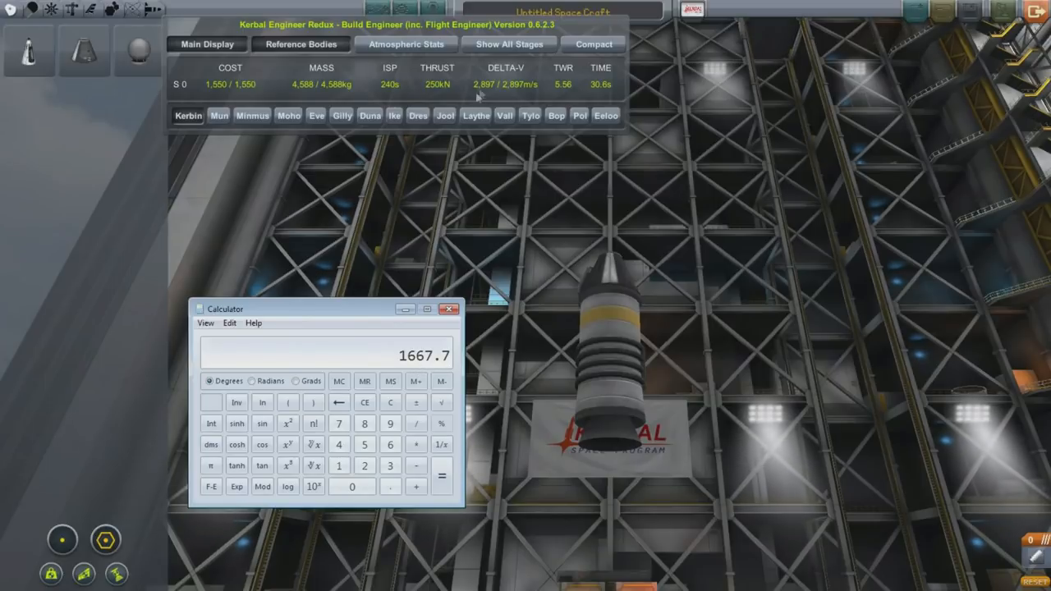
pyautogui.moveTo(439, 201)
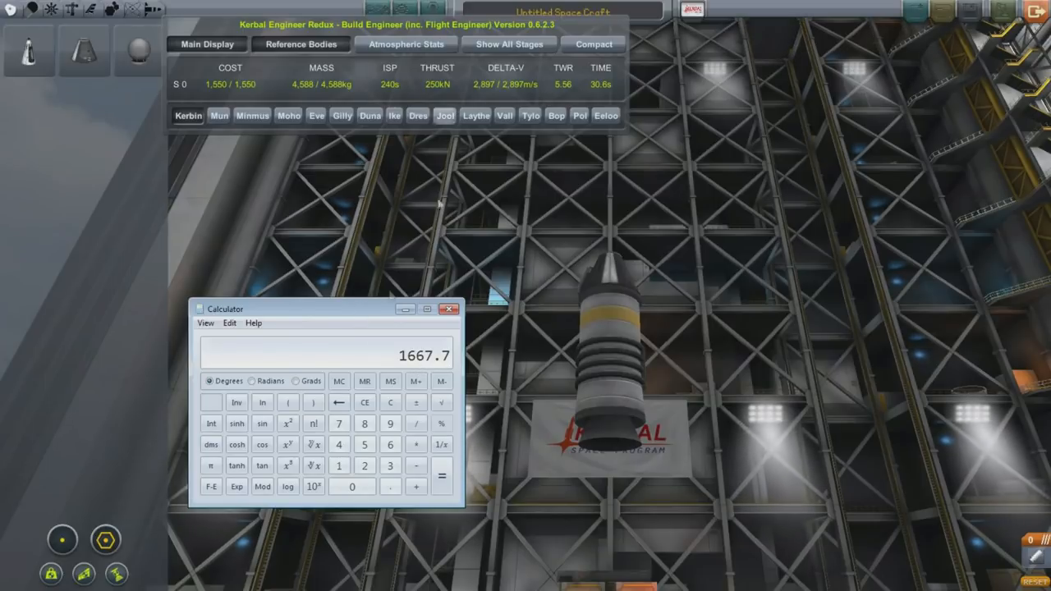
pyautogui.moveTo(336, 317)
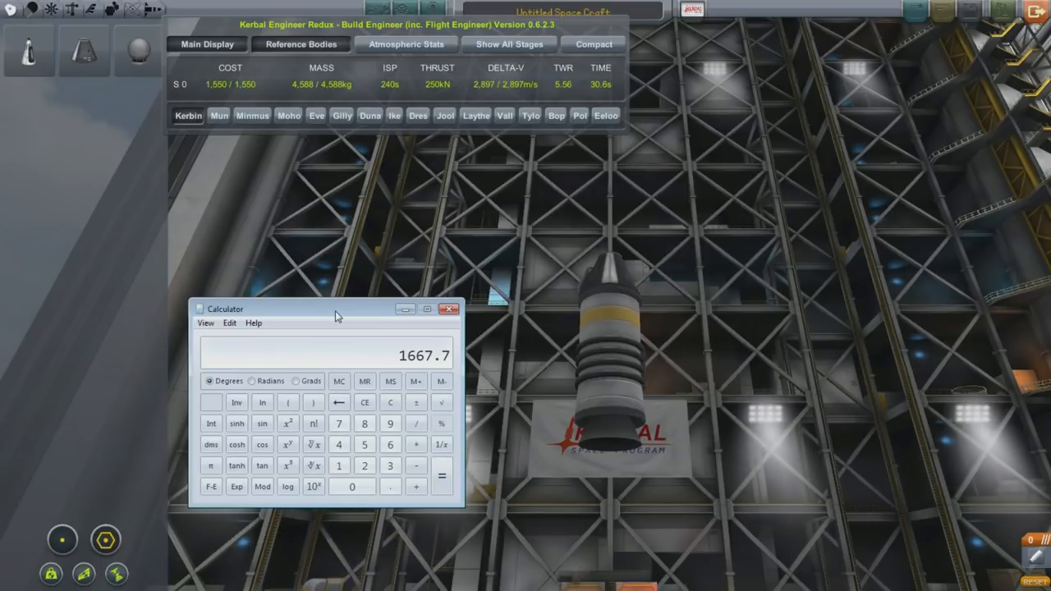
# Rotate the VAB view around the rocket to inspect the RT-10 Solid Fuel Booster
pyautogui.moveTo(335, 308); pyautogui.dragTo(206, 366)
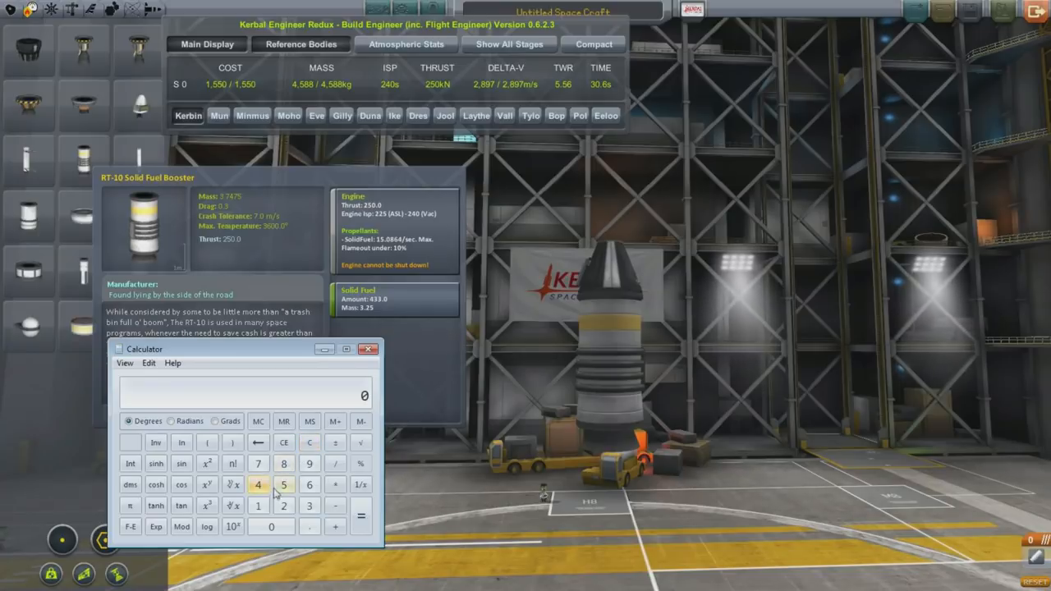
# Compute ln(4588 ÷ 1338) × 240 × 9.8 in Calculator, giving about 2898.29
pyautogui.click(283, 484)
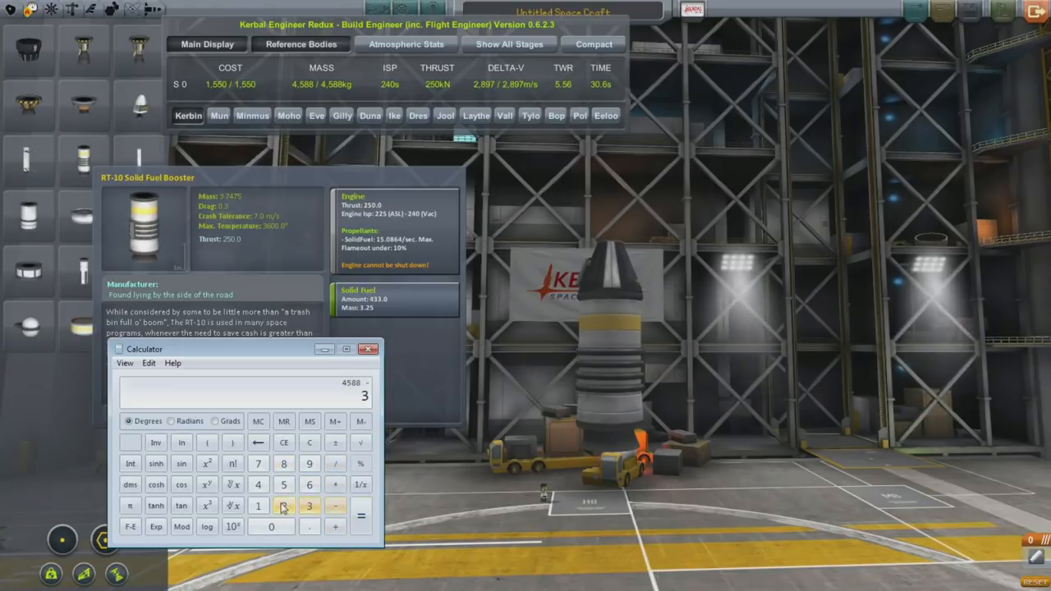
pyautogui.click(361, 516)
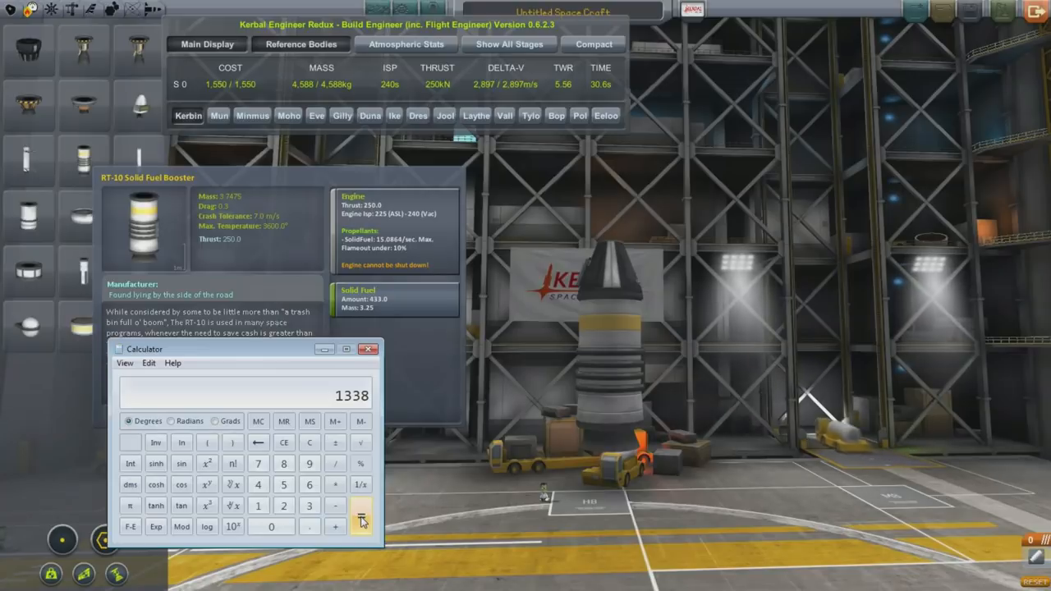
pyautogui.click(359, 517)
pyautogui.write('4588 /')
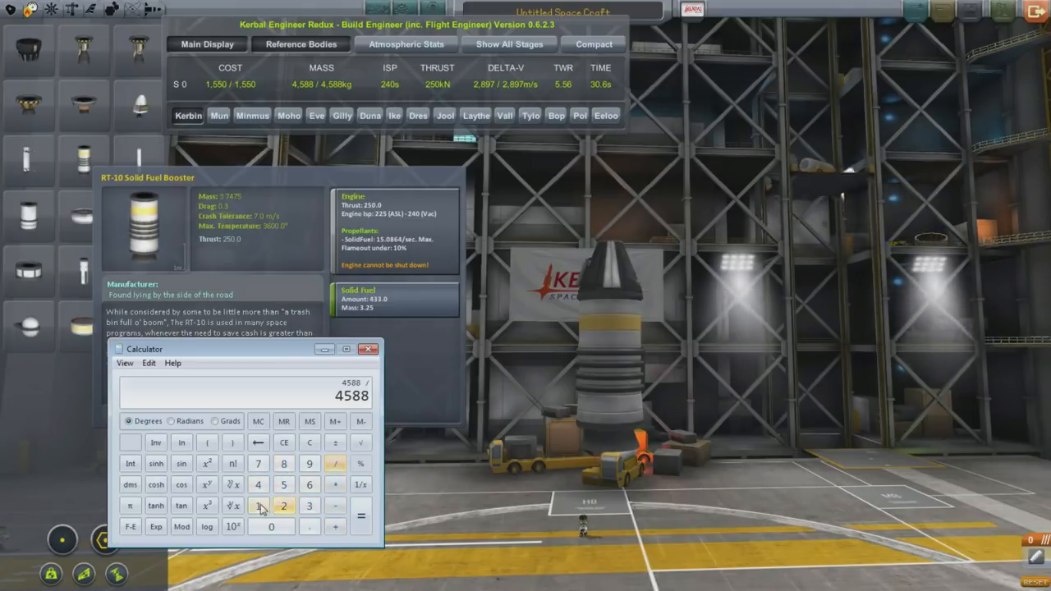
pyautogui.click(360, 526)
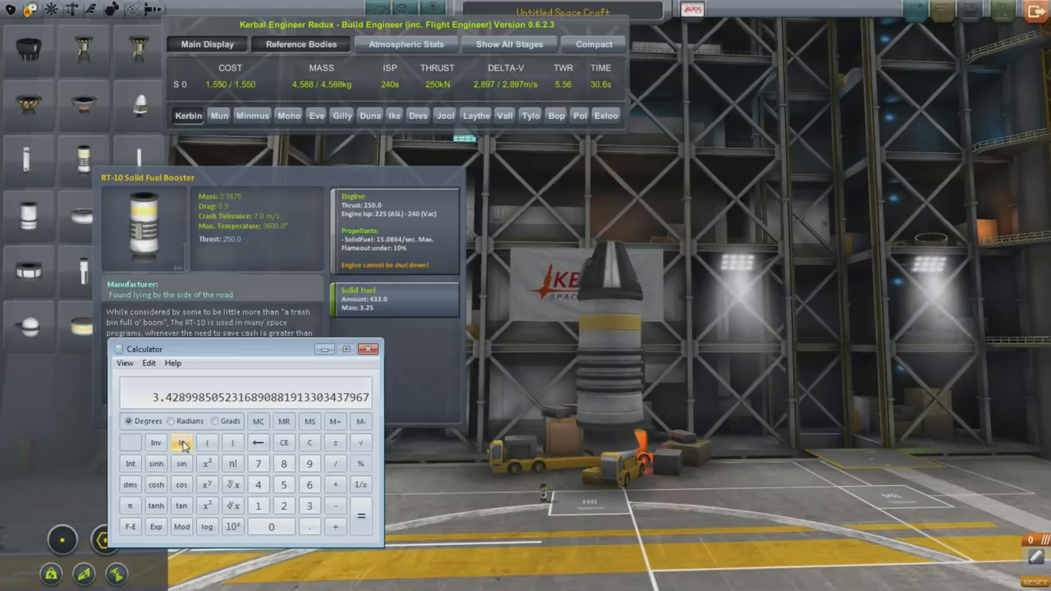
pyautogui.click(181, 441)
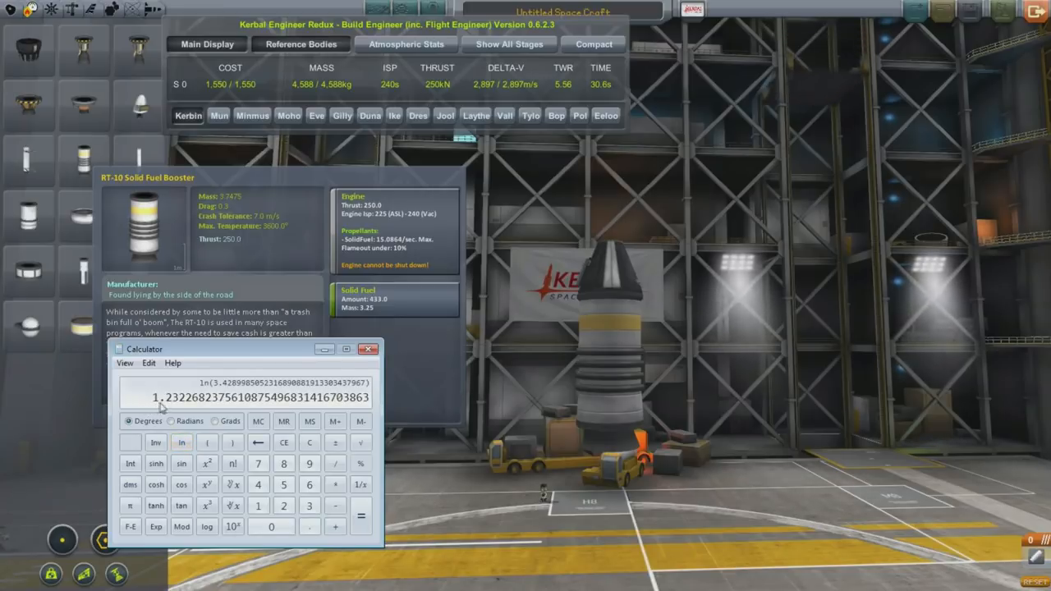
pyautogui.moveTo(197, 408)
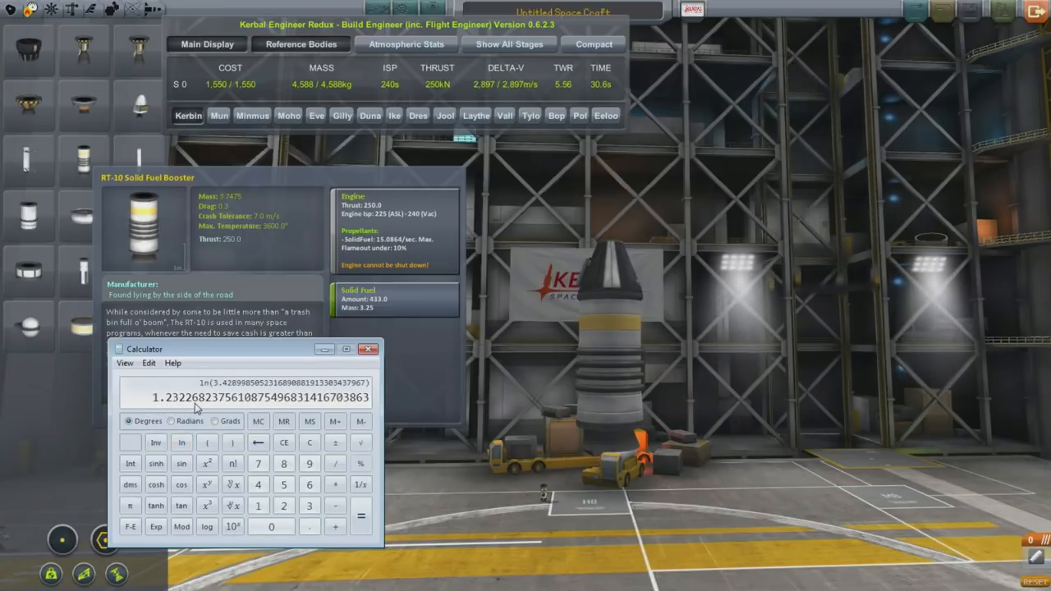
pyautogui.moveTo(335, 485)
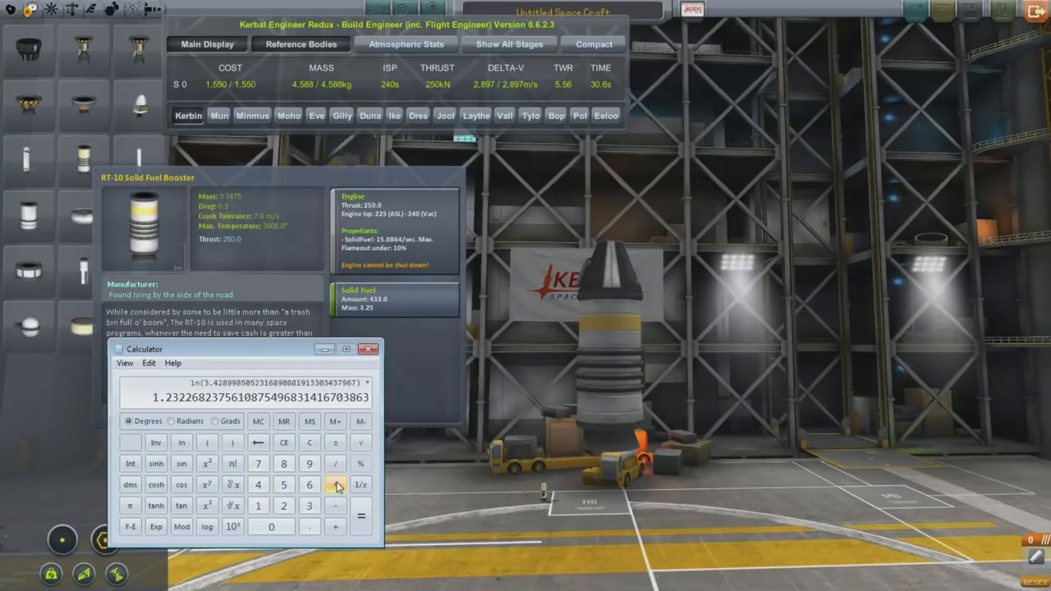
pyautogui.click(284, 505)
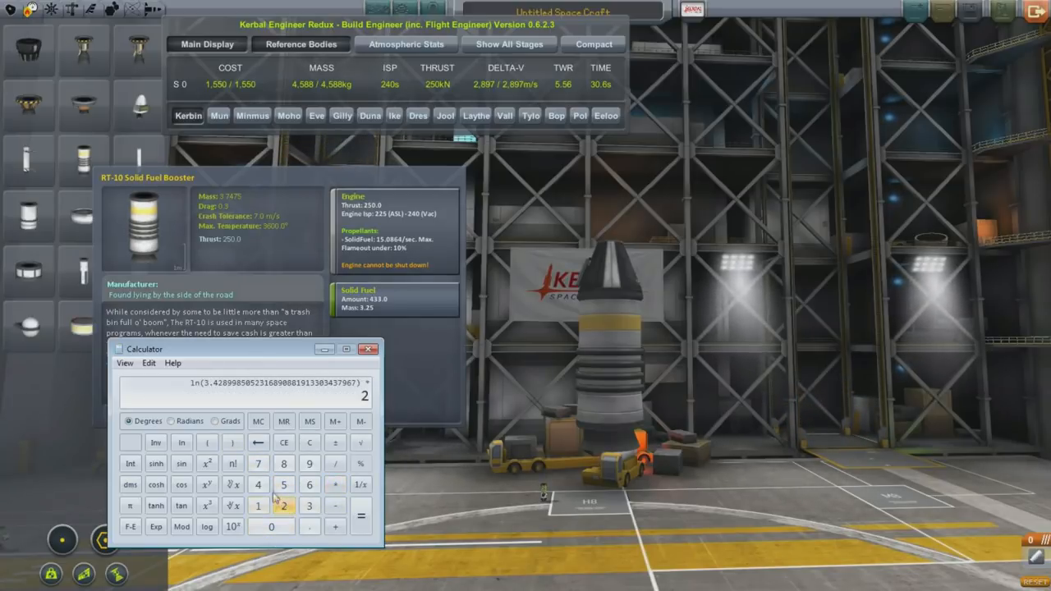
pyautogui.click(360, 516)
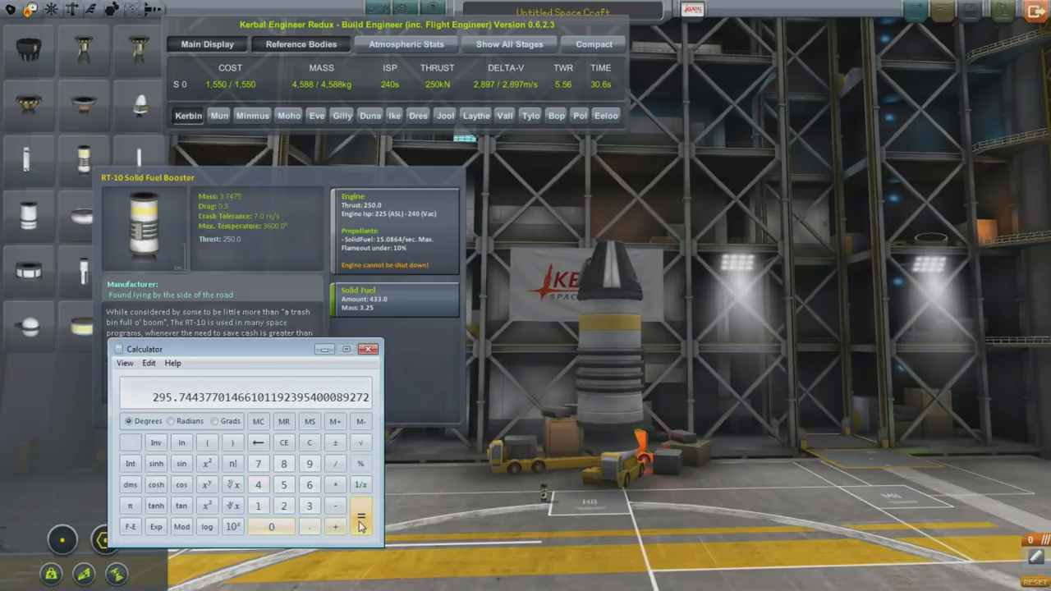
pyautogui.click(309, 463)
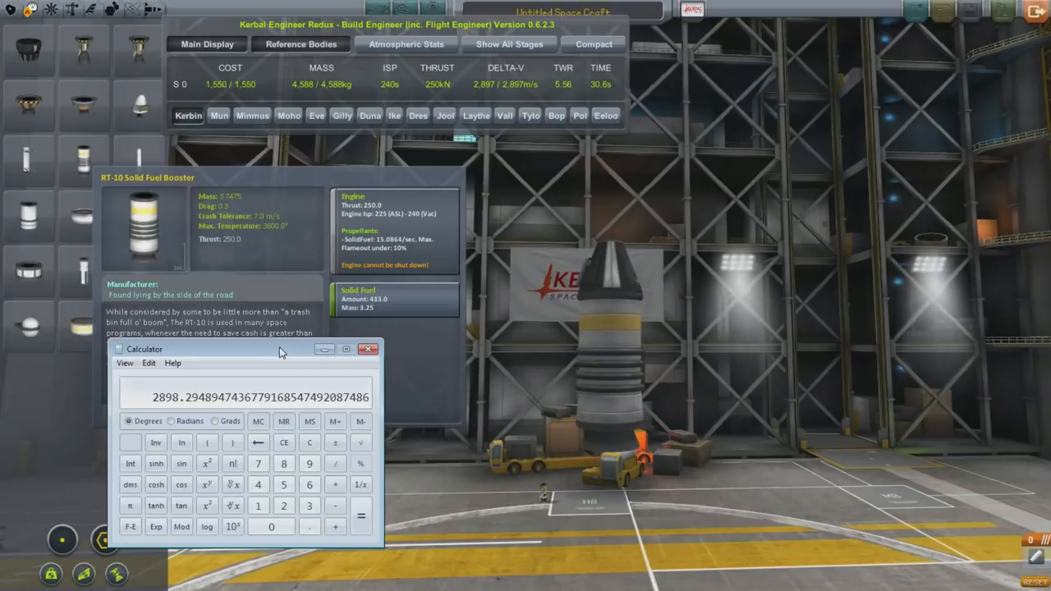
pyautogui.moveTo(192, 347)
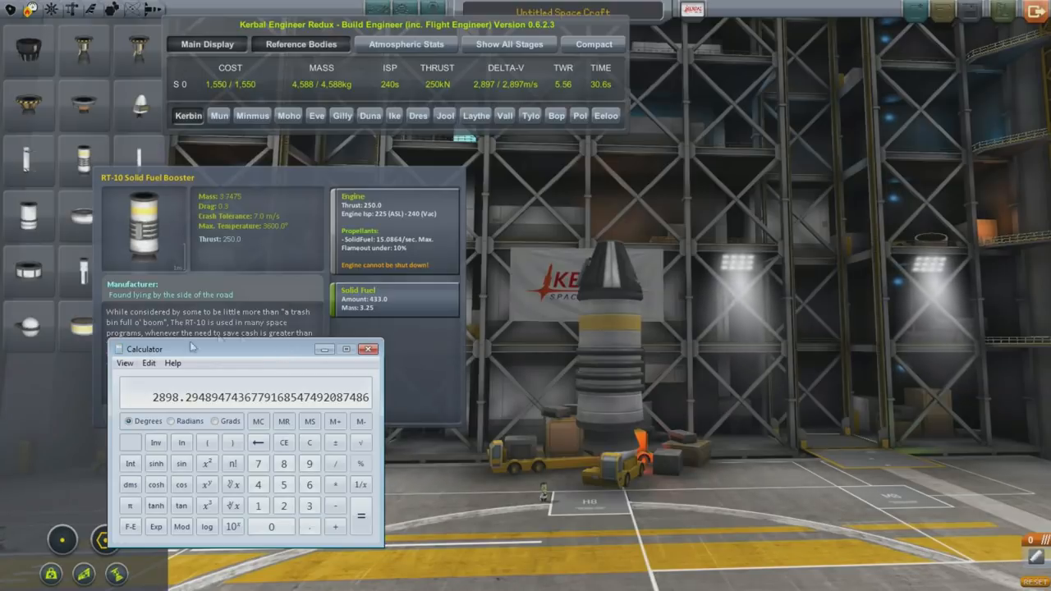
pyautogui.moveTo(207, 378)
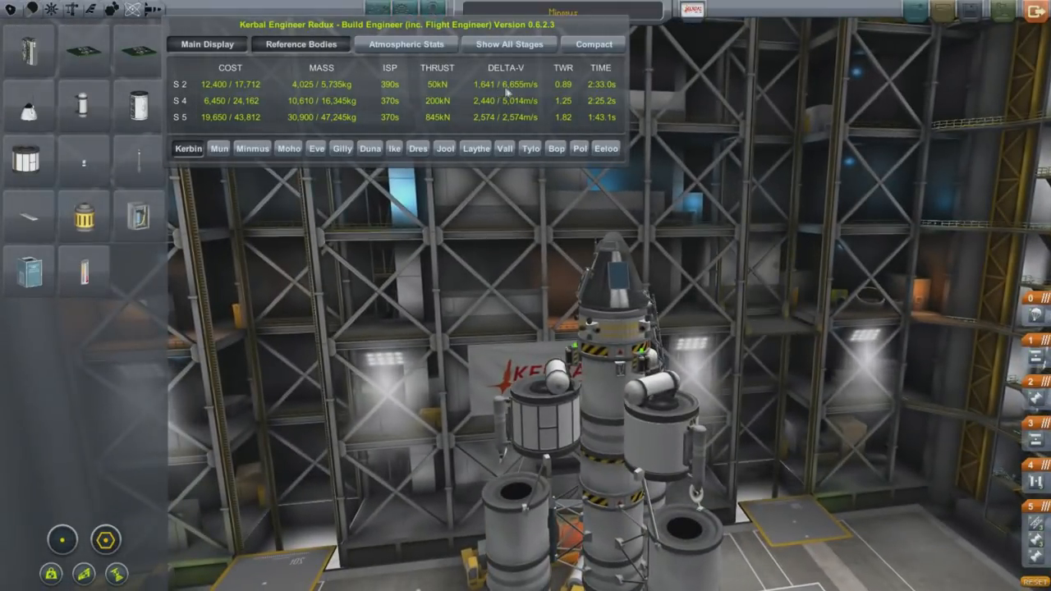
pyautogui.moveTo(516, 171)
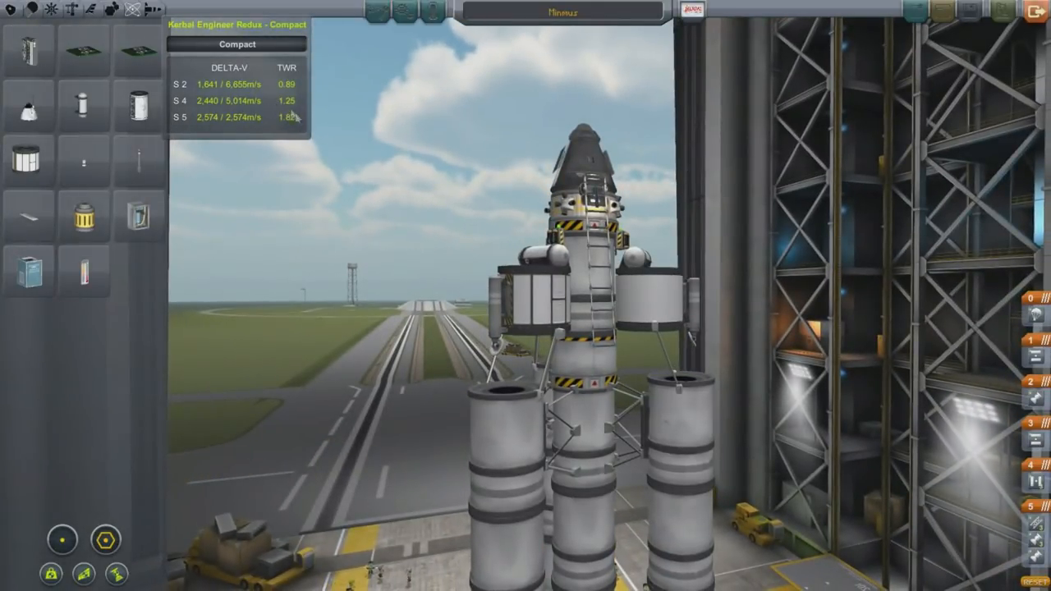
pyautogui.moveTo(291, 115)
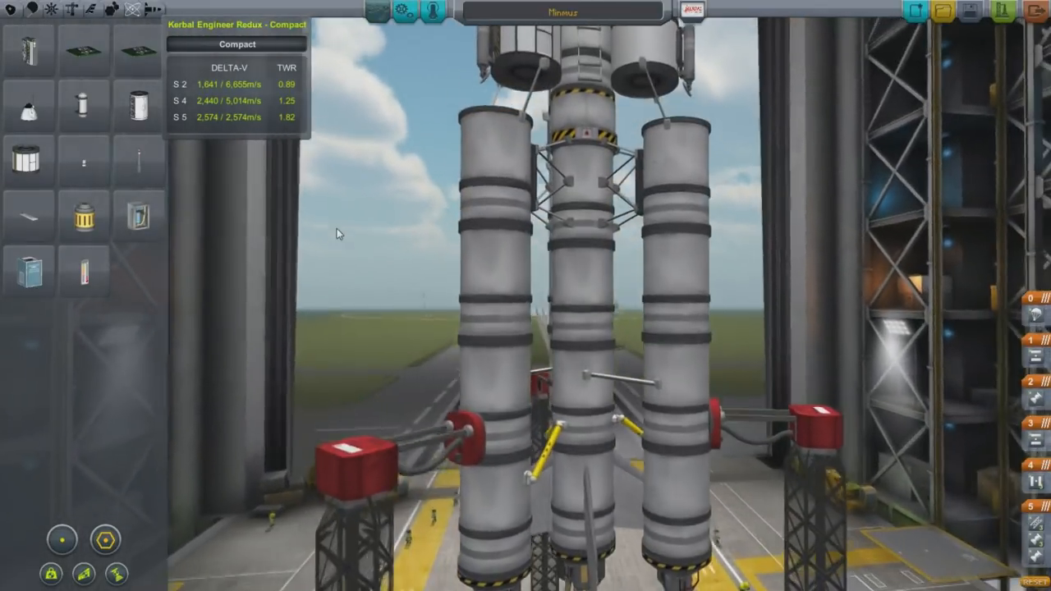
# Scroll down and attach the booster stage beneath the capsule
pyautogui.scroll(-3)
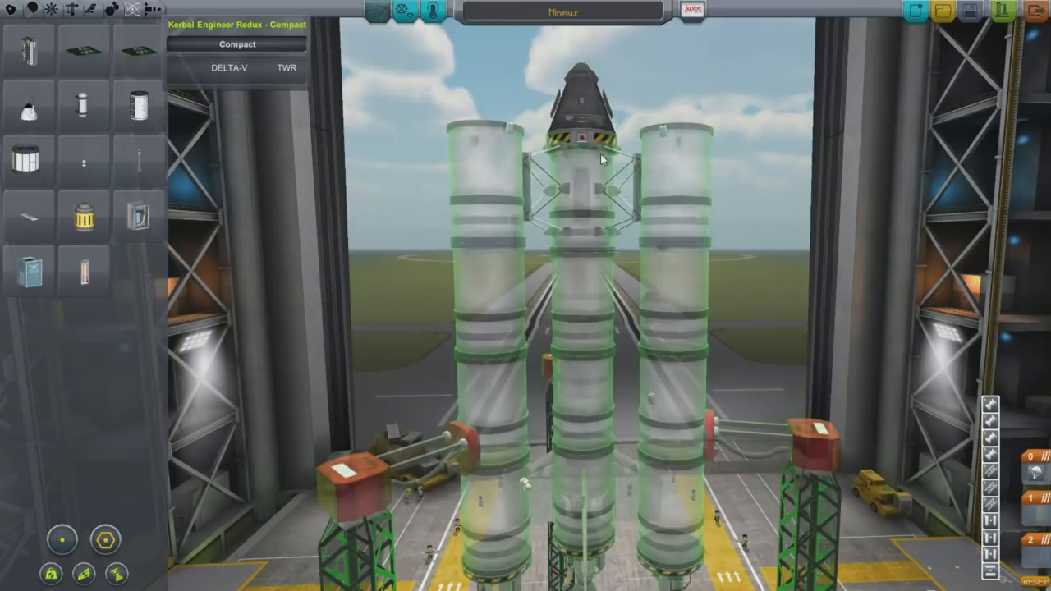
pyautogui.click(228, 67)
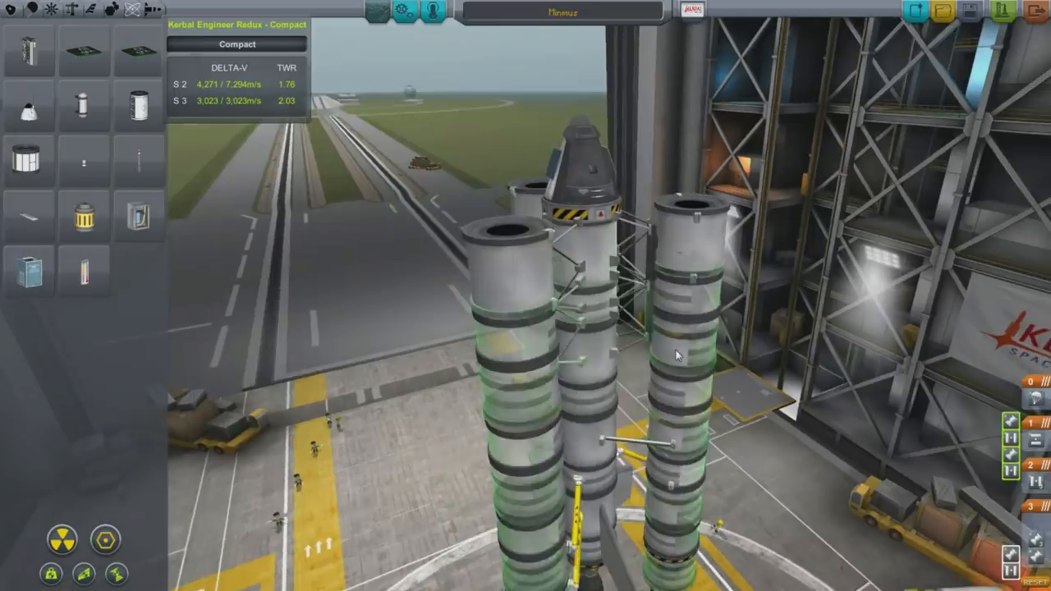
# Drag a part into place on the central booster core
pyautogui.moveTo(678, 355); pyautogui.dragTo(641, 398)
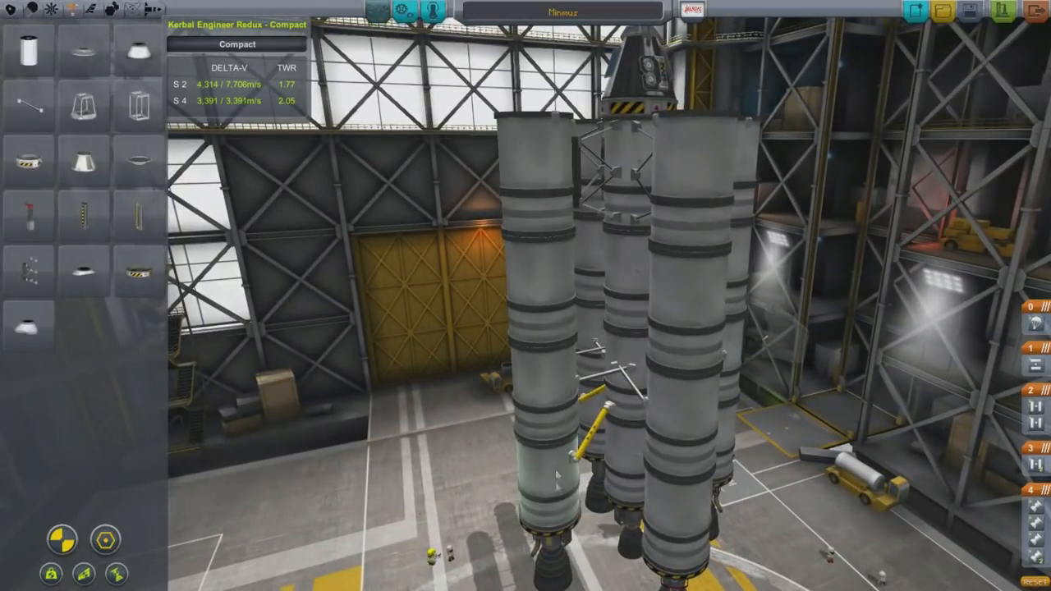
pyautogui.moveTo(693, 164)
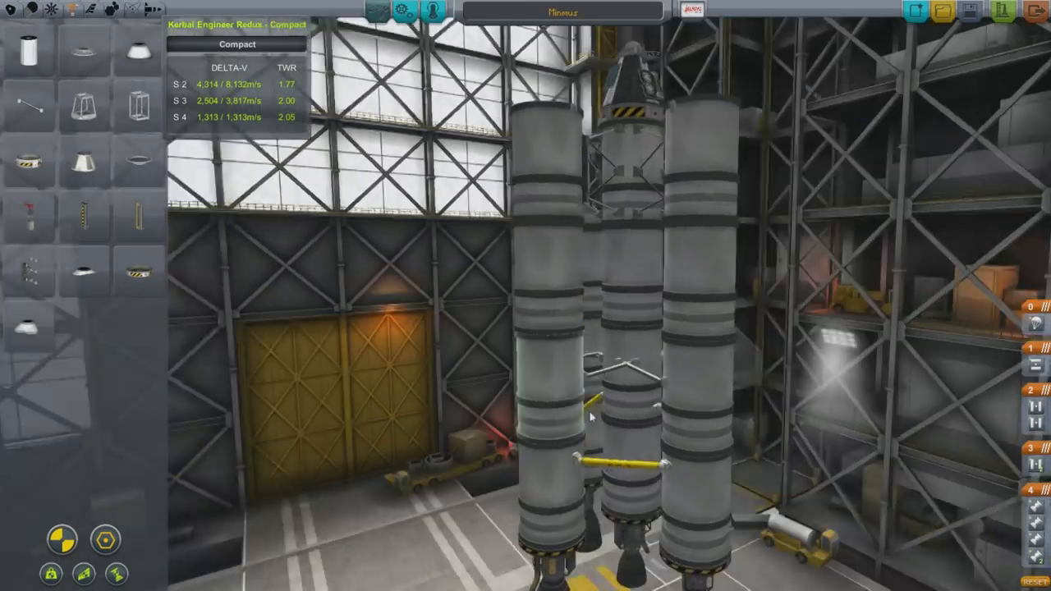
# Detach an outer booster and reattach it beside the core
pyautogui.moveTo(591, 415); pyautogui.dragTo(792, 374)
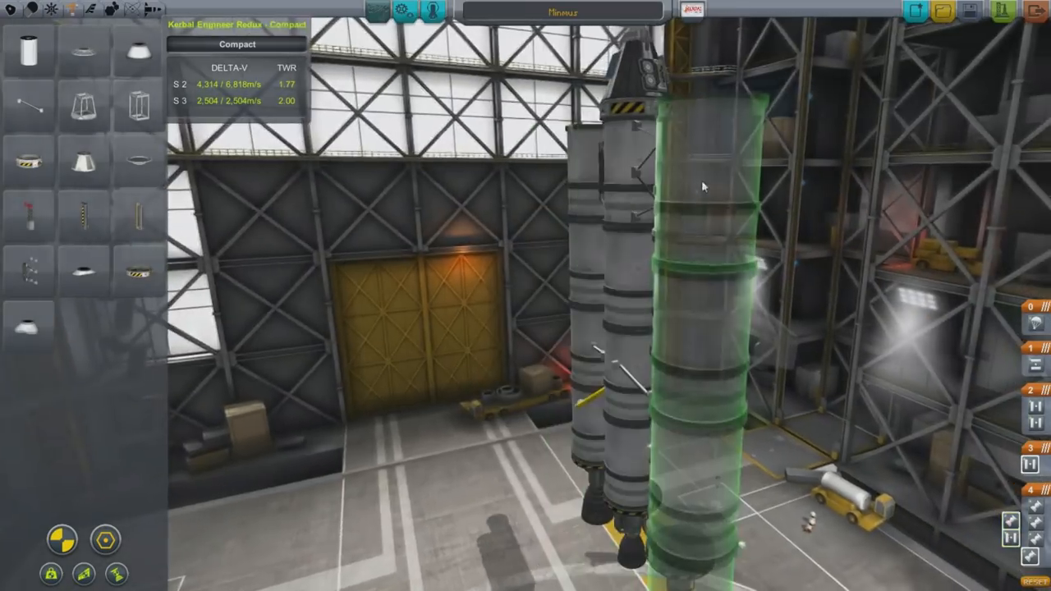
pyautogui.moveTo(702, 186); pyautogui.dragTo(641, 184)
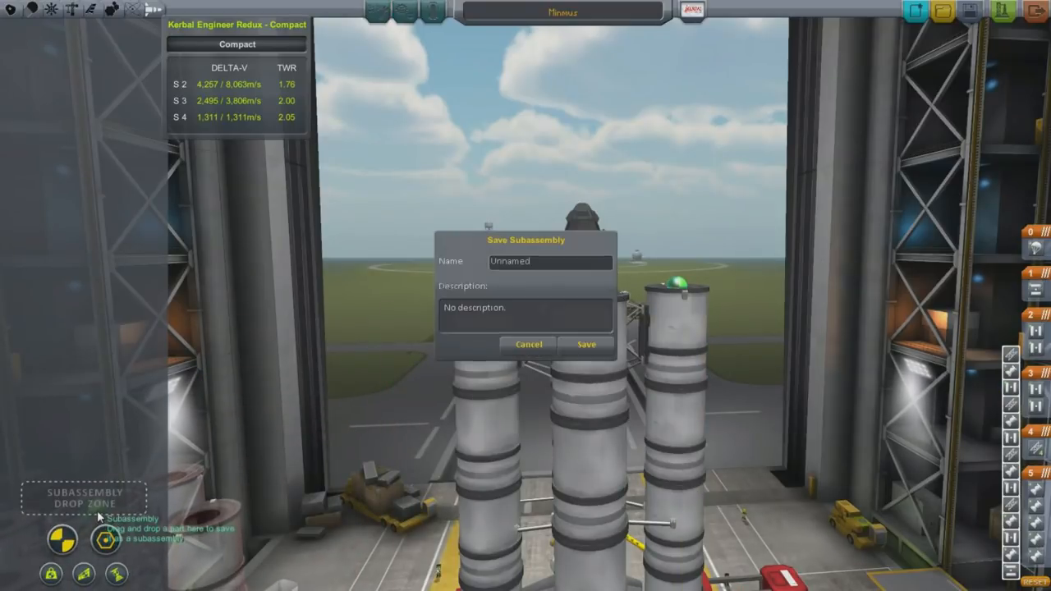
# Name the subassembly 'Launcher' and save it
pyautogui.click(550, 261)
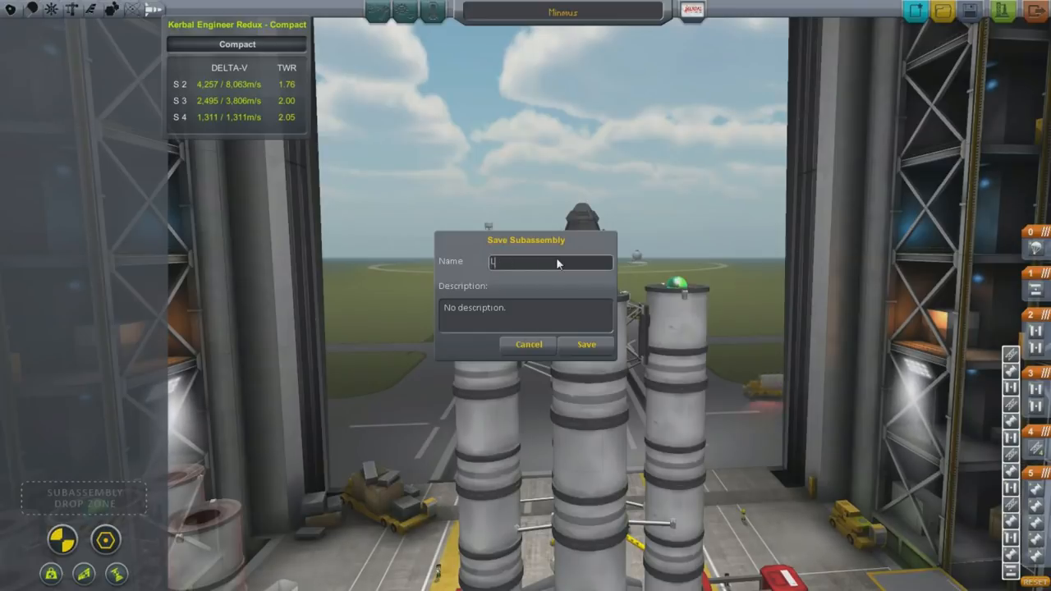
pyautogui.write('Launcher')
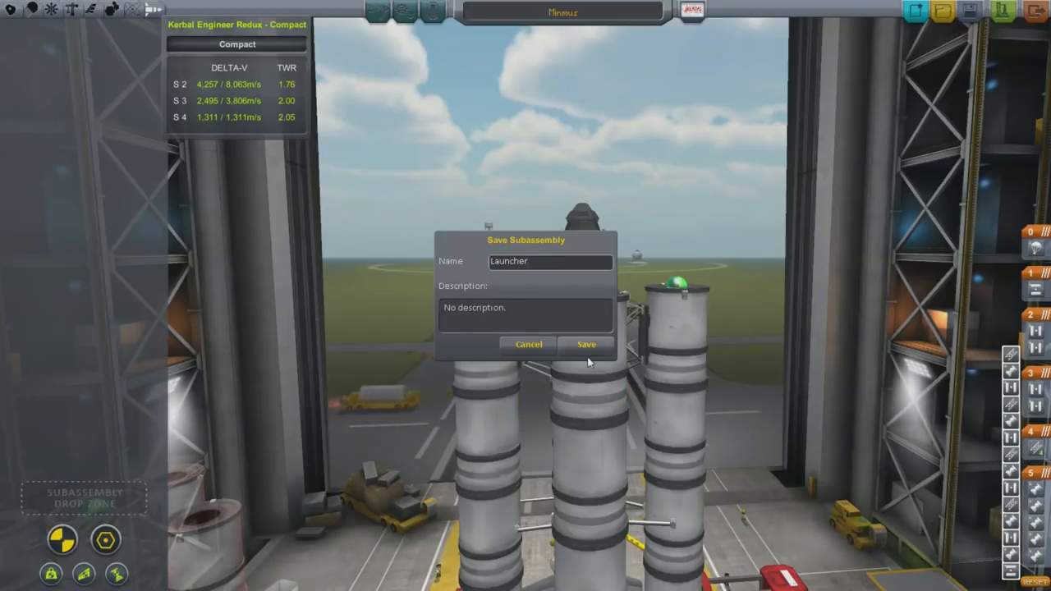
pyautogui.click(586, 344)
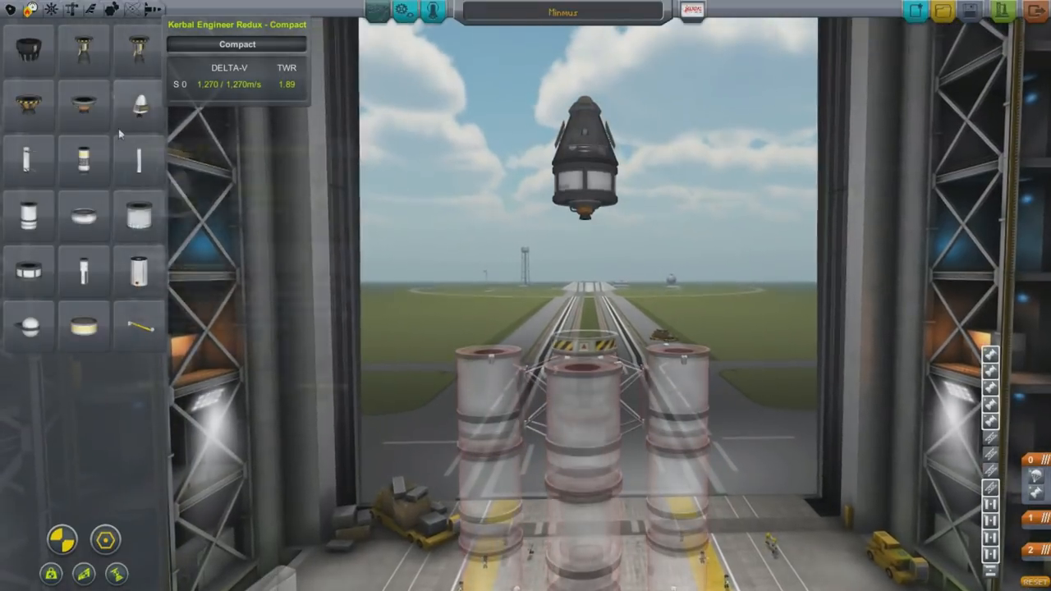
pyautogui.moveTo(138, 271)
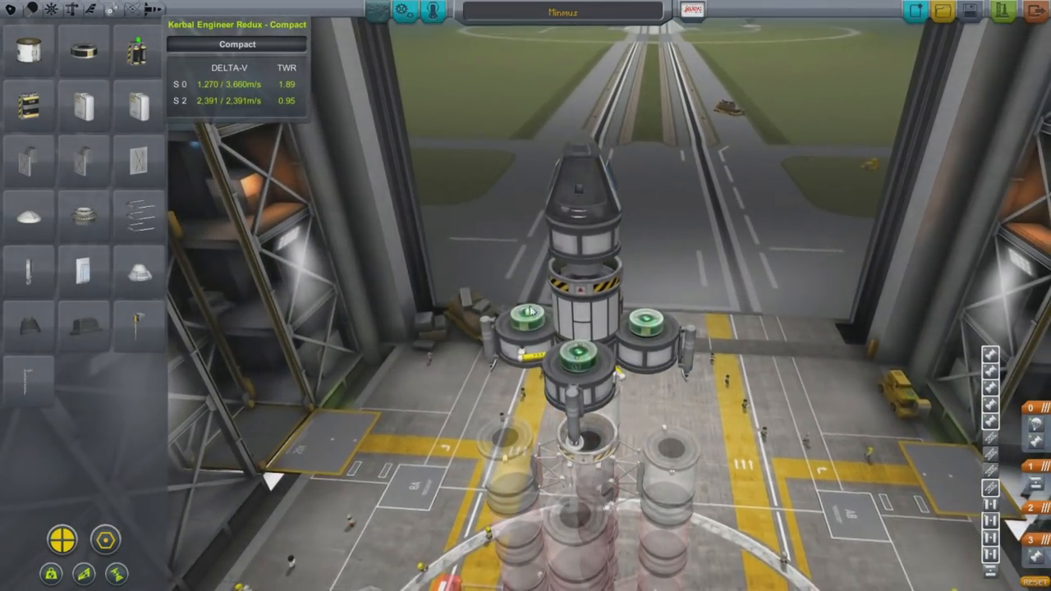
pyautogui.moveTo(139, 152)
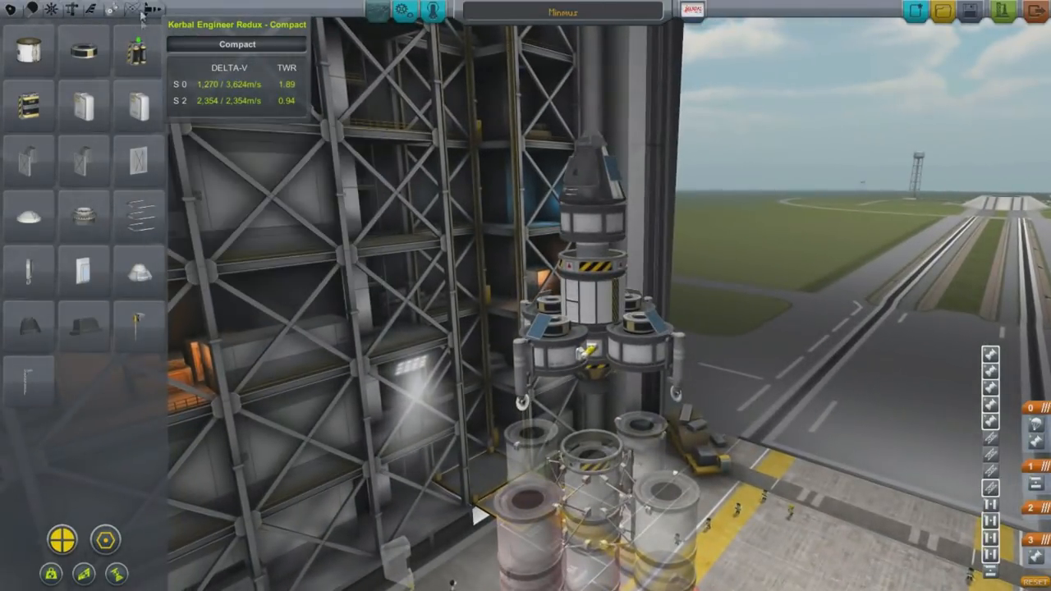
pyautogui.moveTo(83, 216)
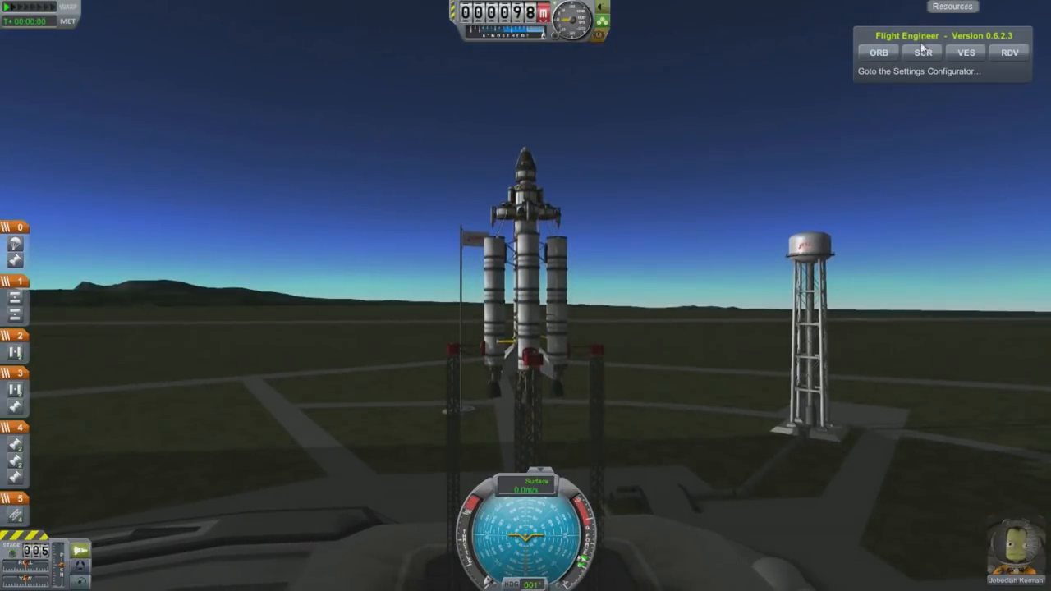
# Show the Flight Engineer surface readouts, then collapse the window
pyautogui.click(922, 51)
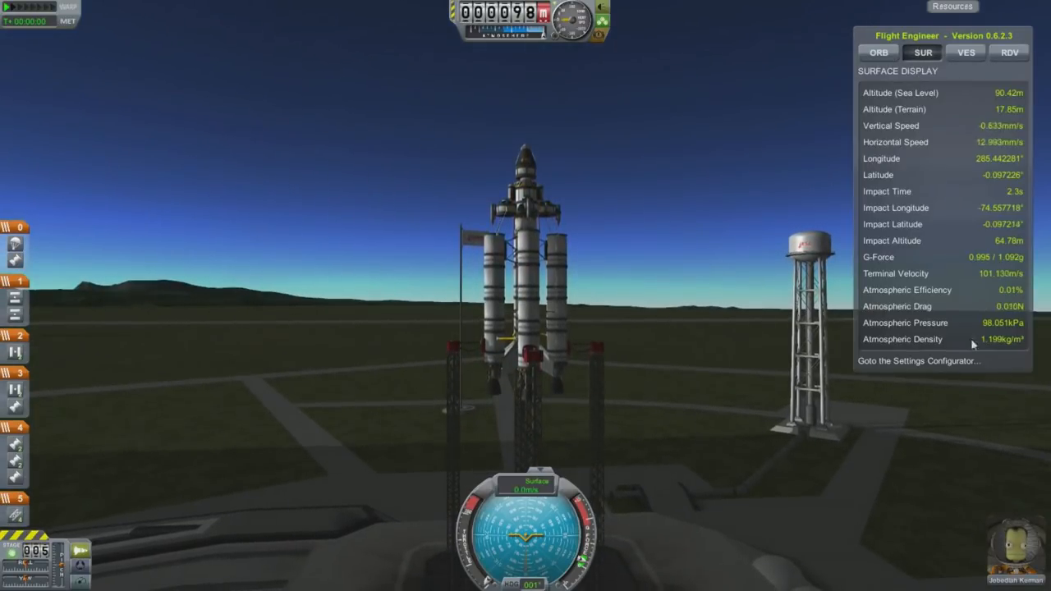
pyautogui.click(879, 53)
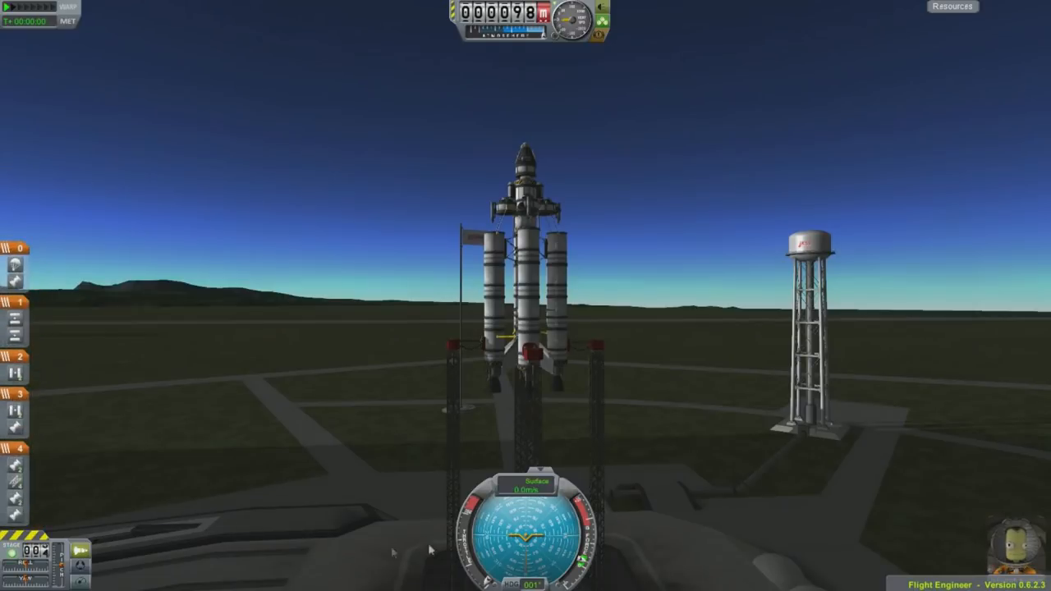
pyautogui.moveTo(712, 476)
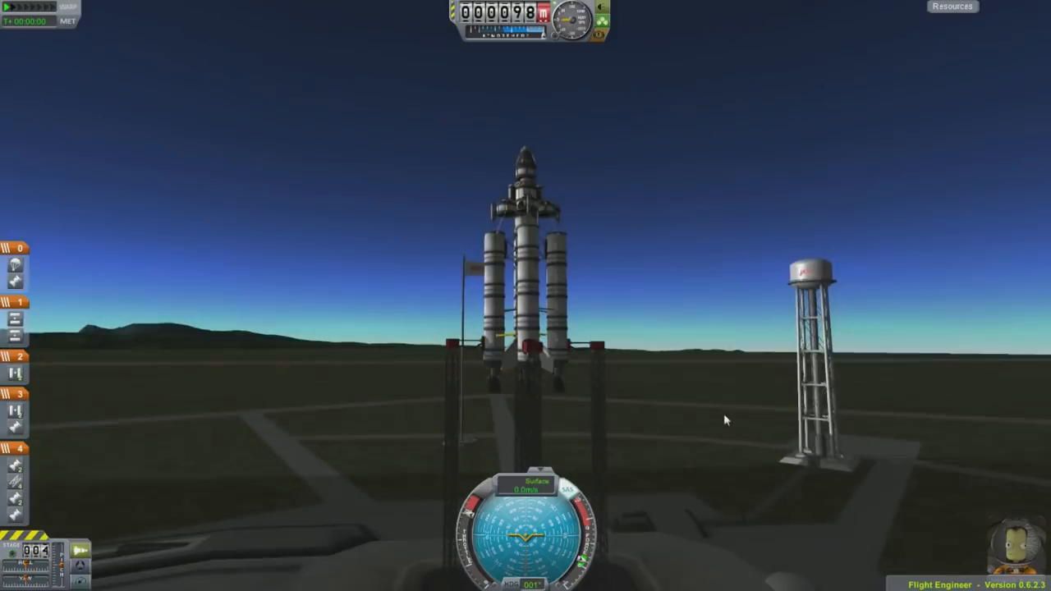
# Fire the first stage with Space to lift the rocket off the pad
pyautogui.press('space')
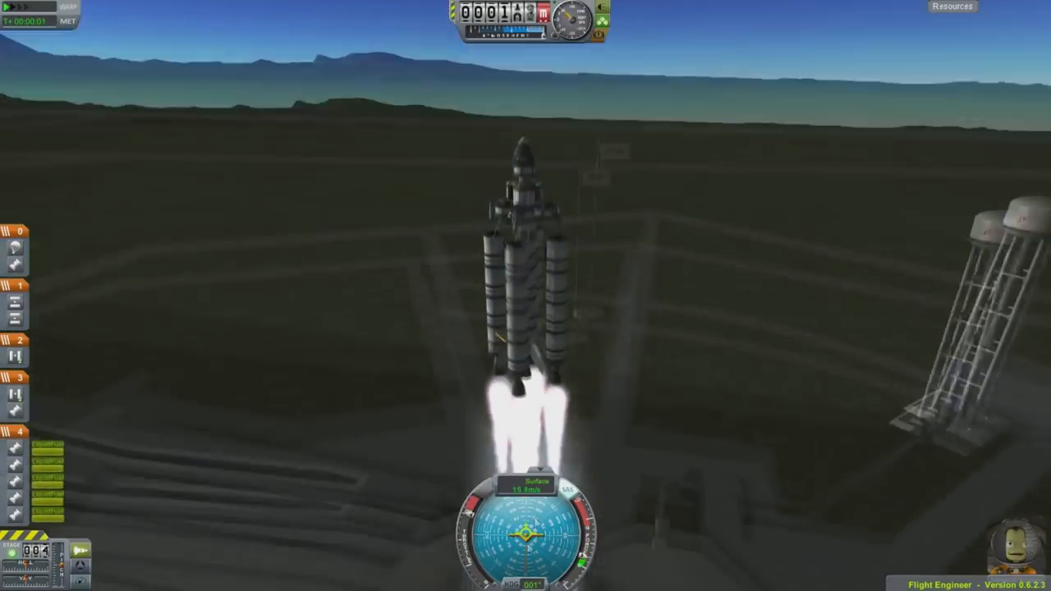